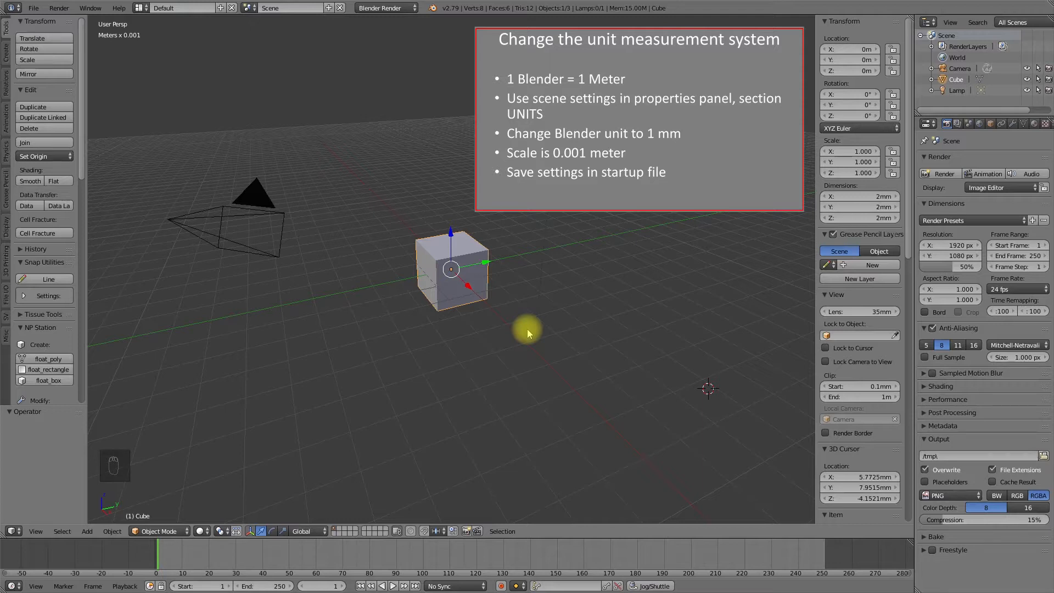
pyautogui.moveTo(987, 153)
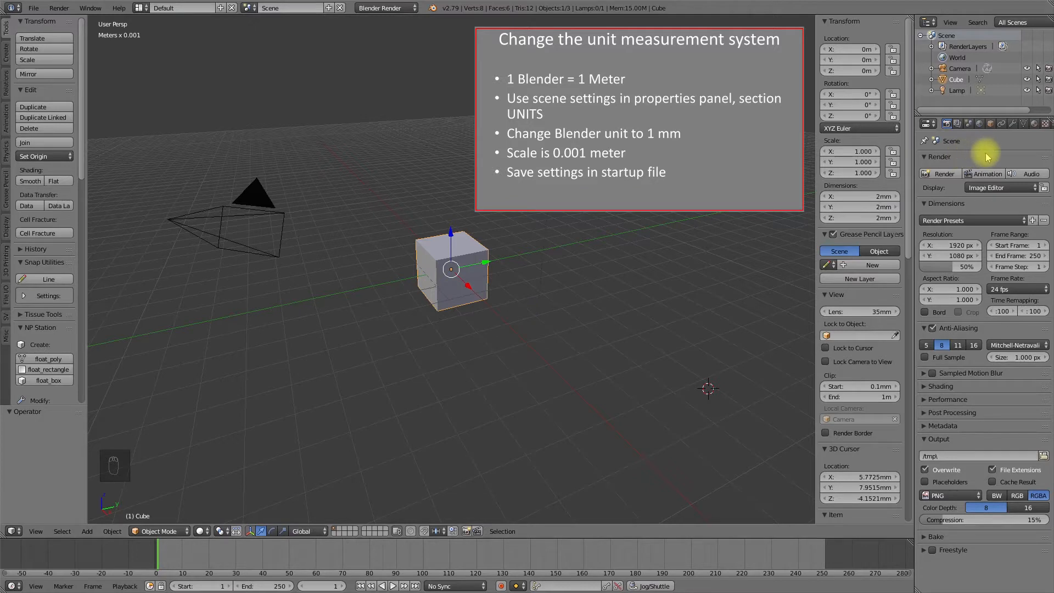
# Set the scene units to the Millimeters preset (metric length, unit scale 0.001).
pyautogui.click(971, 123)
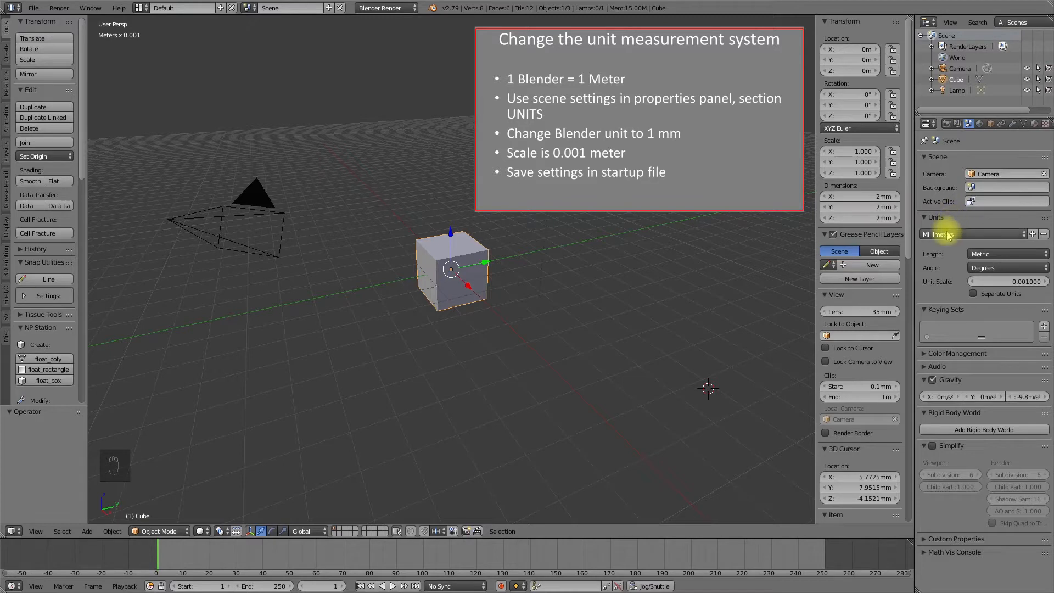
pyautogui.click(971, 233)
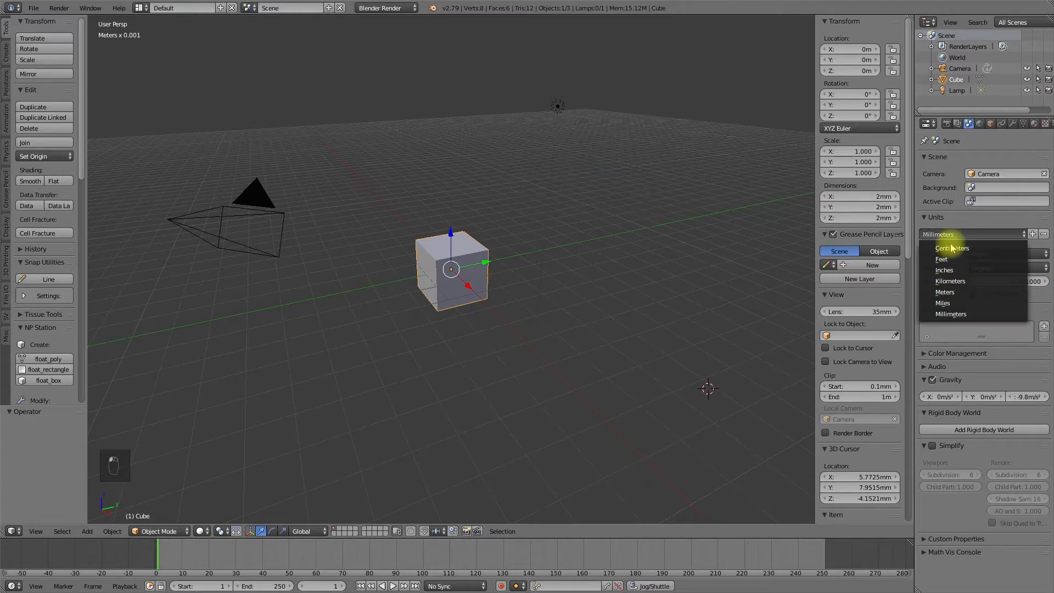
pyautogui.click(951, 314)
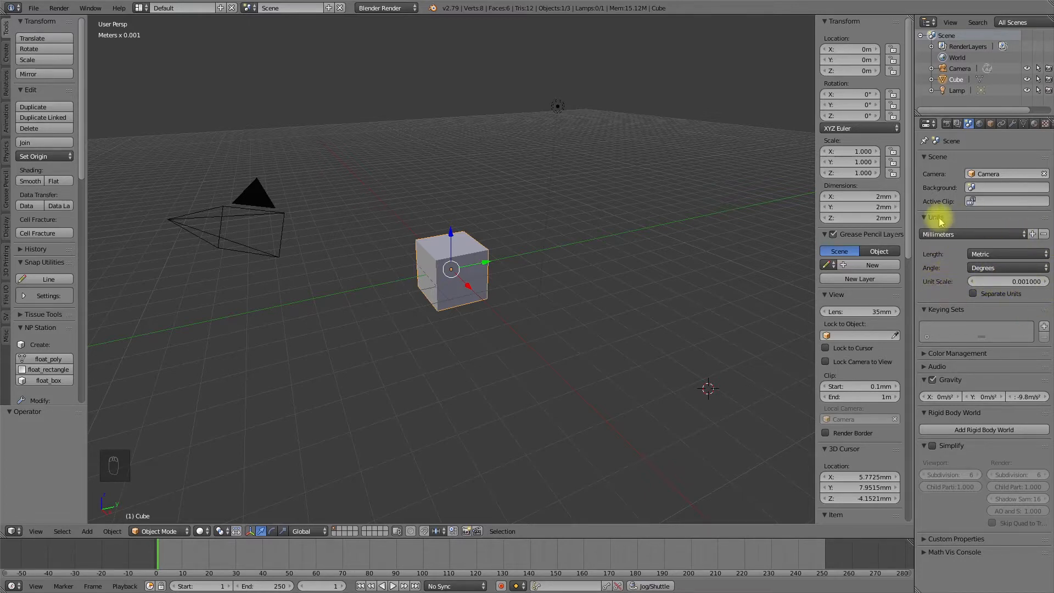
pyautogui.moveTo(962, 290)
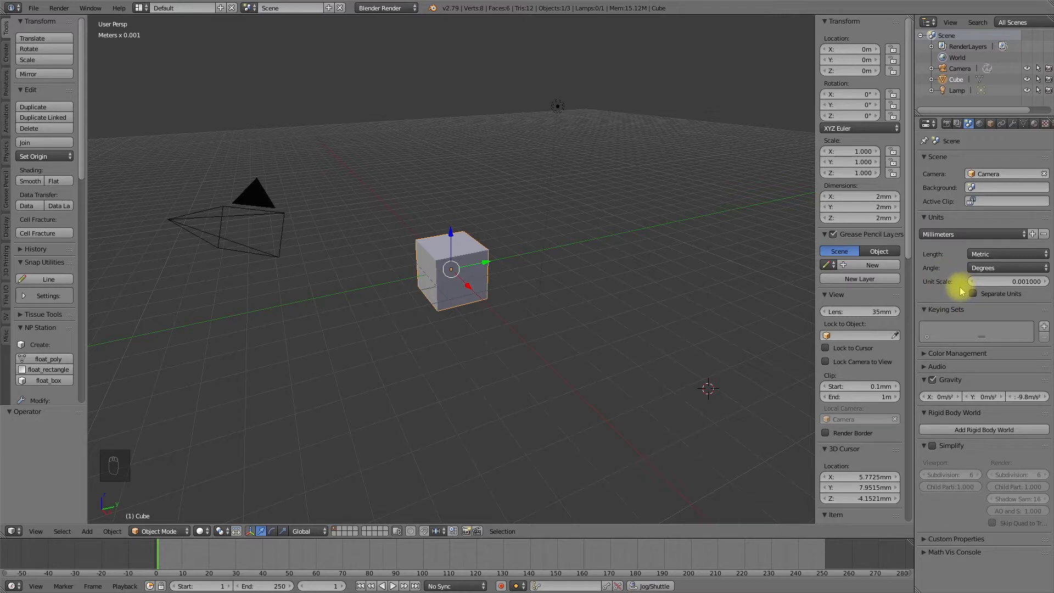
pyautogui.click(32, 8)
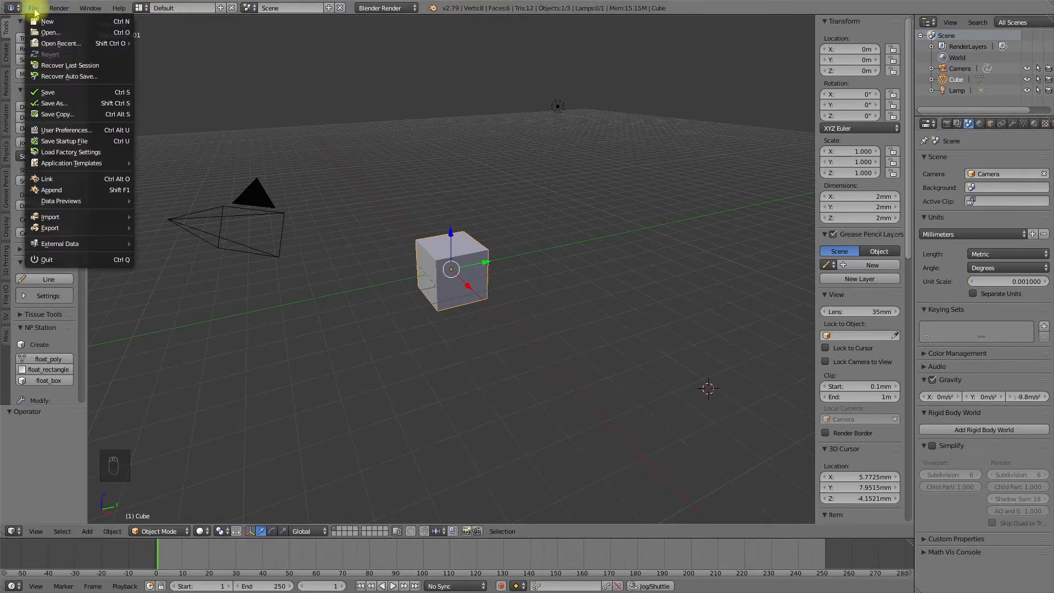
pyautogui.moveTo(64, 141)
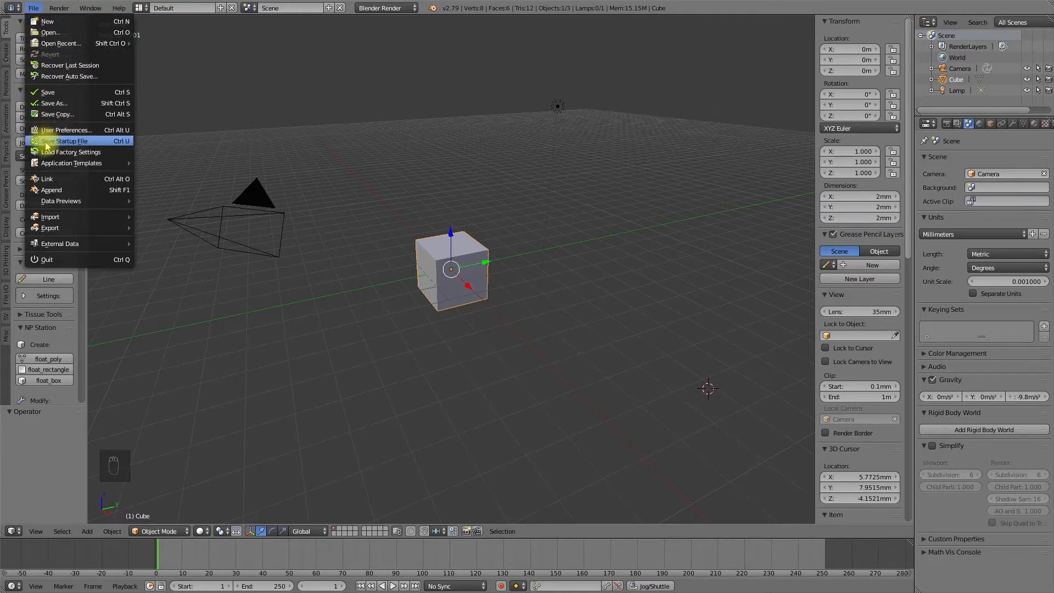
# Save the current millimetre setup as Blender's startup file.
pyautogui.click(67, 141)
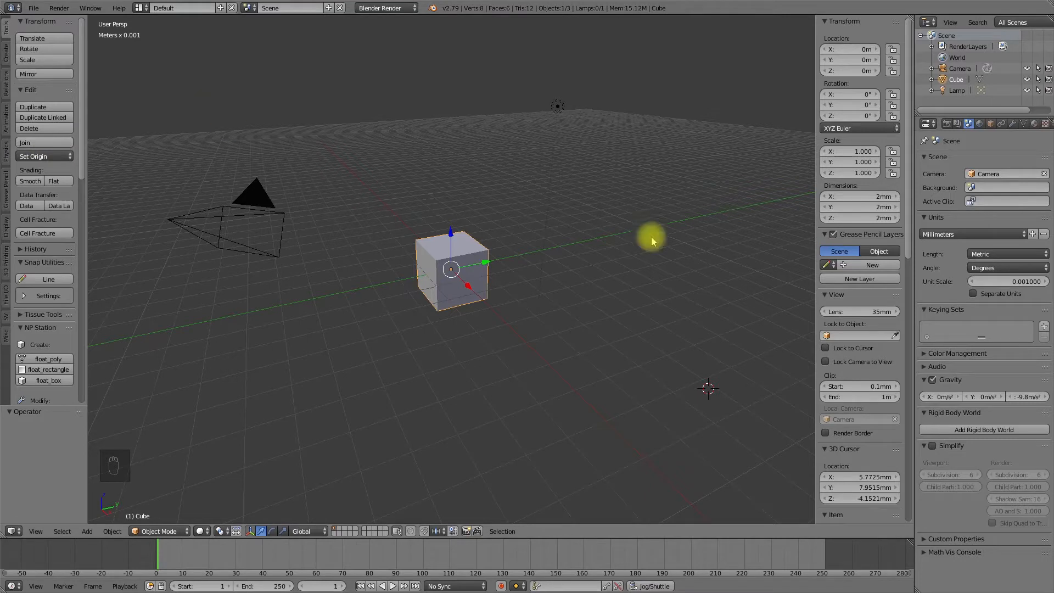
pyautogui.moveTo(981, 226)
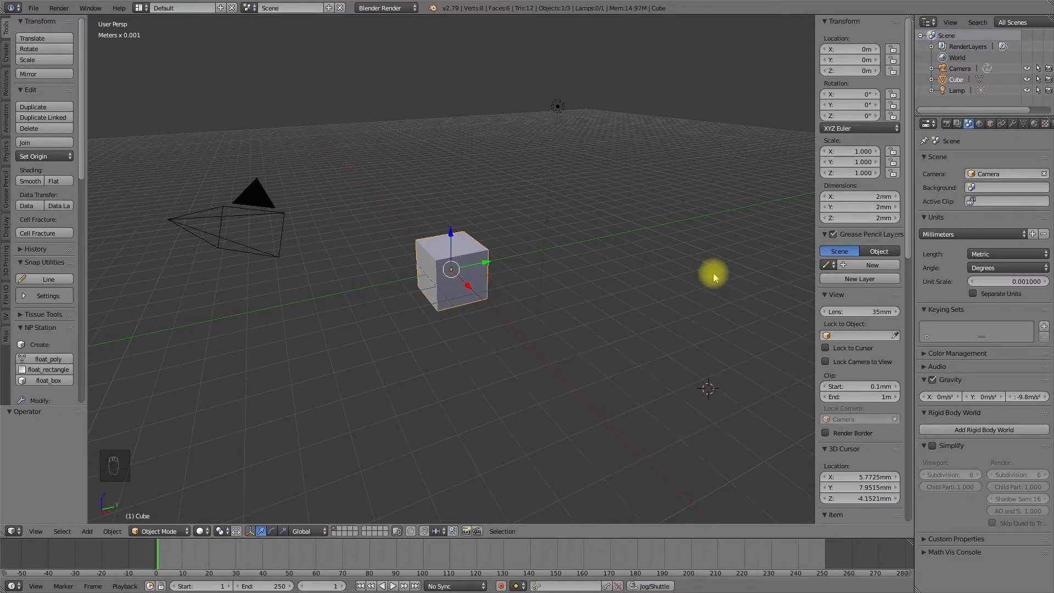
pyautogui.moveTo(673, 281)
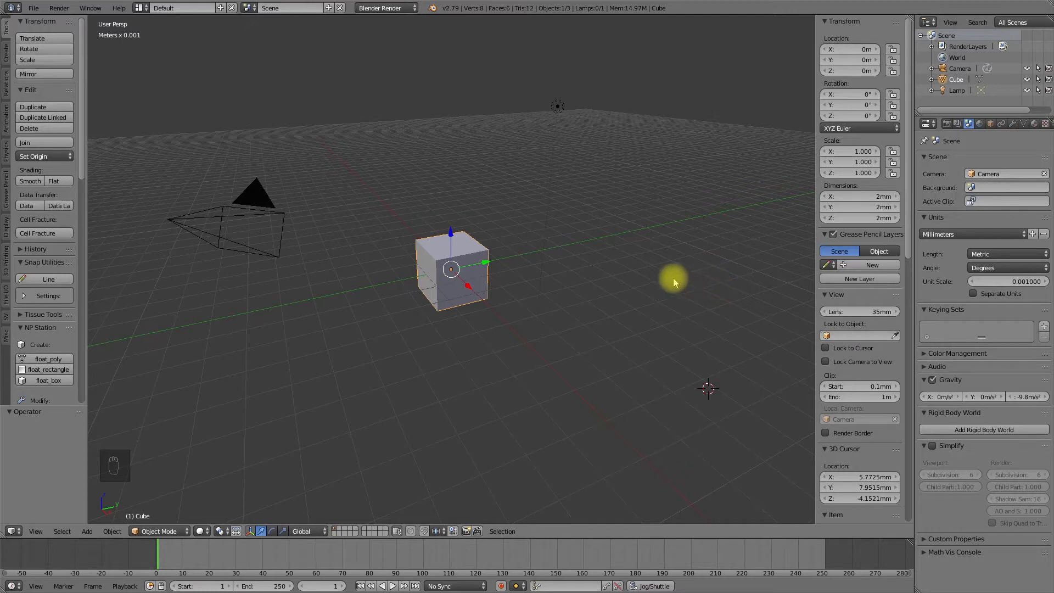
pyautogui.moveTo(419, 237)
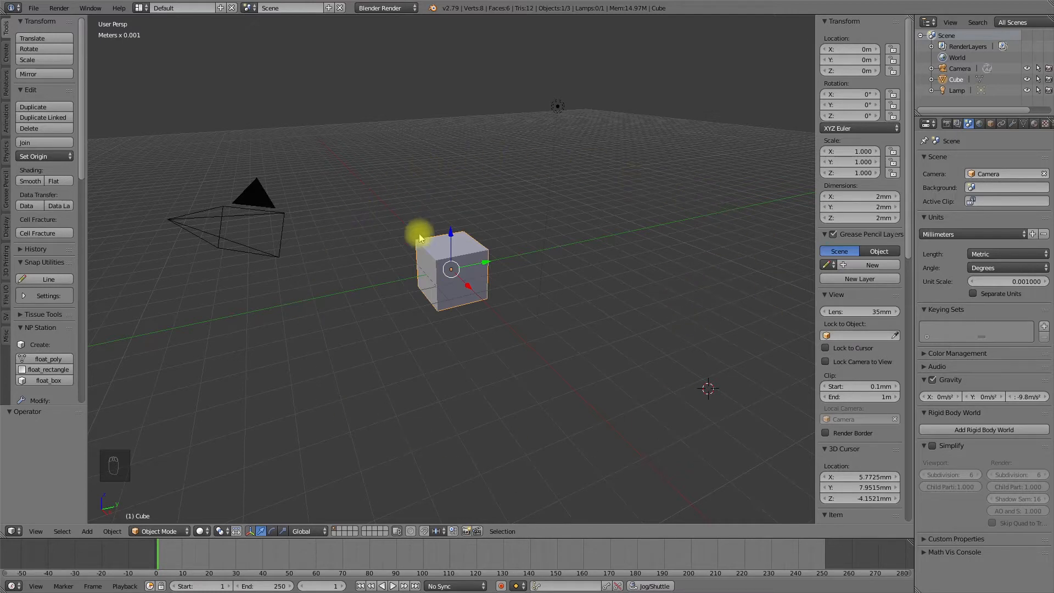
pyautogui.moveTo(739, 263)
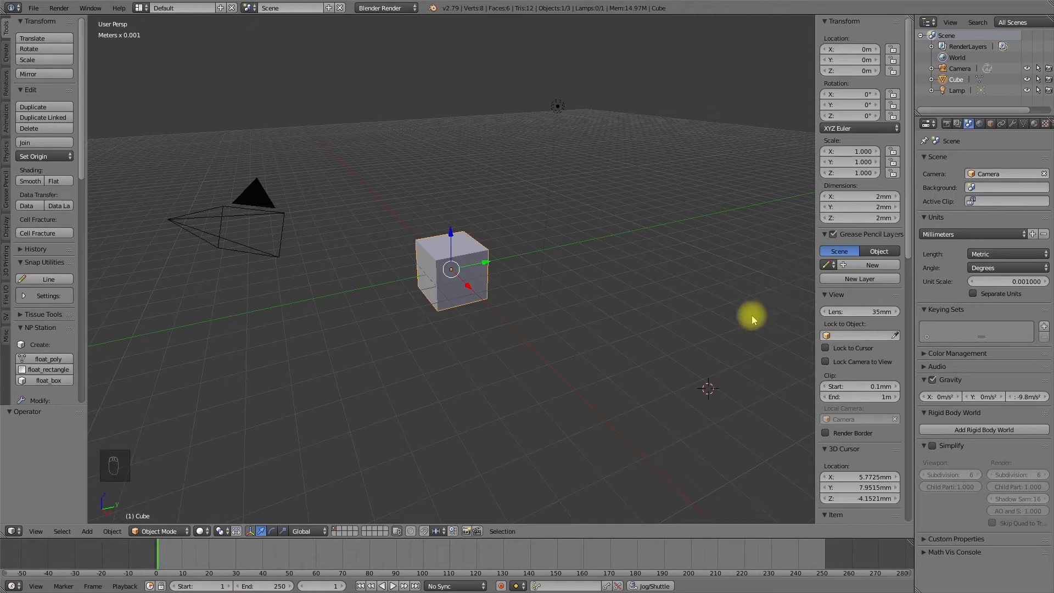
pyautogui.moveTo(780, 312)
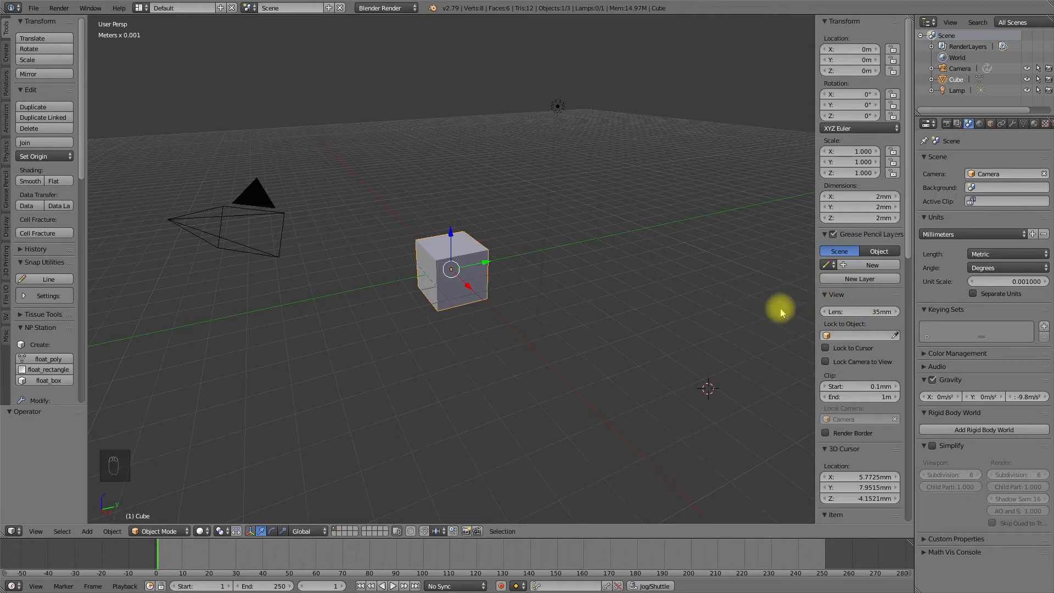
# Show the 3D view properties panel and expand Display to reveal the grid floor settings.
pyautogui.press('n')
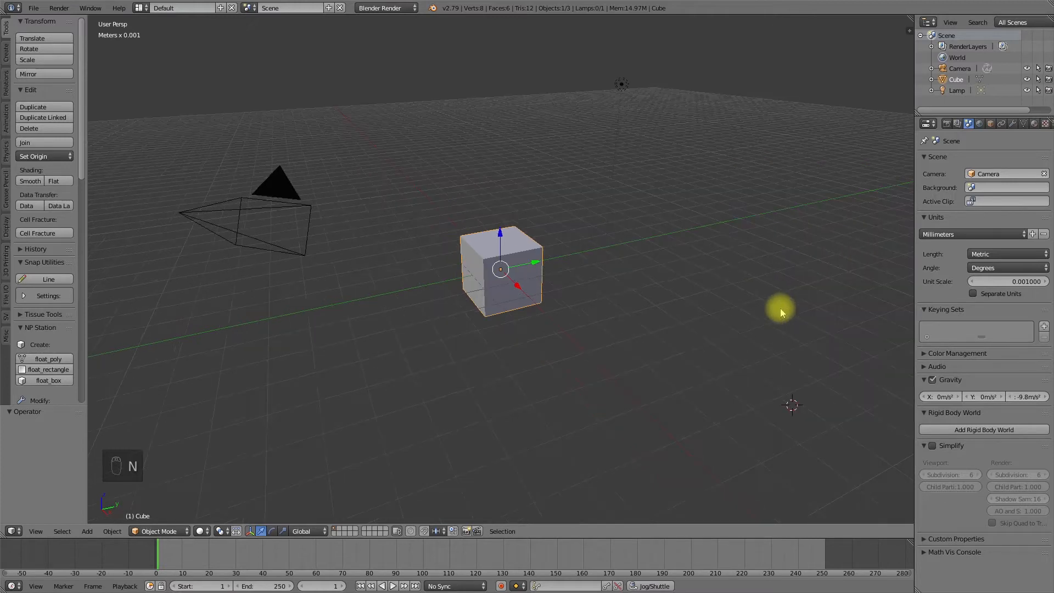
pyautogui.press('n')
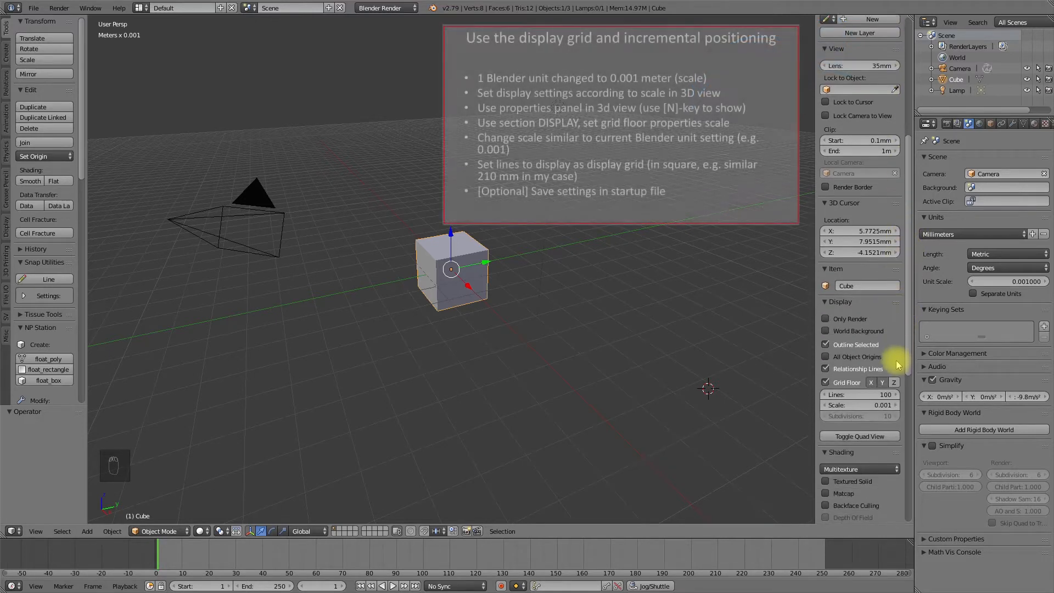
pyautogui.scroll(-3)
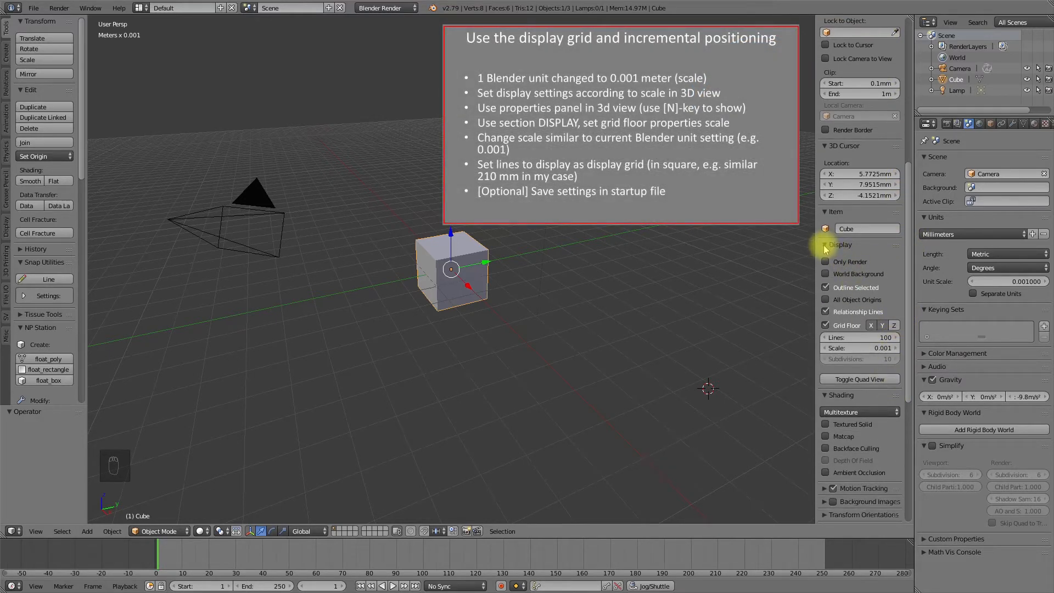
pyautogui.click(840, 244)
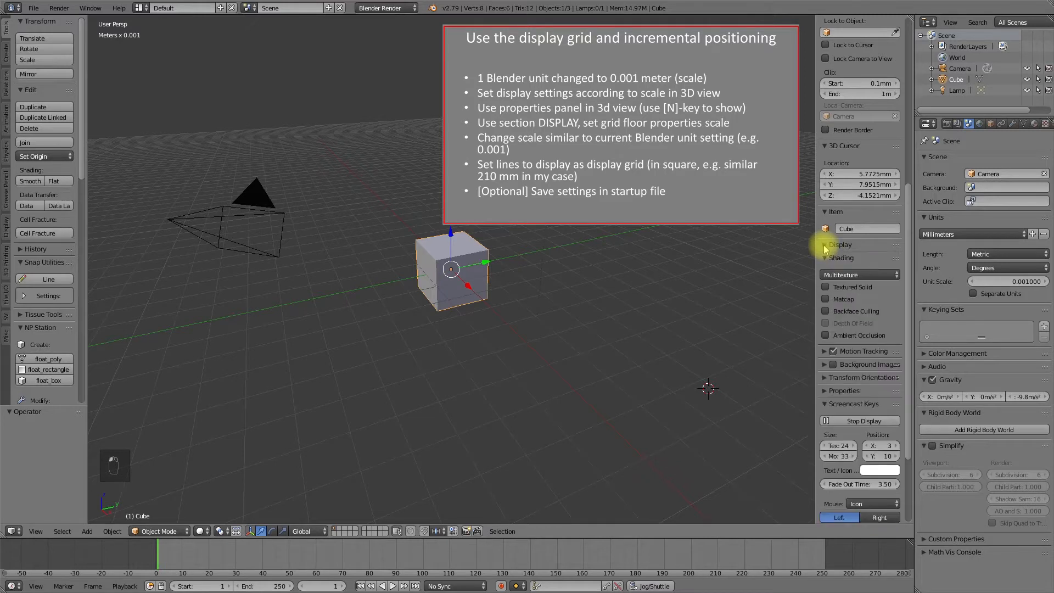
pyautogui.click(840, 244)
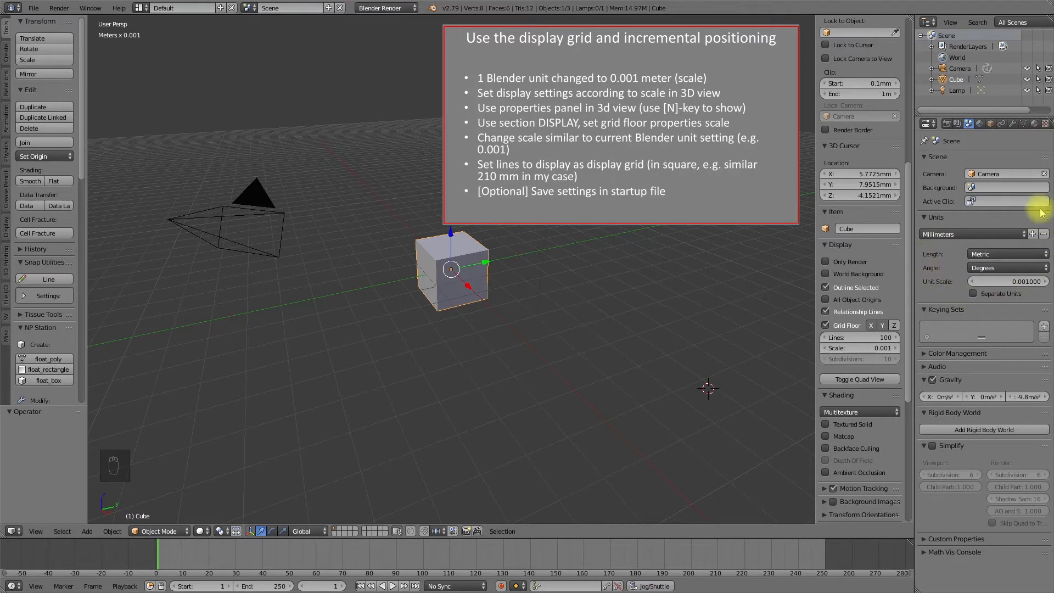
pyautogui.moveTo(701, 342)
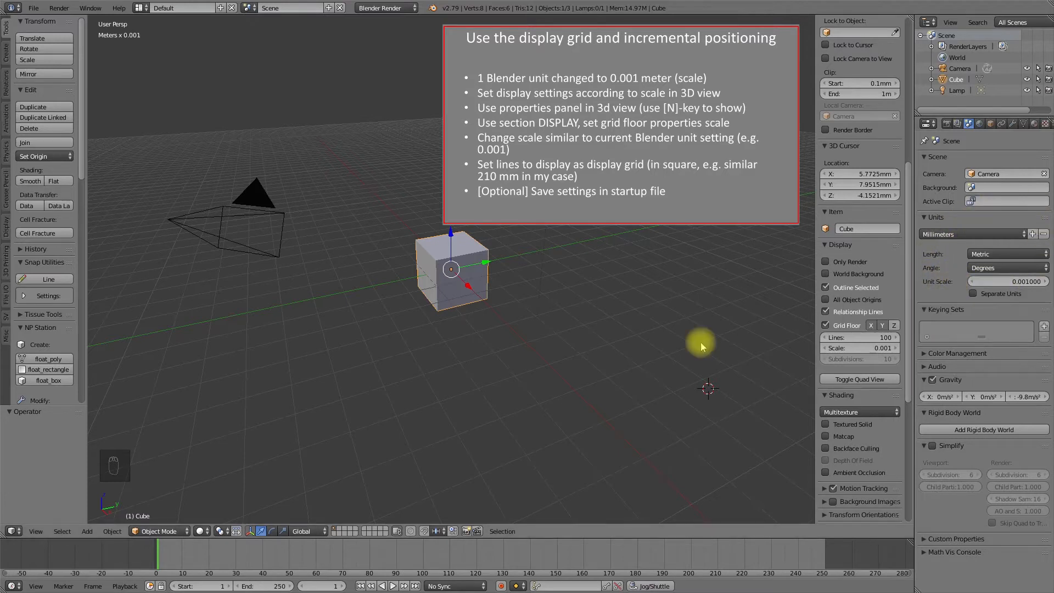
pyautogui.moveTo(868, 343)
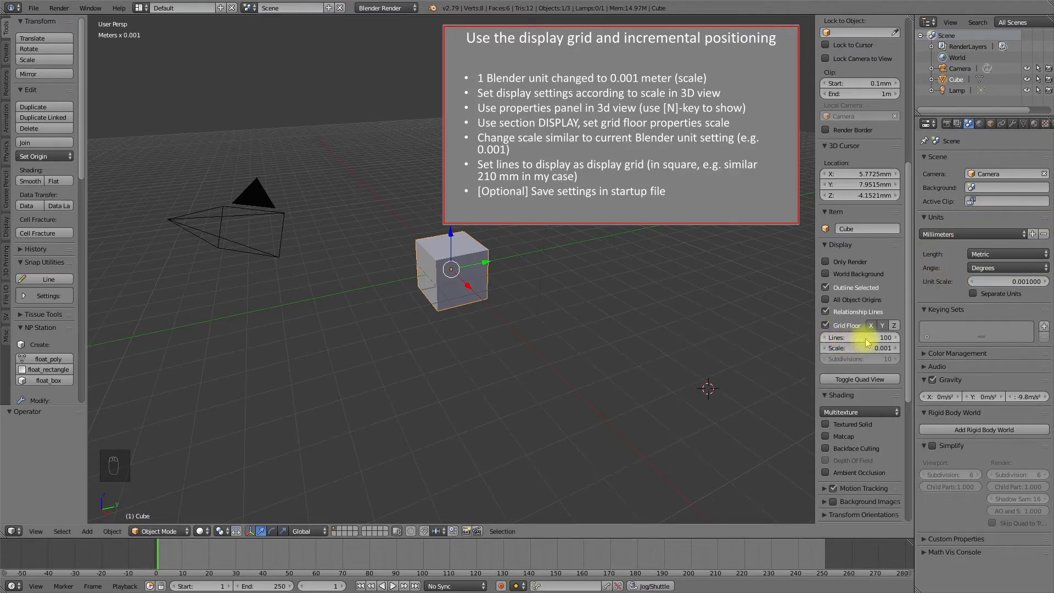
pyautogui.moveTo(874, 337)
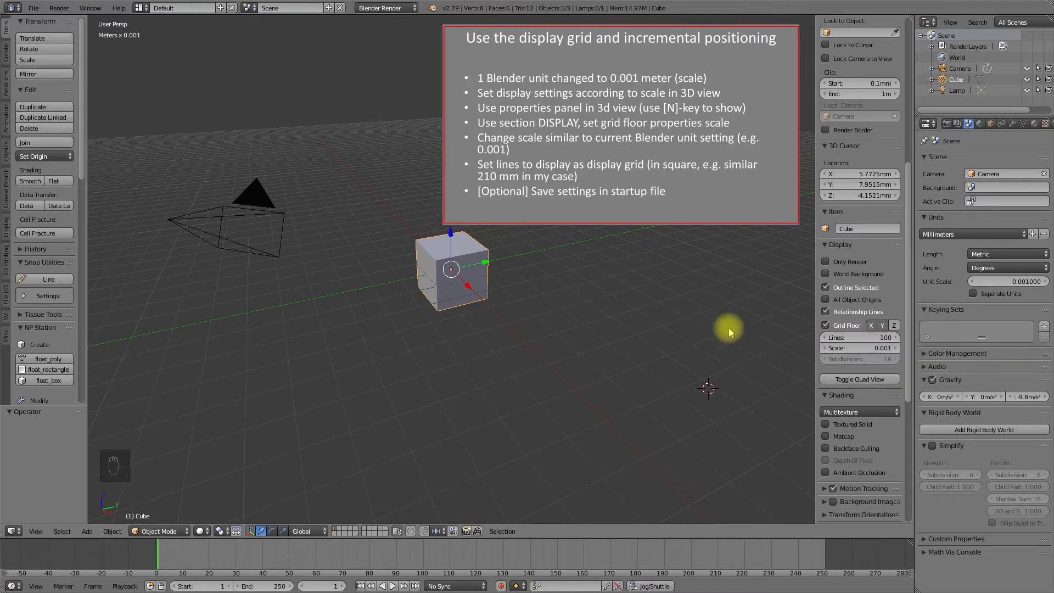
pyautogui.moveTo(868, 337)
pyautogui.write('210')
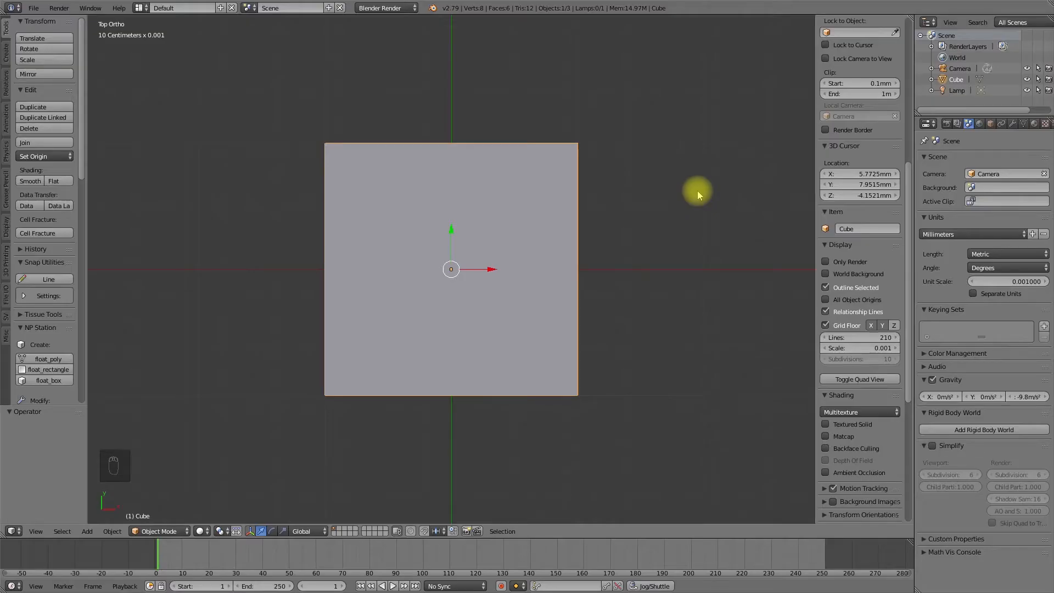
pyautogui.moveTo(230, 152)
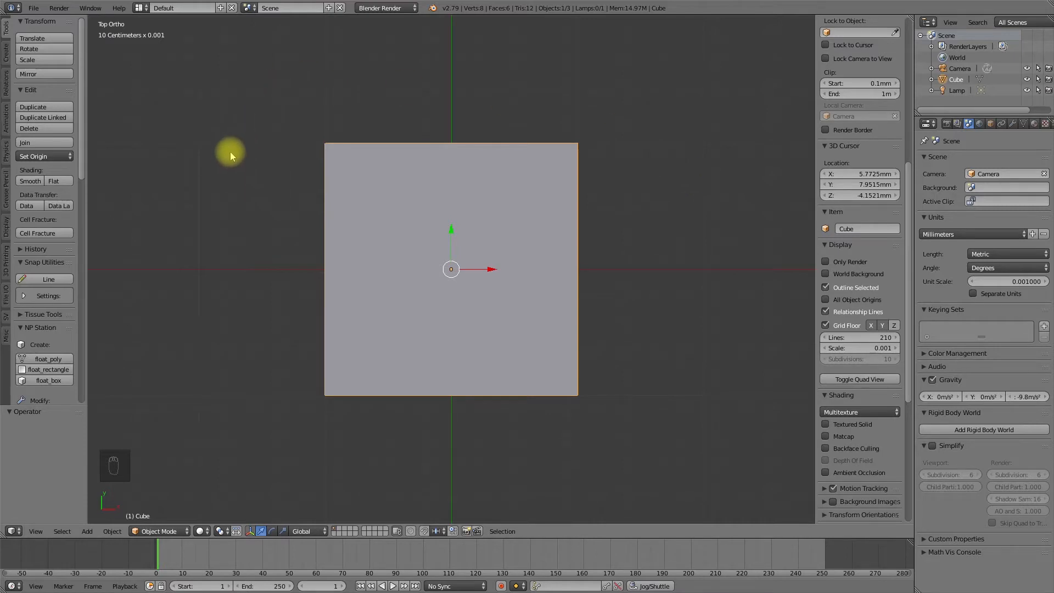
pyautogui.moveTo(214, 161)
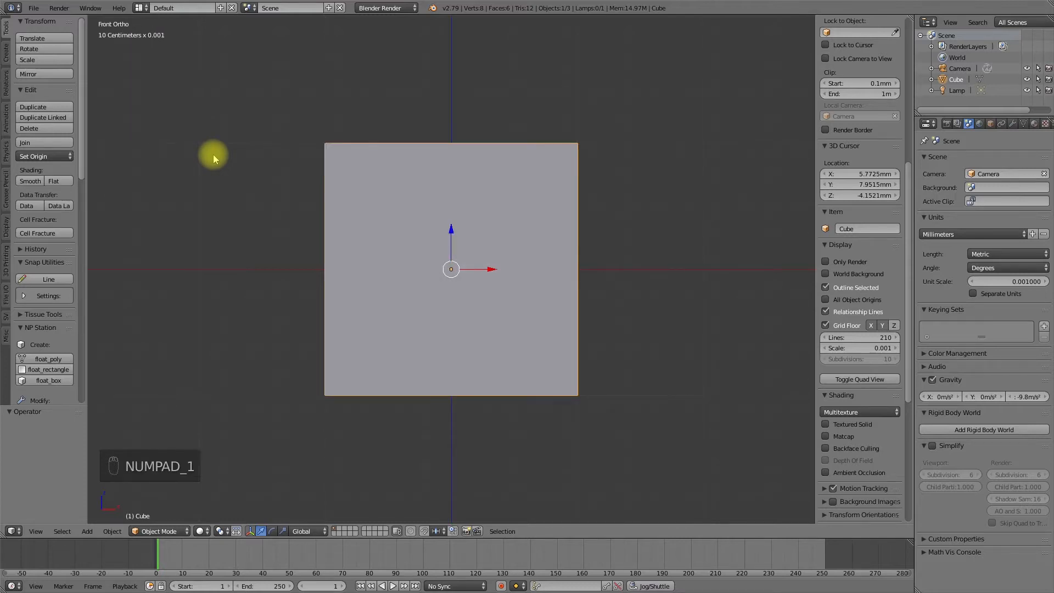
# View the 2 mm cube straight on from the front in orthographic view.
pyautogui.press('NUMPAD_4')
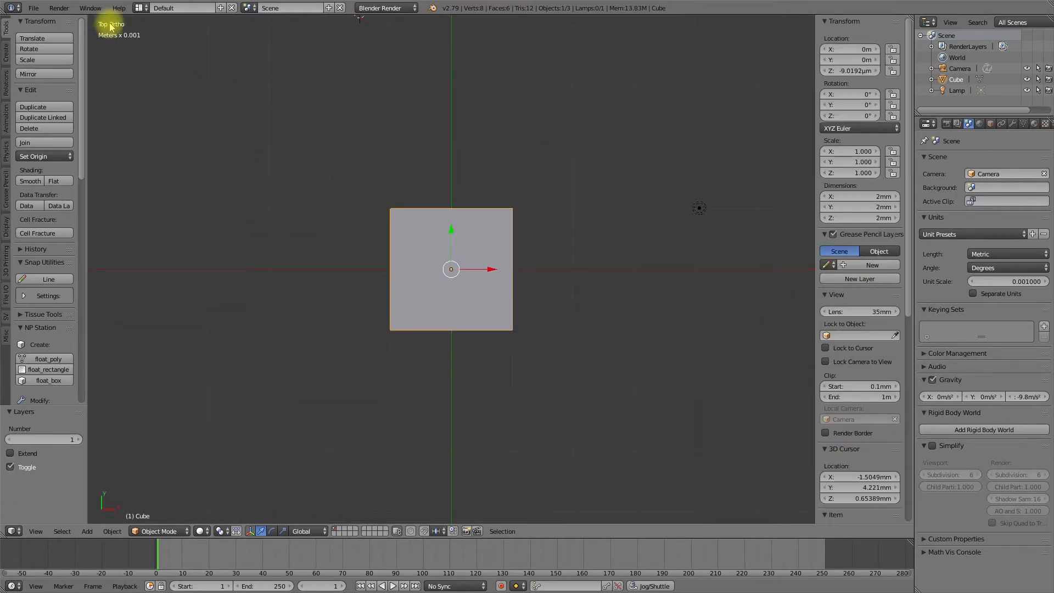
pyautogui.moveTo(268, 150)
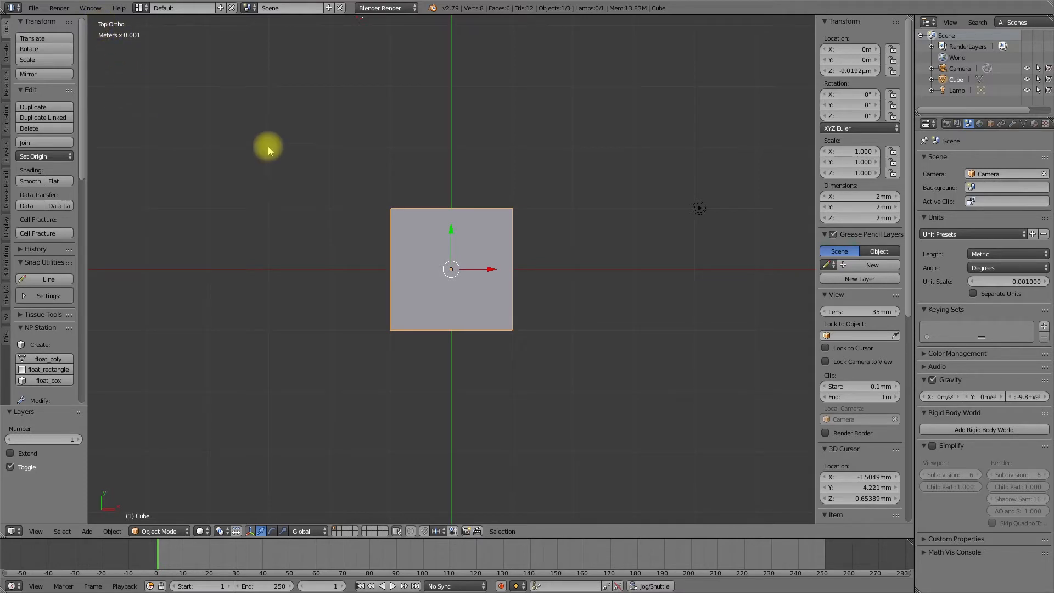
pyautogui.moveTo(249, 149)
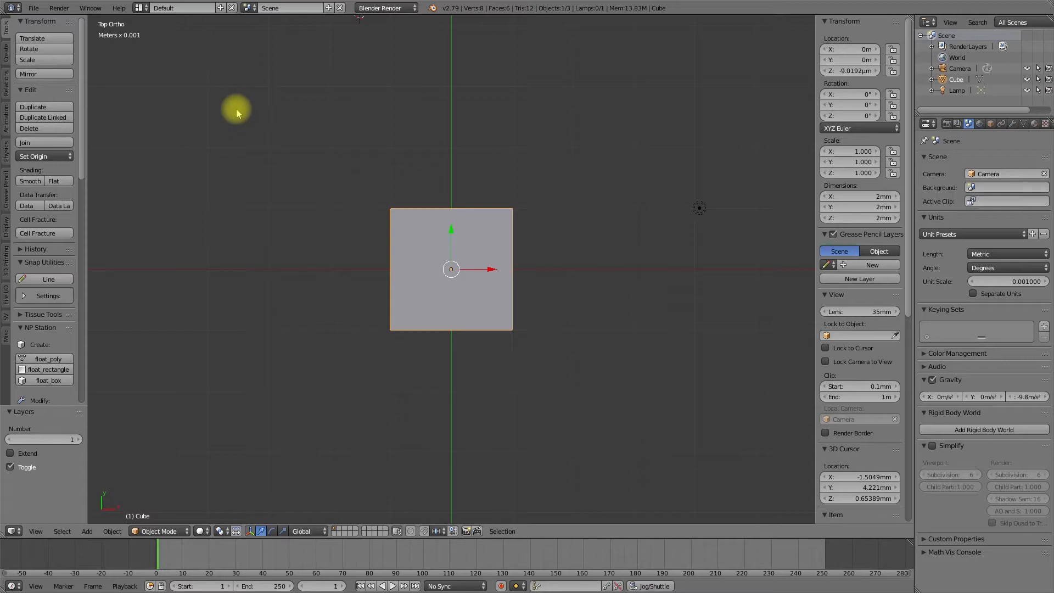
pyautogui.moveTo(269, 150)
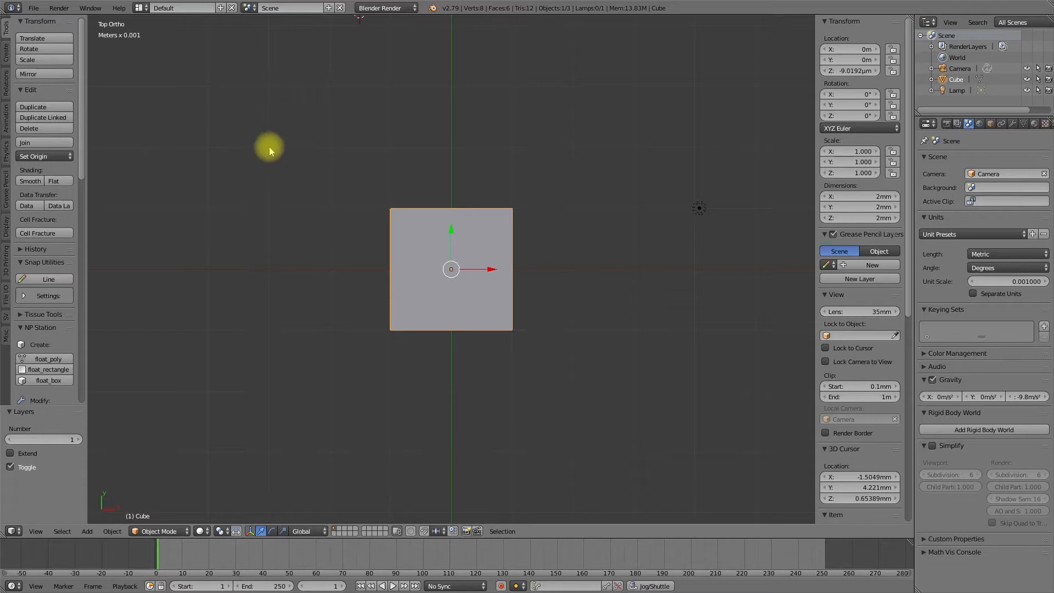
pyautogui.moveTo(275, 151)
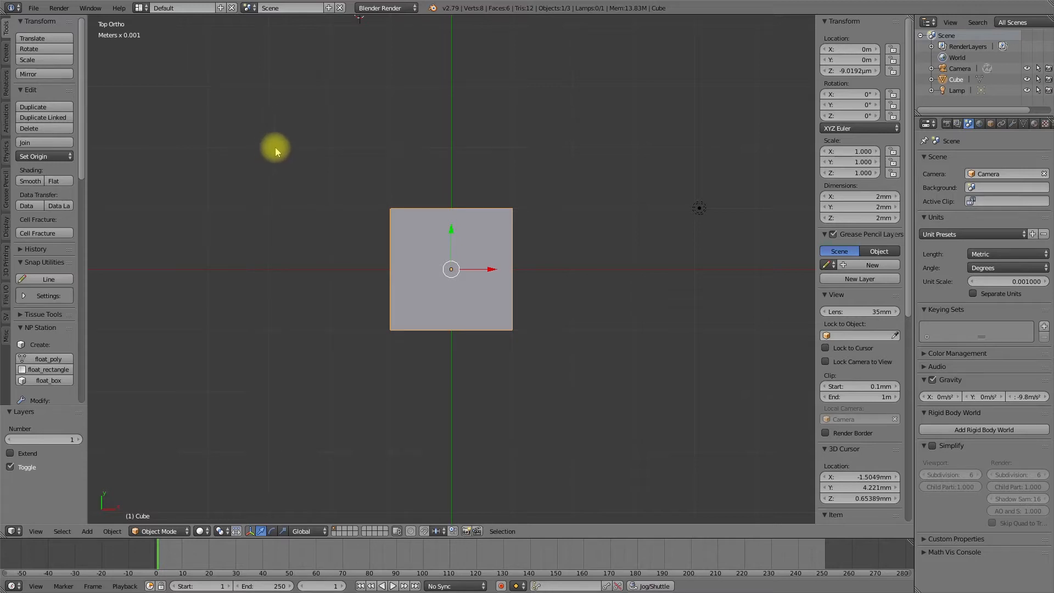
pyautogui.moveTo(330, 213)
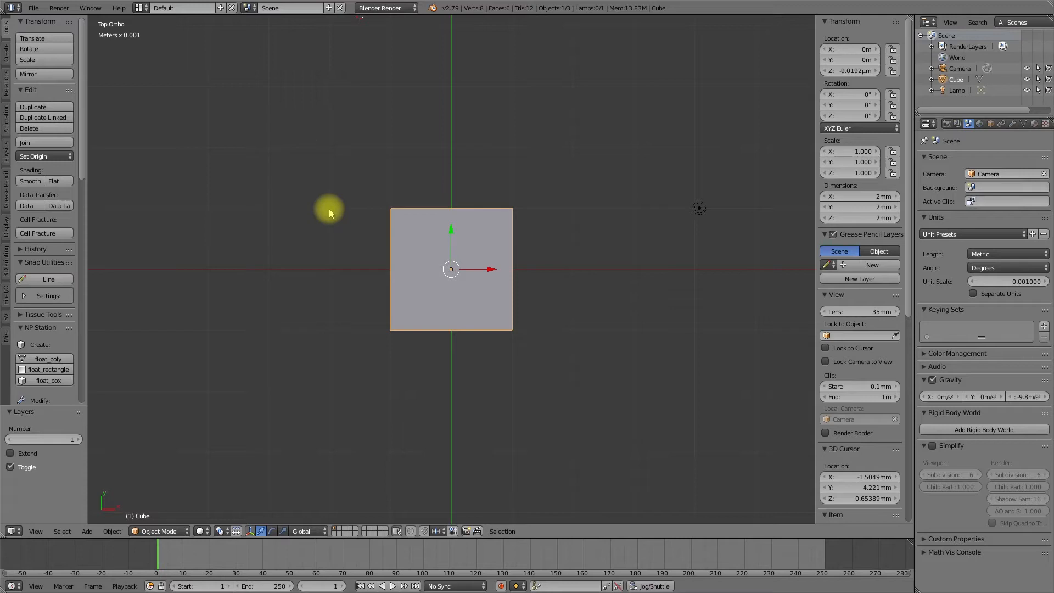
pyautogui.moveTo(259, 268)
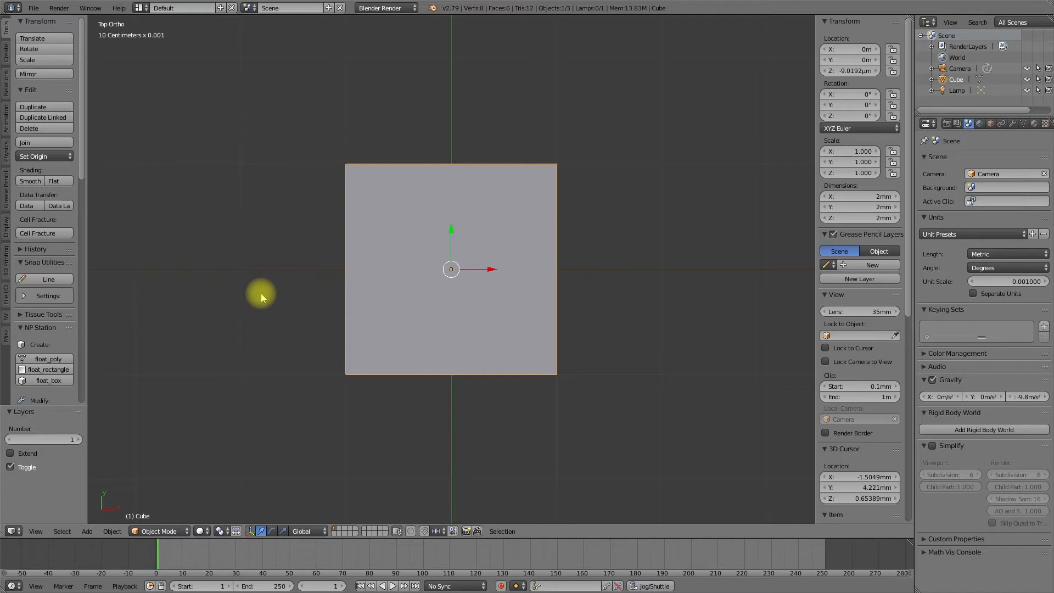
pyautogui.moveTo(333, 181)
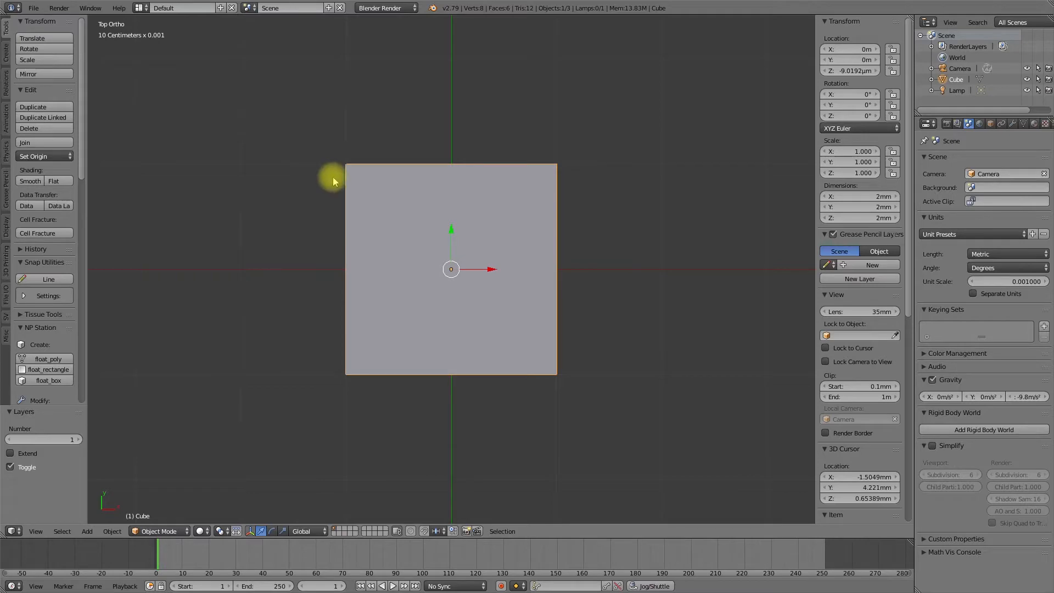
pyautogui.moveTo(253, 184)
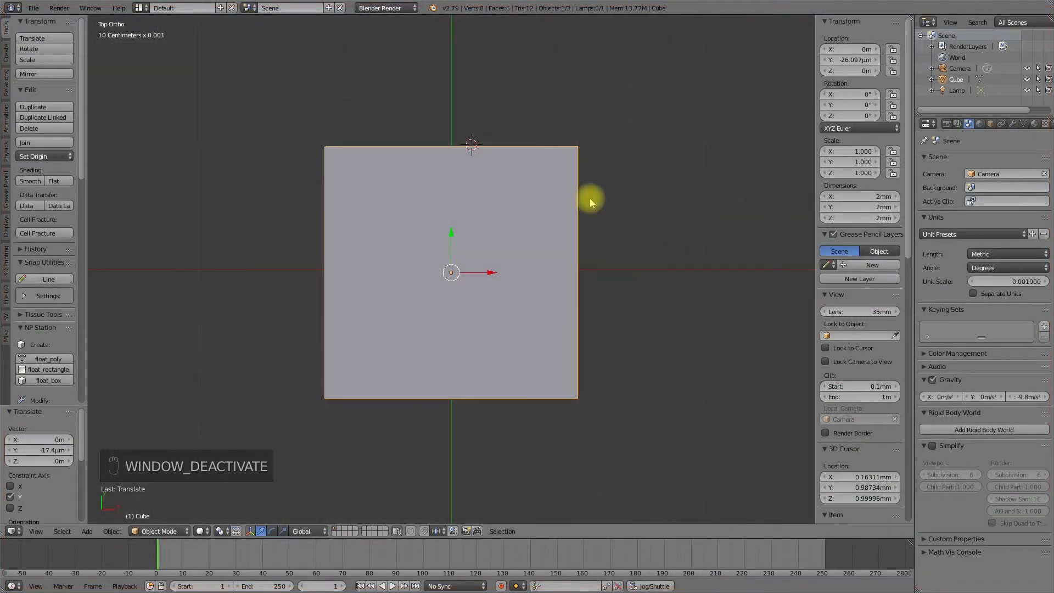
pyautogui.moveTo(415, 262)
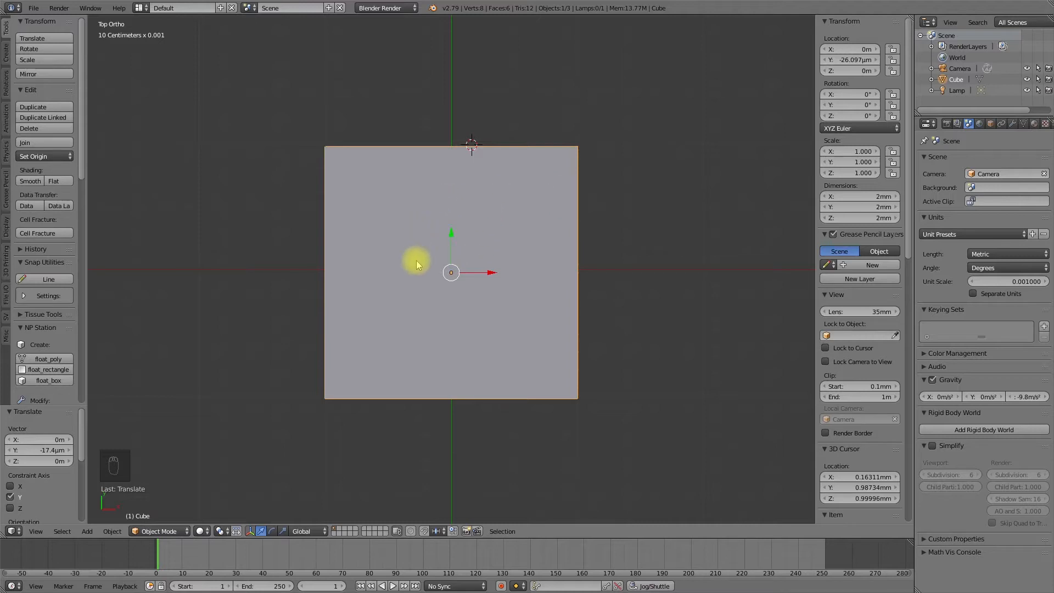
pyautogui.moveTo(509, 312)
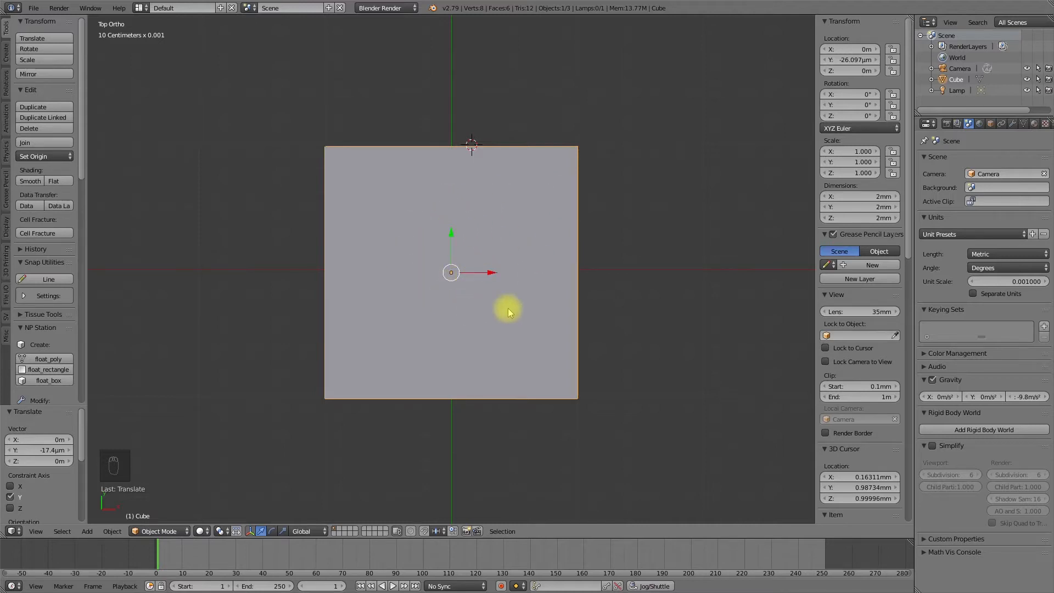
pyautogui.moveTo(501, 258)
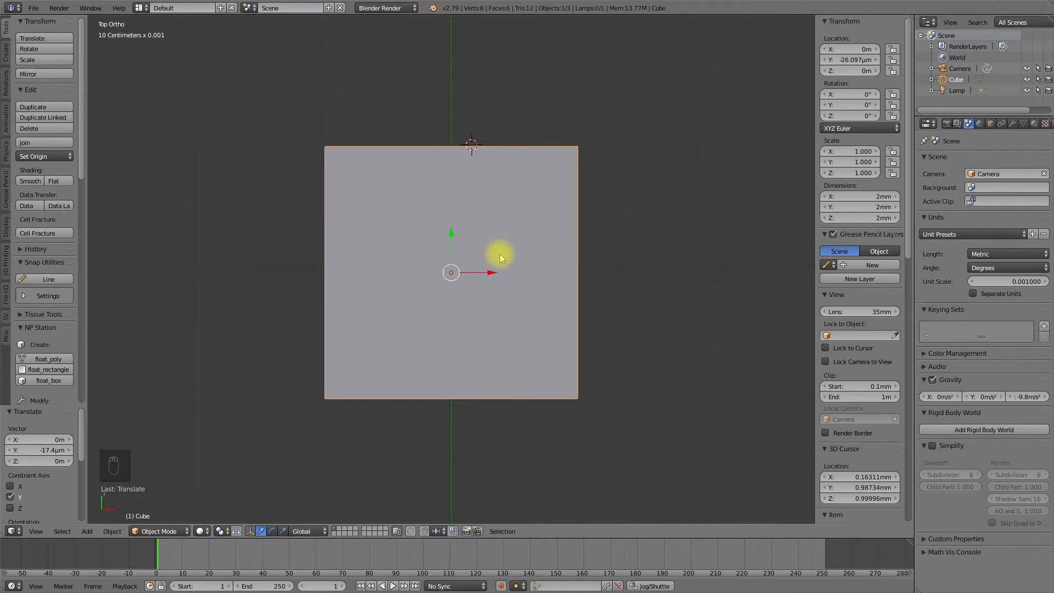
pyautogui.moveTo(618, 254)
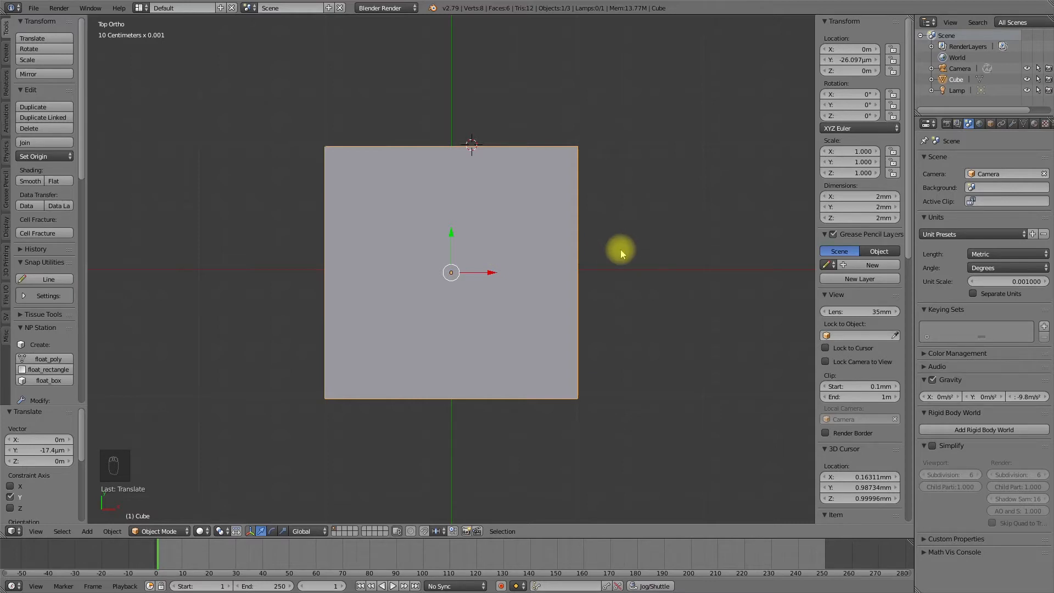
pyautogui.moveTo(456, 245)
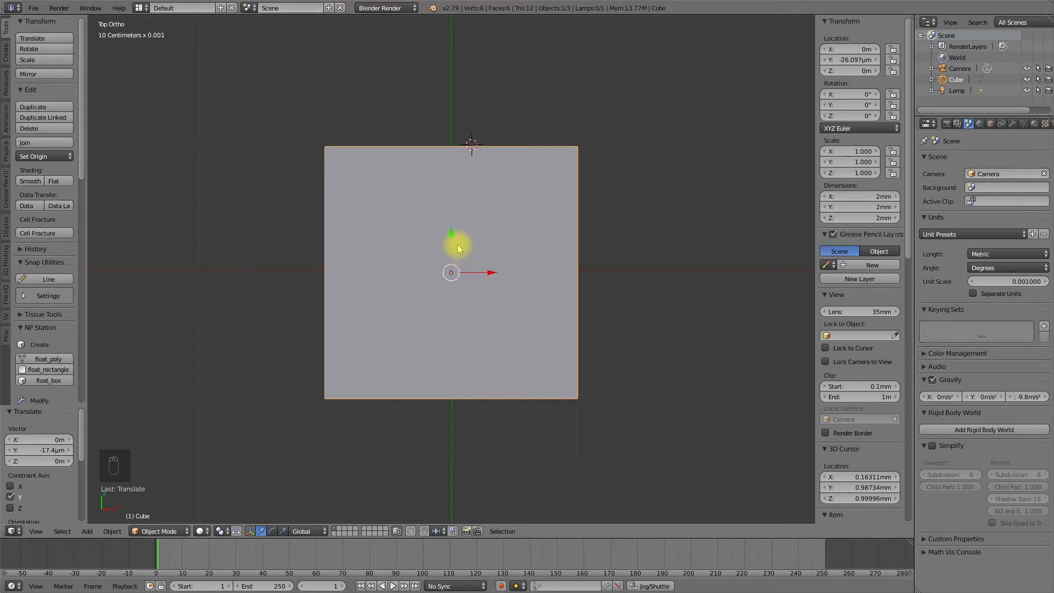
pyautogui.moveTo(454, 244)
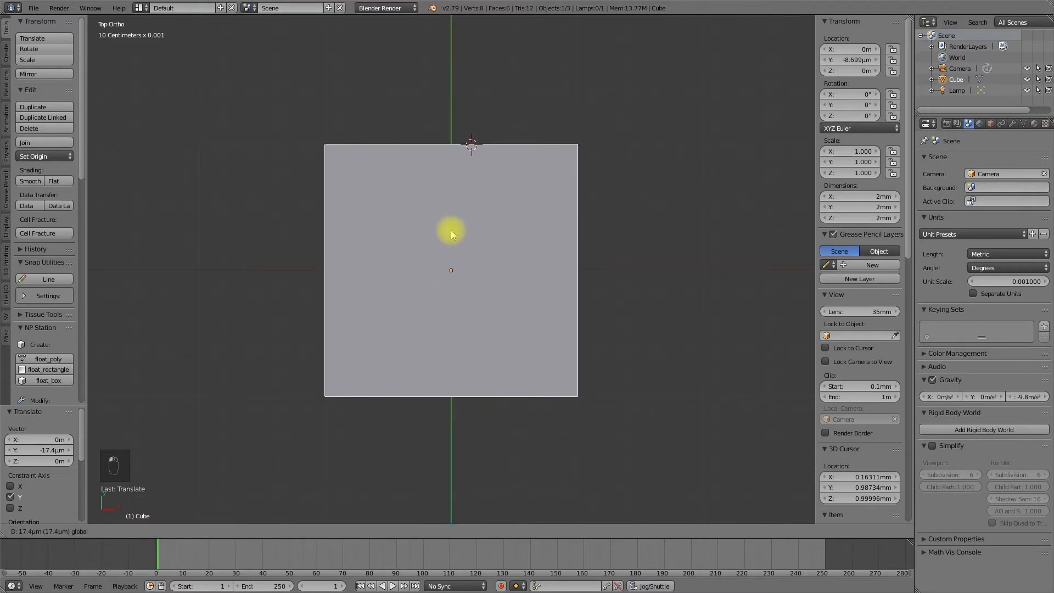
pyautogui.moveTo(409, 178)
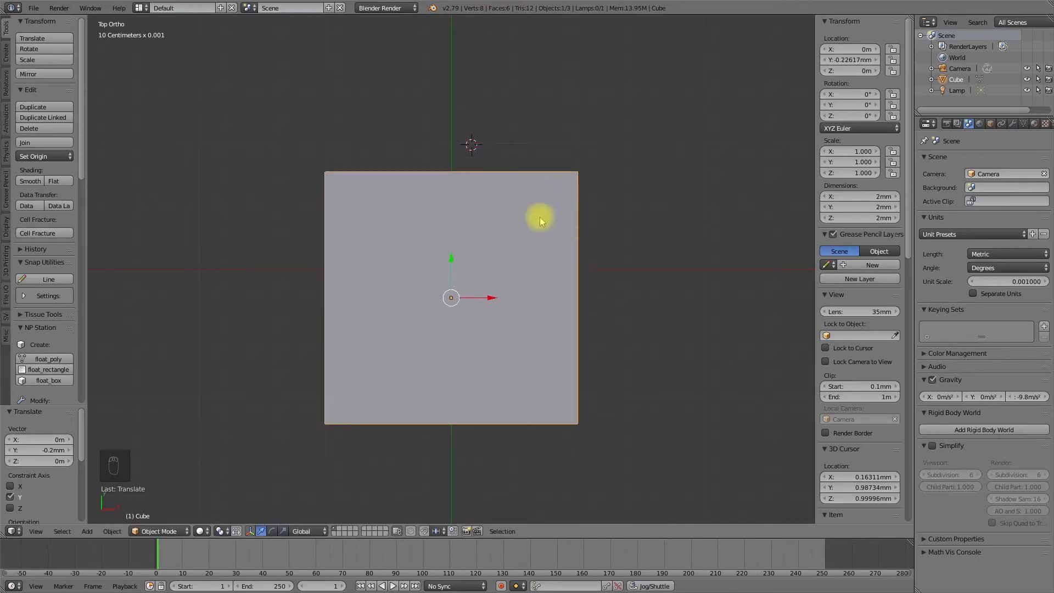
pyautogui.moveTo(463, 263)
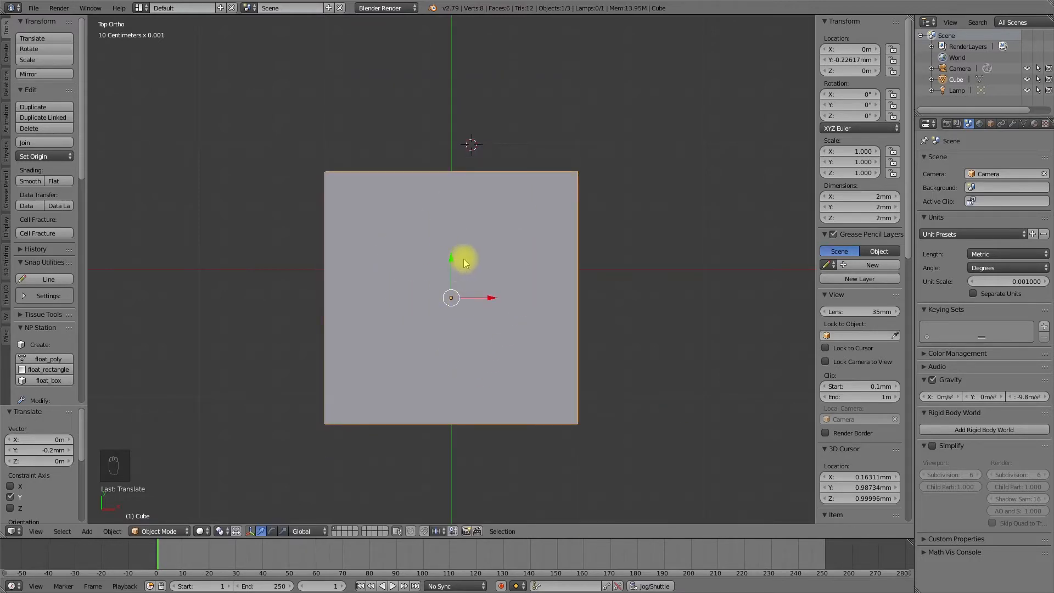
pyautogui.moveTo(387, 261)
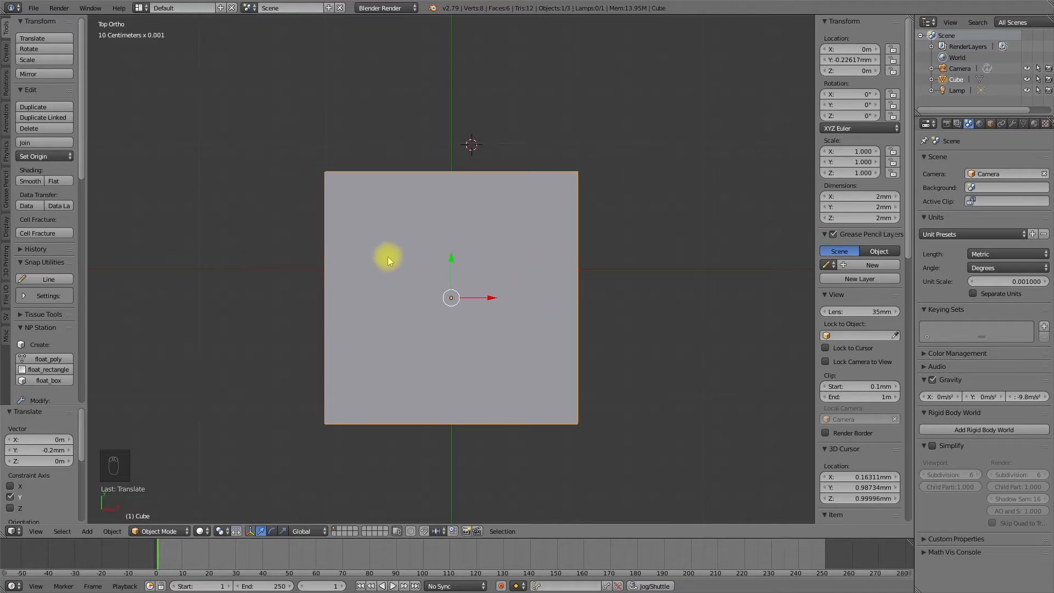
pyautogui.moveTo(451, 279)
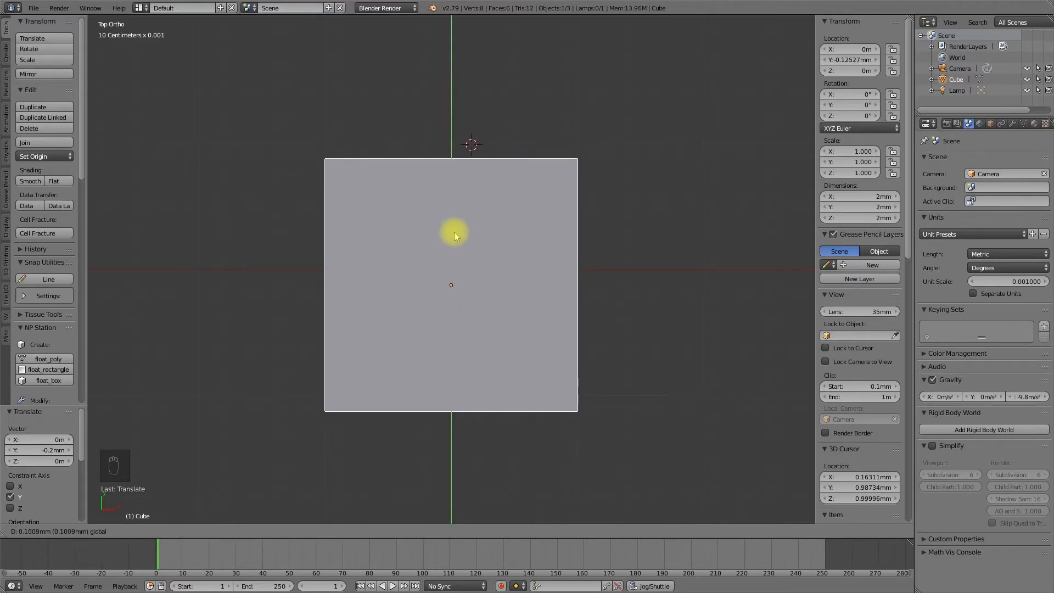
pyautogui.moveTo(447, 262)
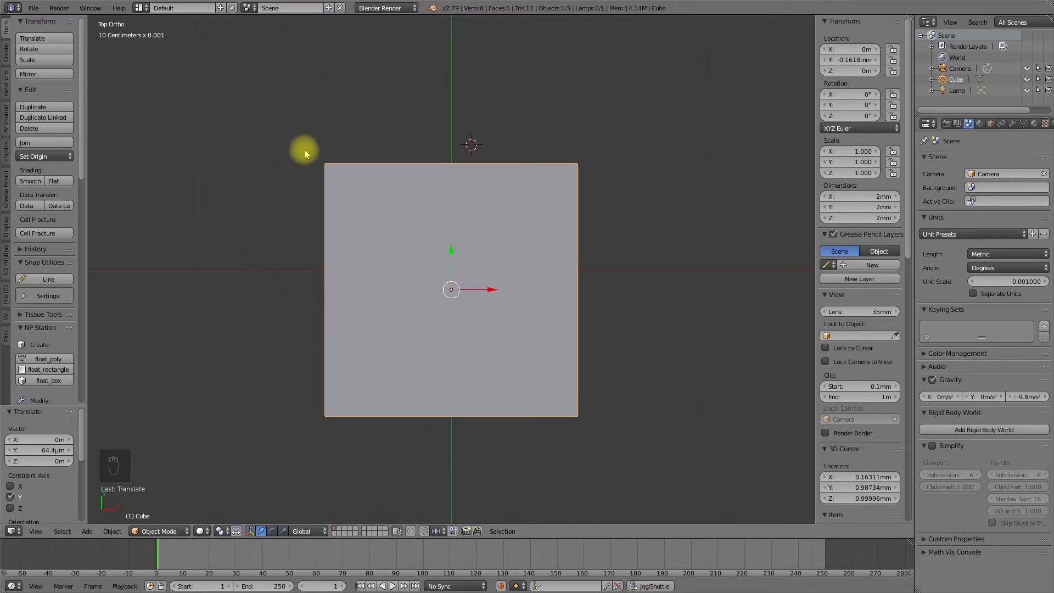
pyautogui.moveTo(452, 267)
pyautogui.write('0.1')
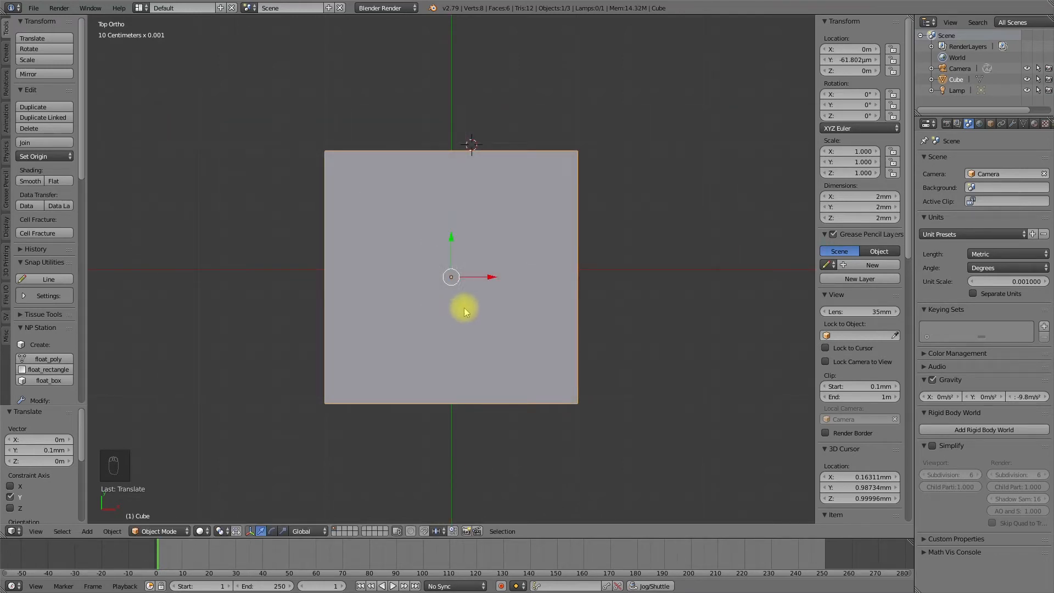
pyautogui.moveTo(386, 217)
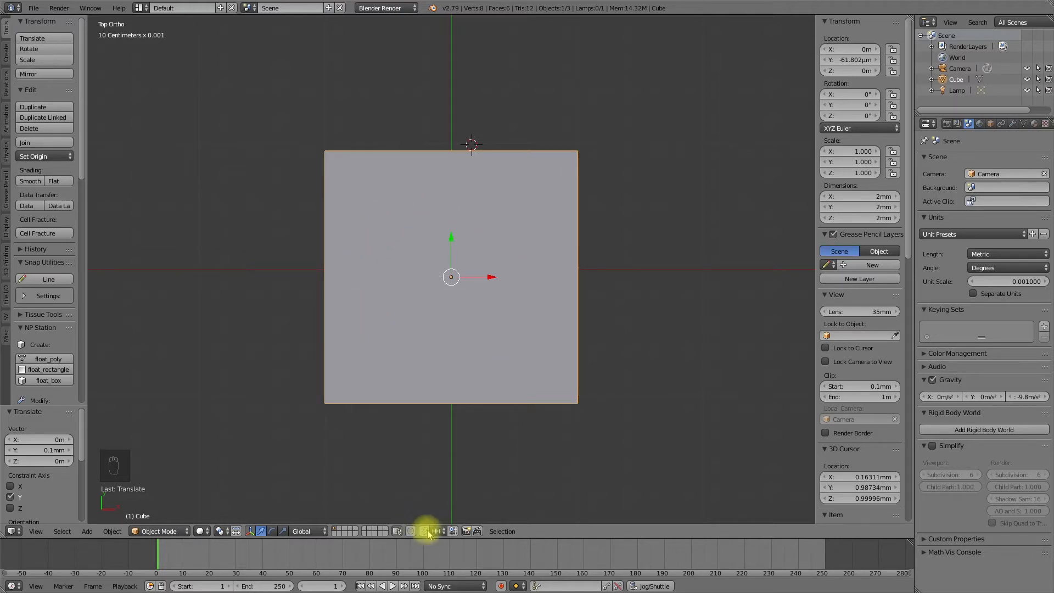
pyautogui.moveTo(453, 531)
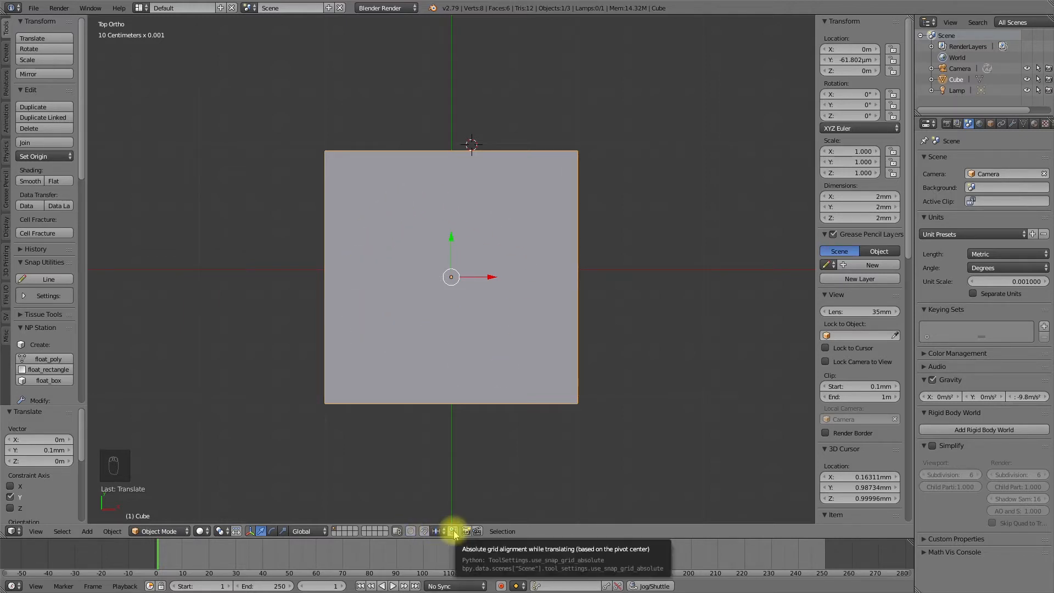
pyautogui.moveTo(450, 253)
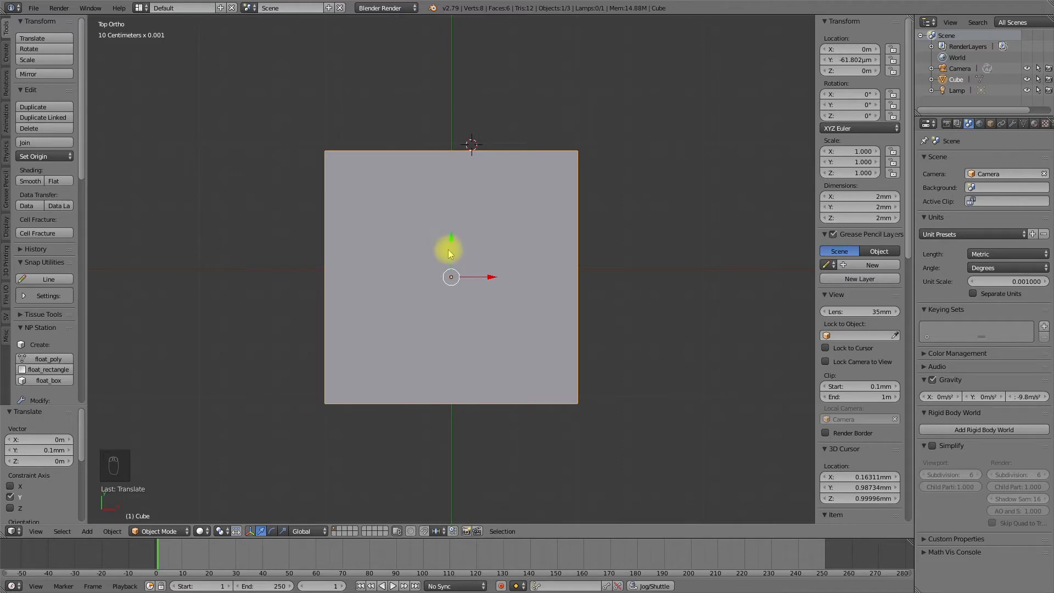
pyautogui.moveTo(380, 290)
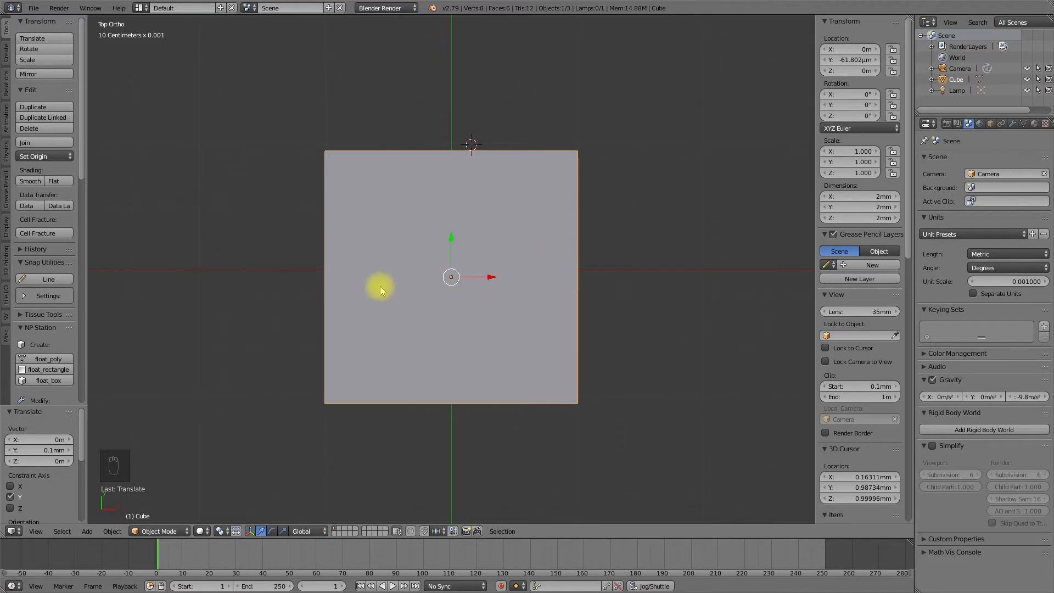
pyautogui.moveTo(474, 345)
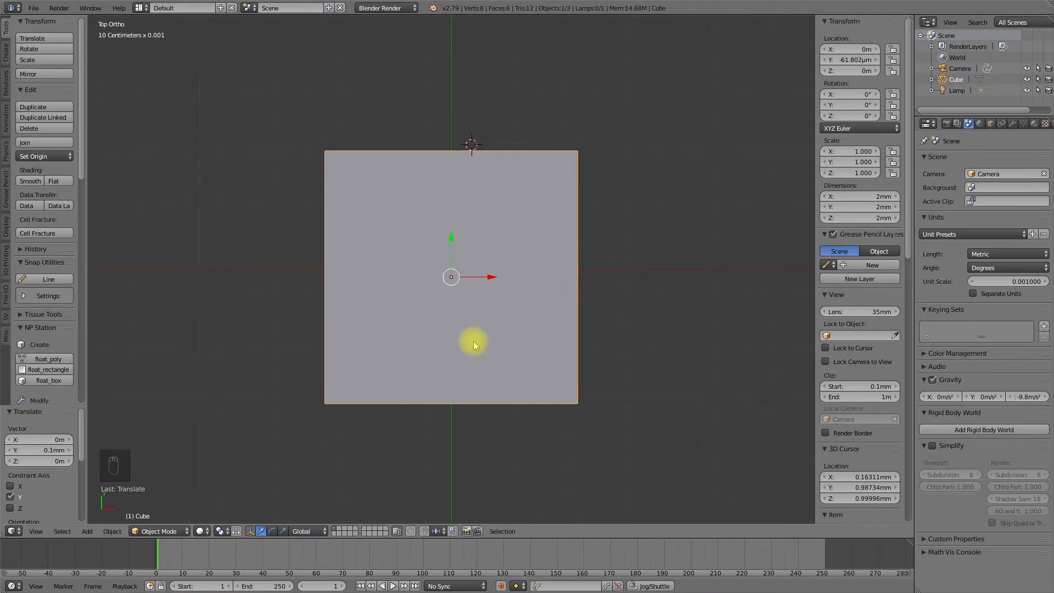
pyautogui.moveTo(530, 230)
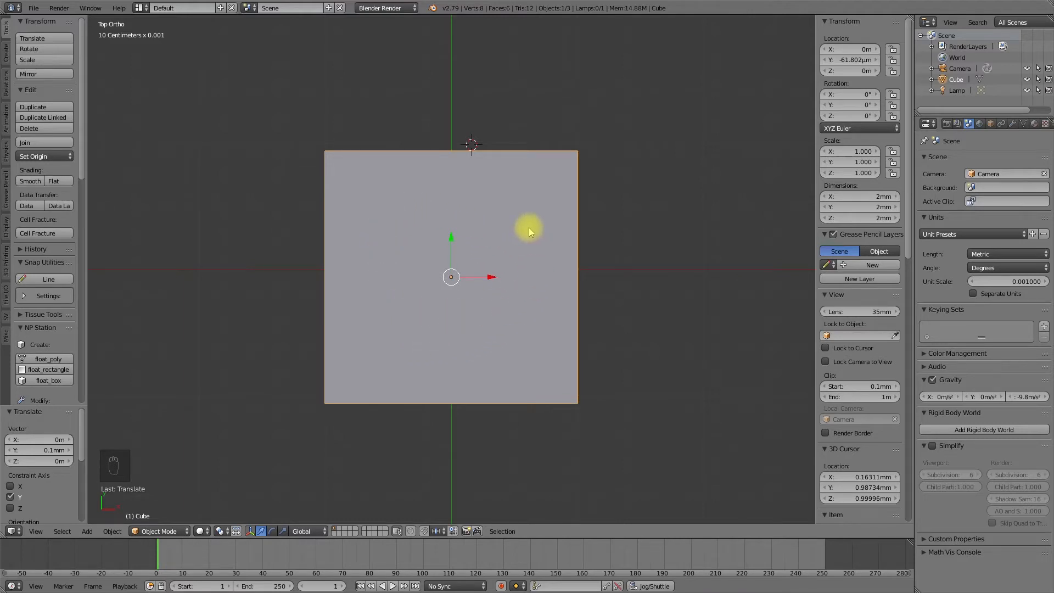
pyautogui.moveTo(490, 223)
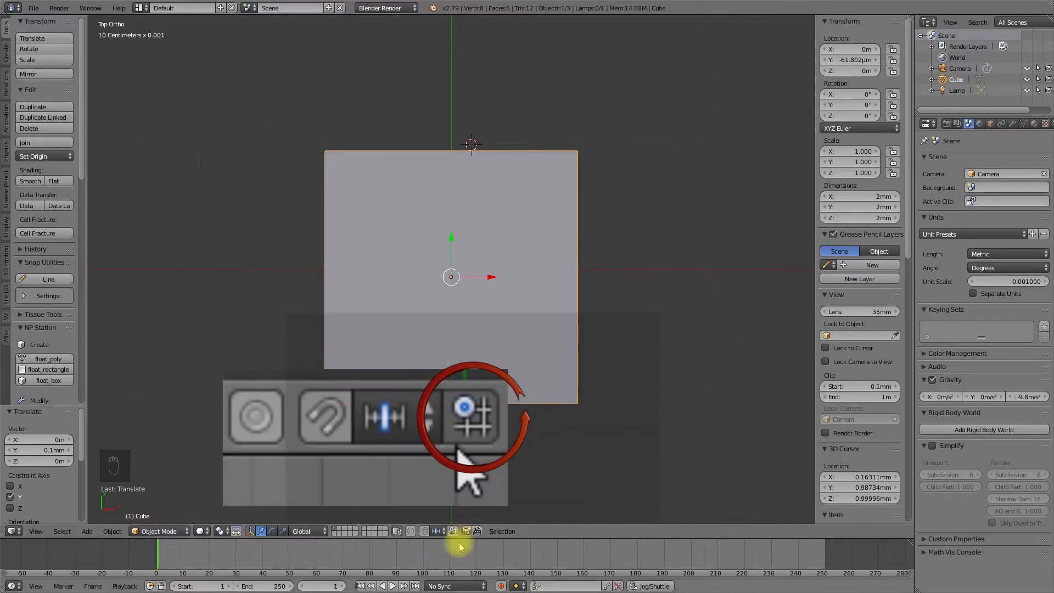
pyautogui.moveTo(453, 532)
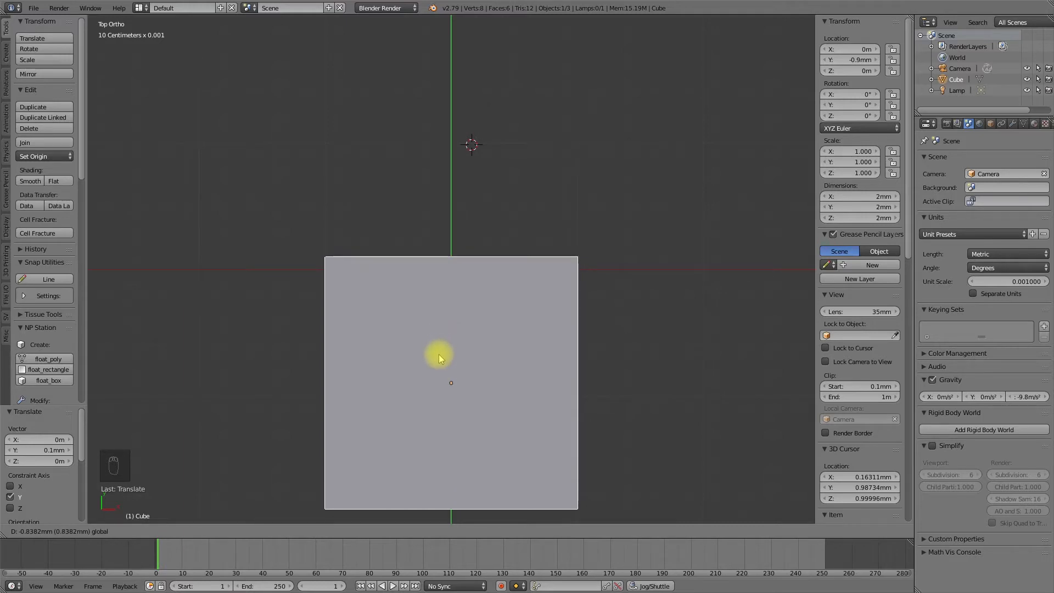
pyautogui.moveTo(433, 322)
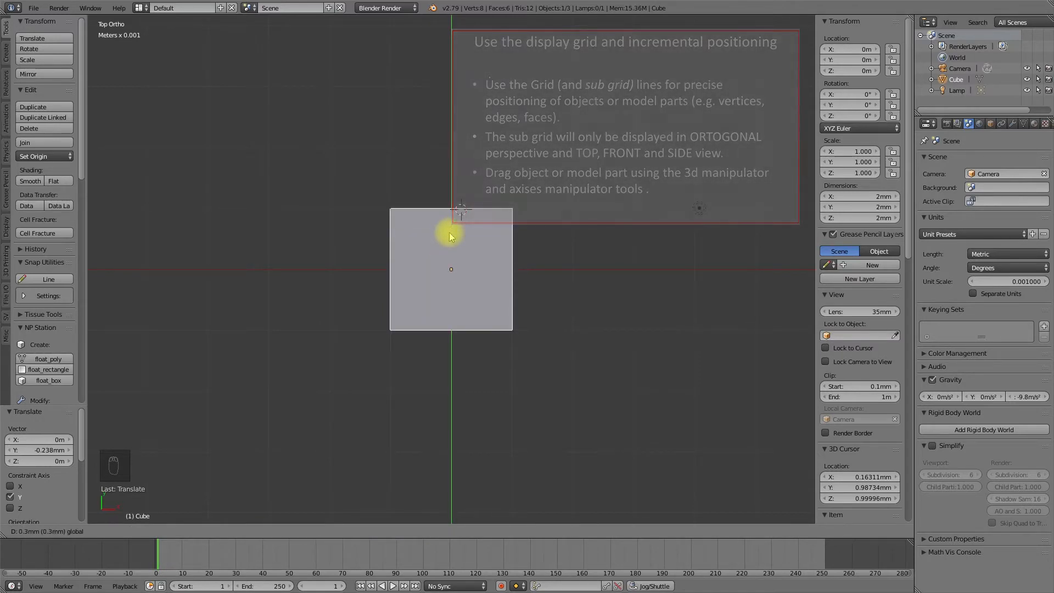
# Enter edit mode and select the cube's top-right corner vertex for a 2 mm move along X.
pyautogui.press('Tab')
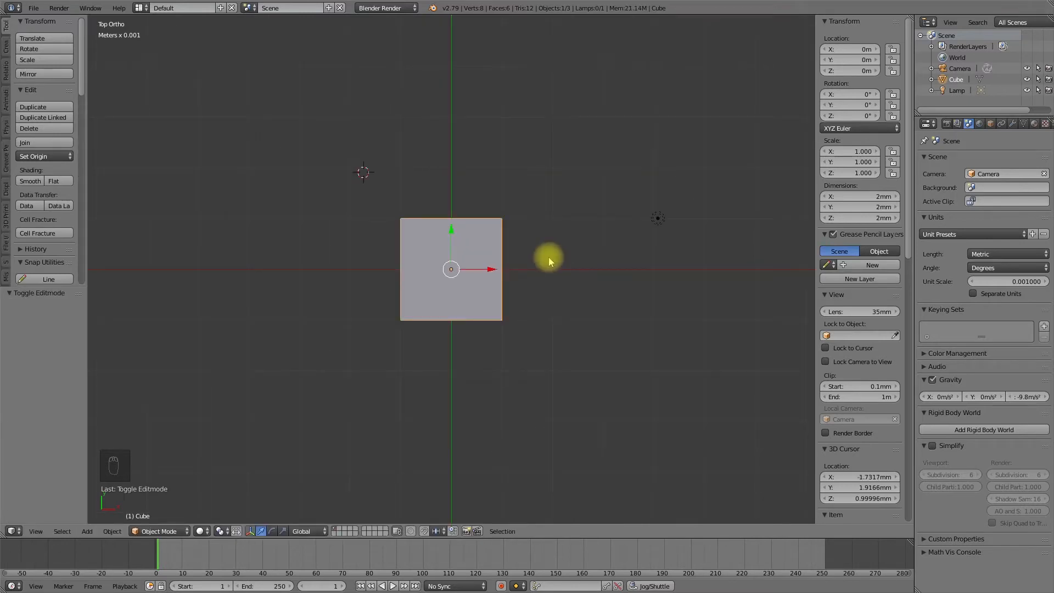
pyautogui.moveTo(523, 334)
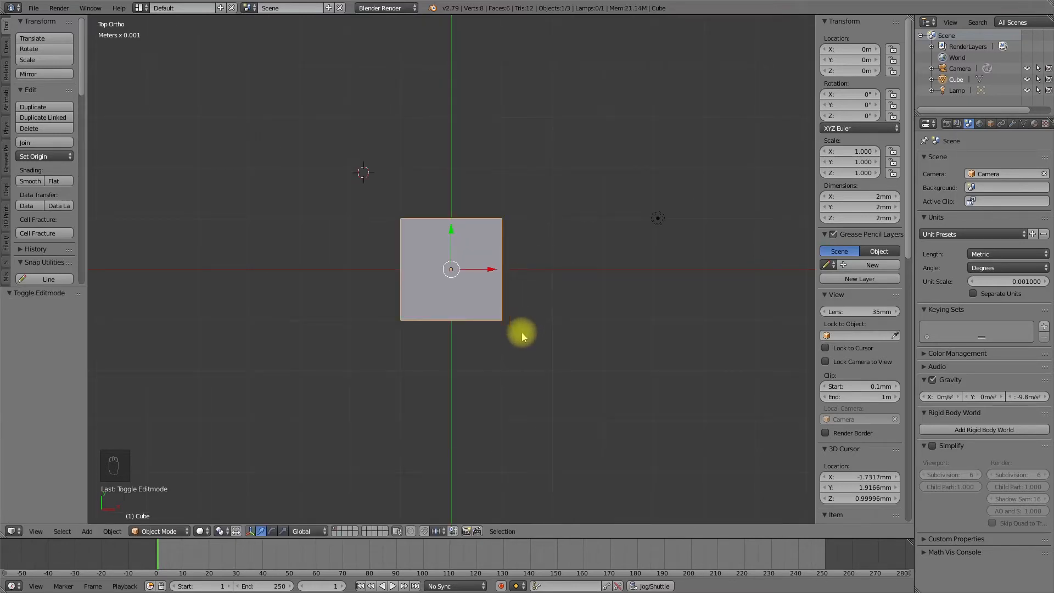
pyautogui.moveTo(545, 247)
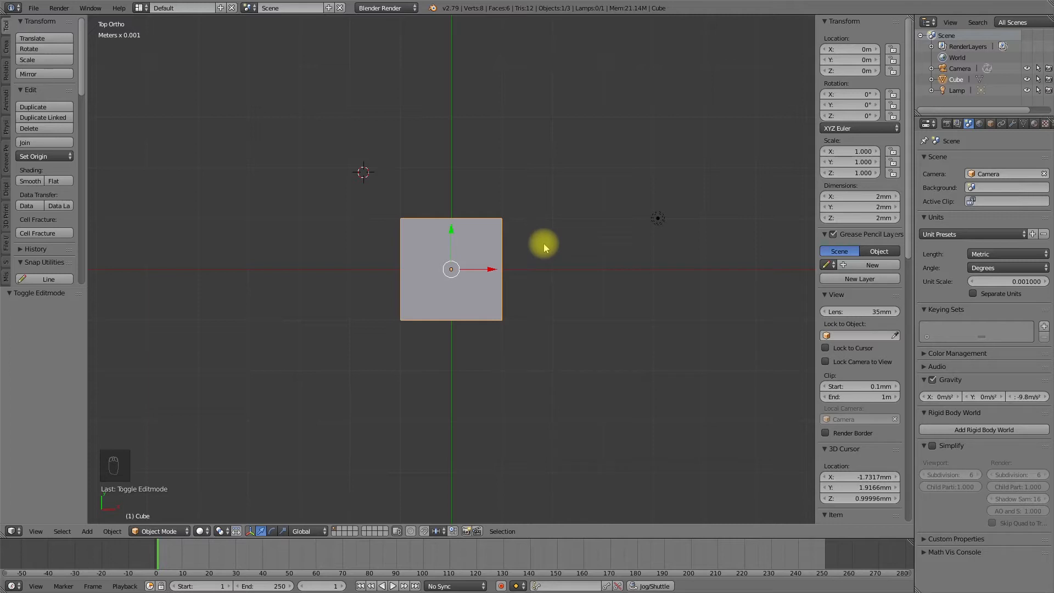
pyautogui.moveTo(533, 233)
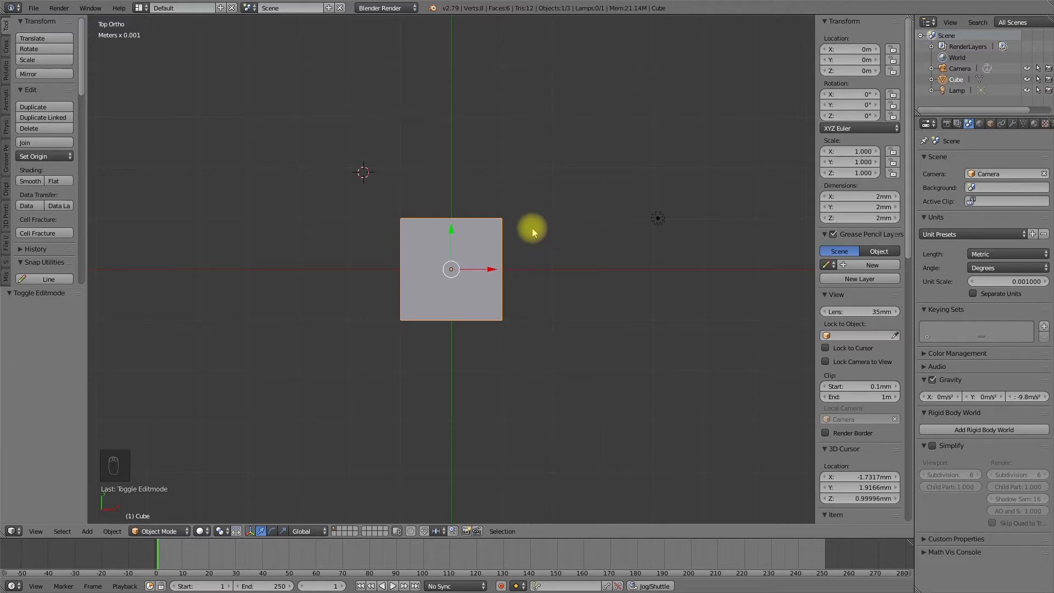
pyautogui.press('ctrl+tab')
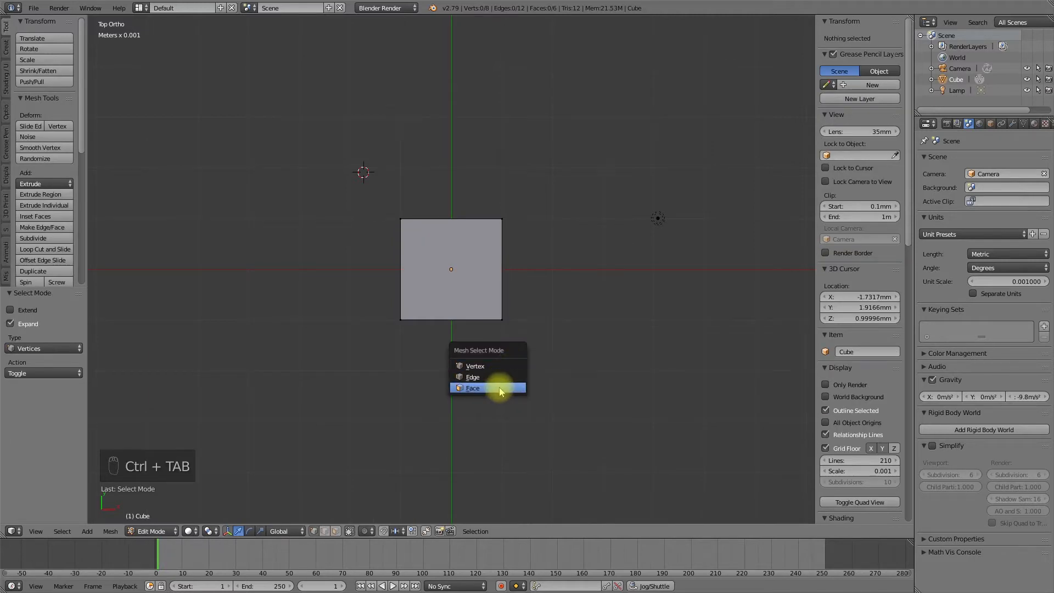
pyautogui.click(474, 376)
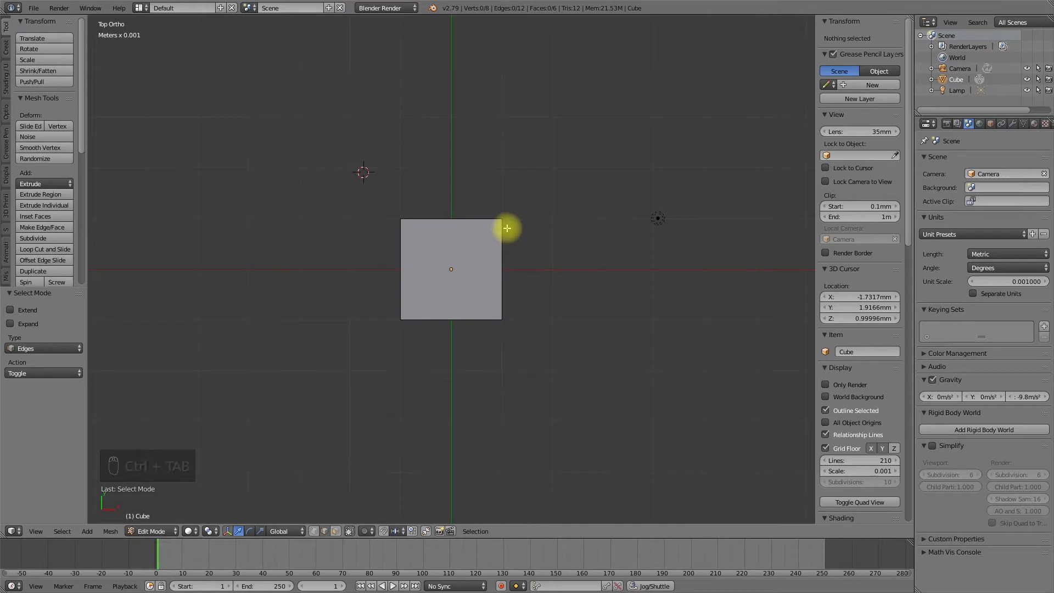
pyautogui.click(501, 218)
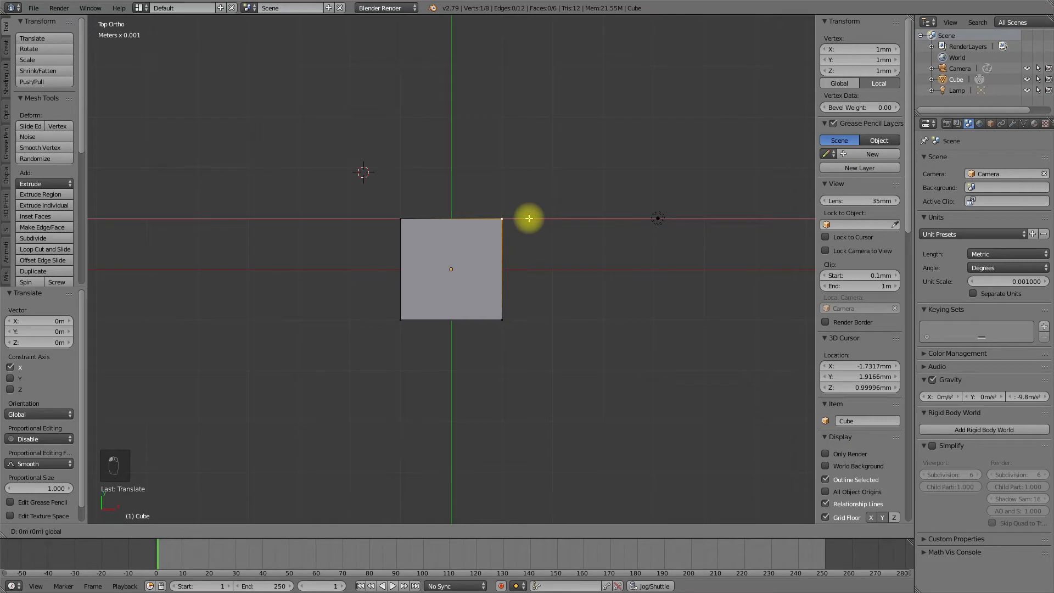
pyautogui.moveTo(559, 218)
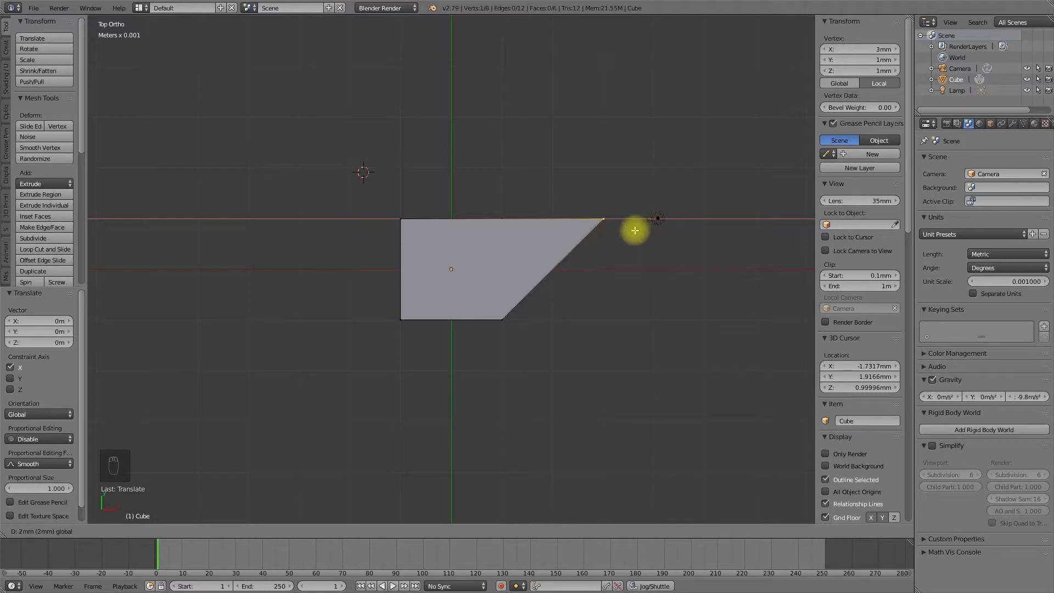
# Undo the vertex move so the face is square again, and enable the snapping magnet.
pyautogui.press('ctrl+z')
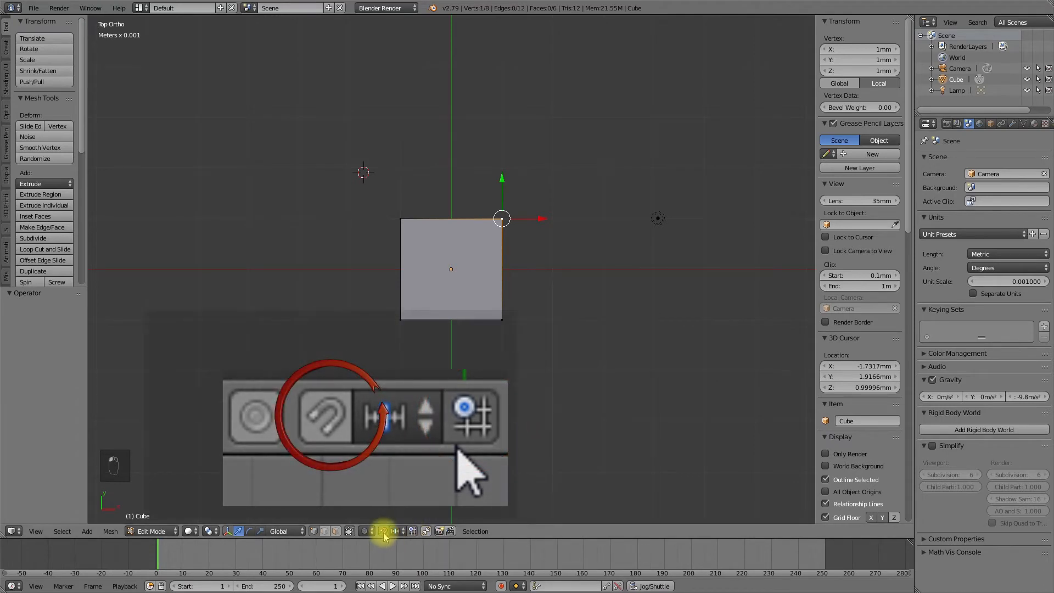
pyautogui.click(382, 530)
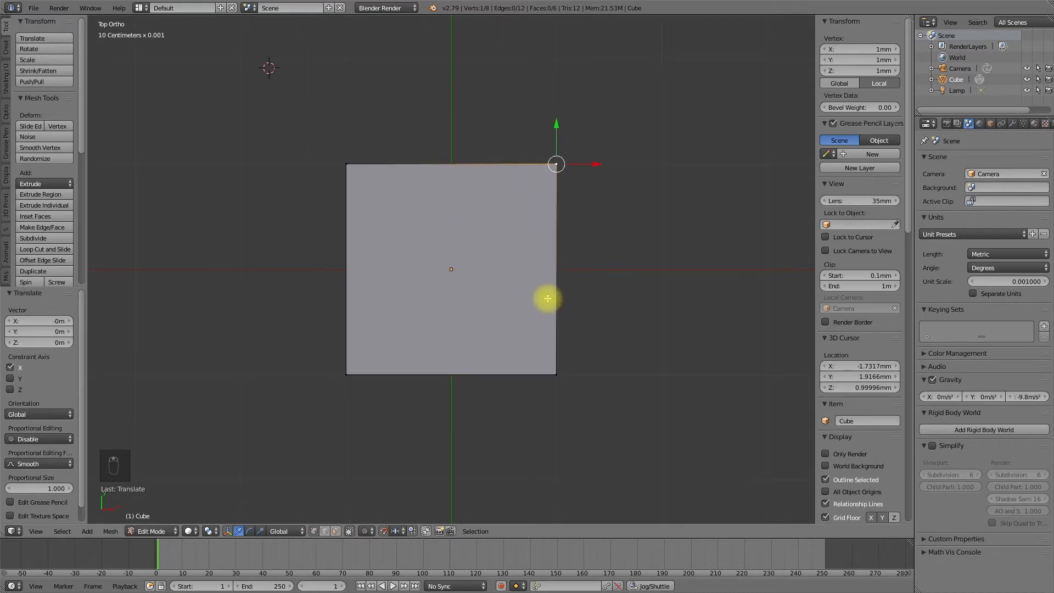
pyautogui.moveTo(595, 165)
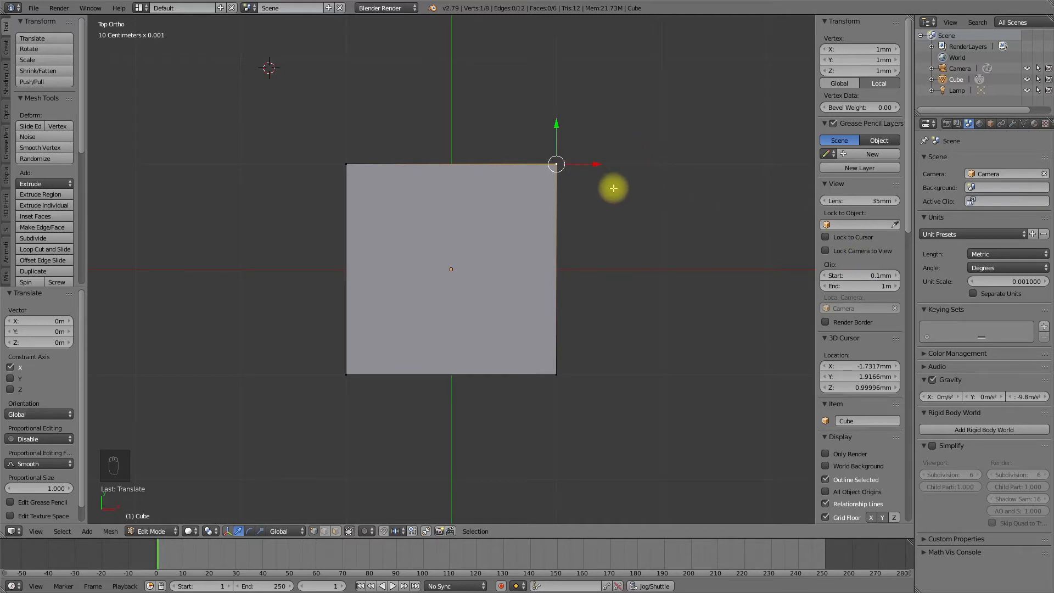
pyautogui.moveTo(598, 161)
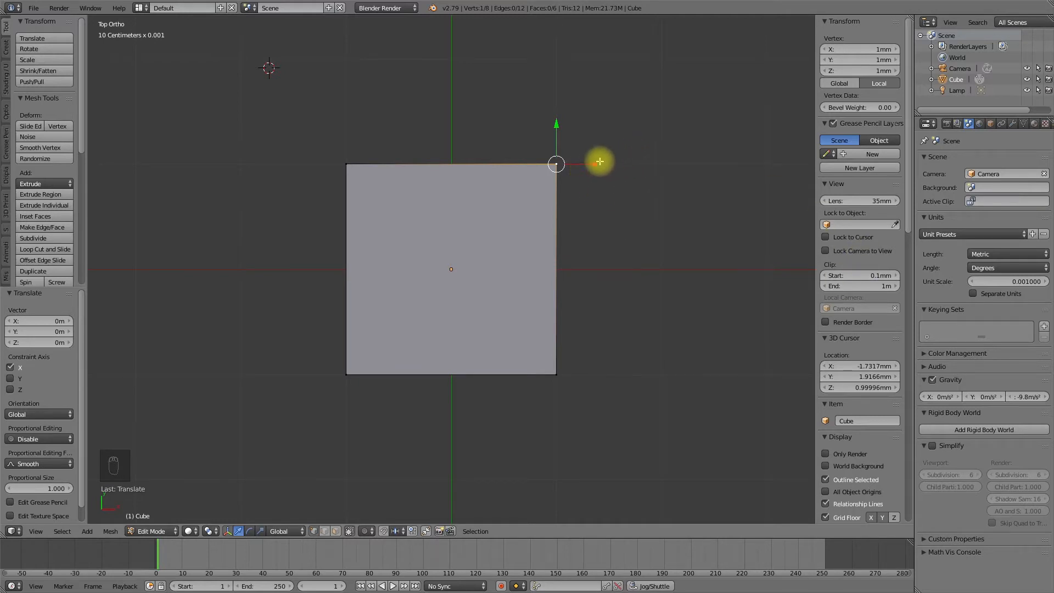
pyautogui.moveTo(582, 163)
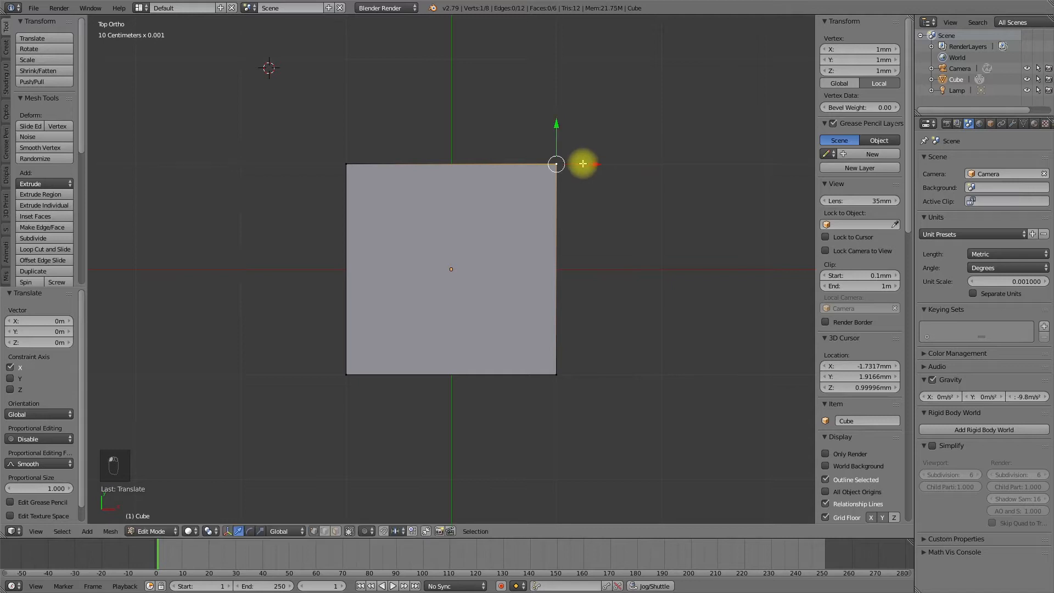
pyautogui.moveTo(751, 213)
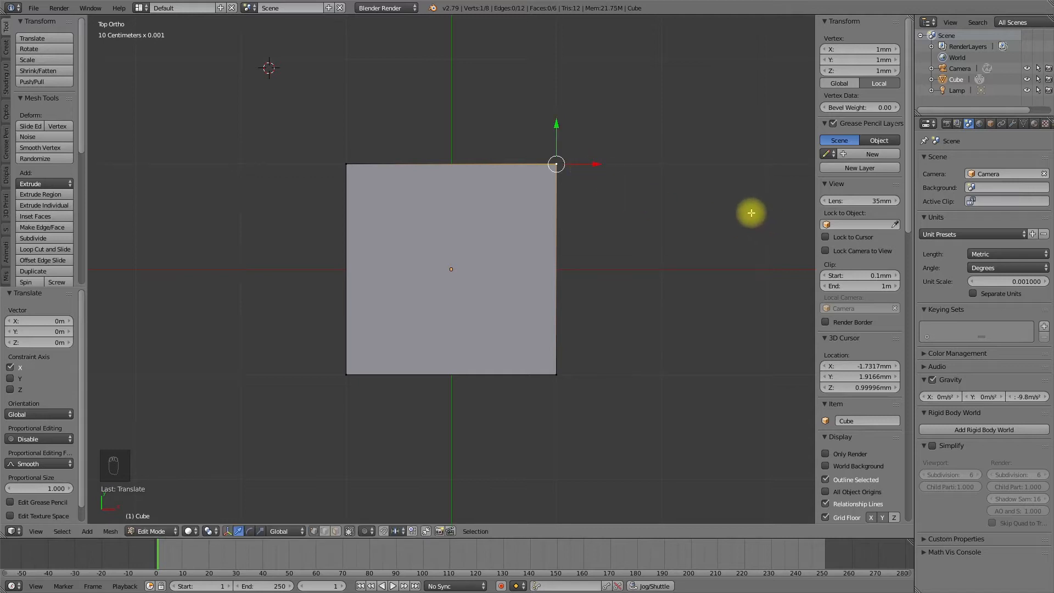
pyautogui.moveTo(37, 320)
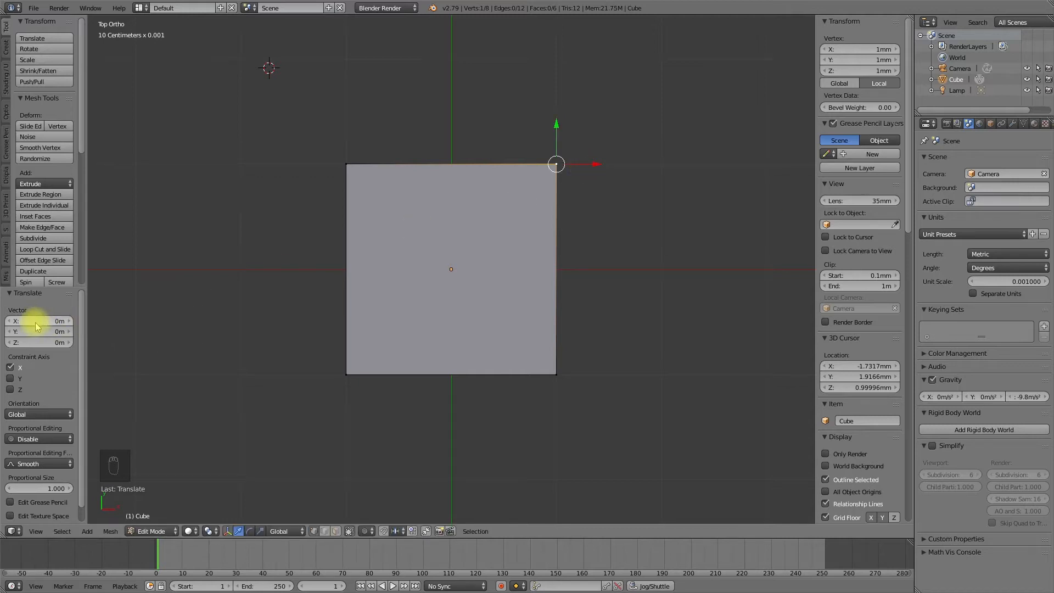
pyautogui.click(37, 320)
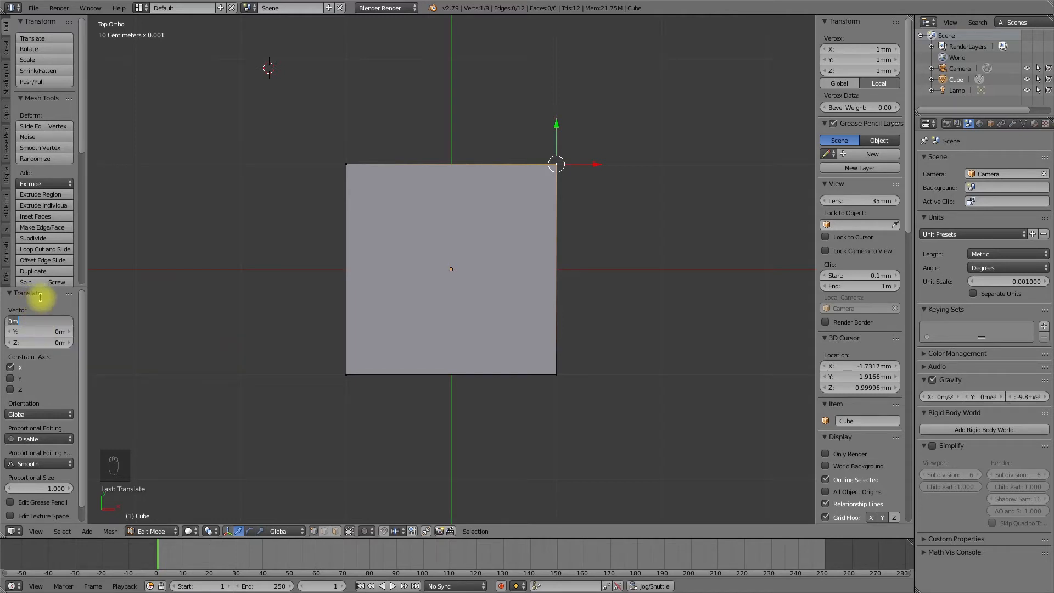
pyautogui.press('ctrl+z')
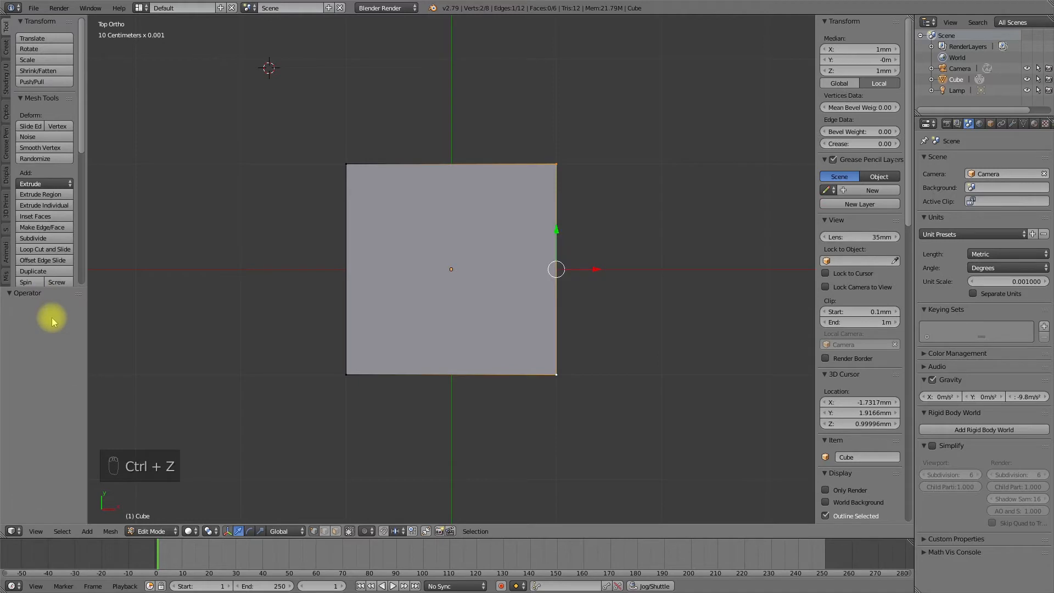
pyautogui.moveTo(556, 164)
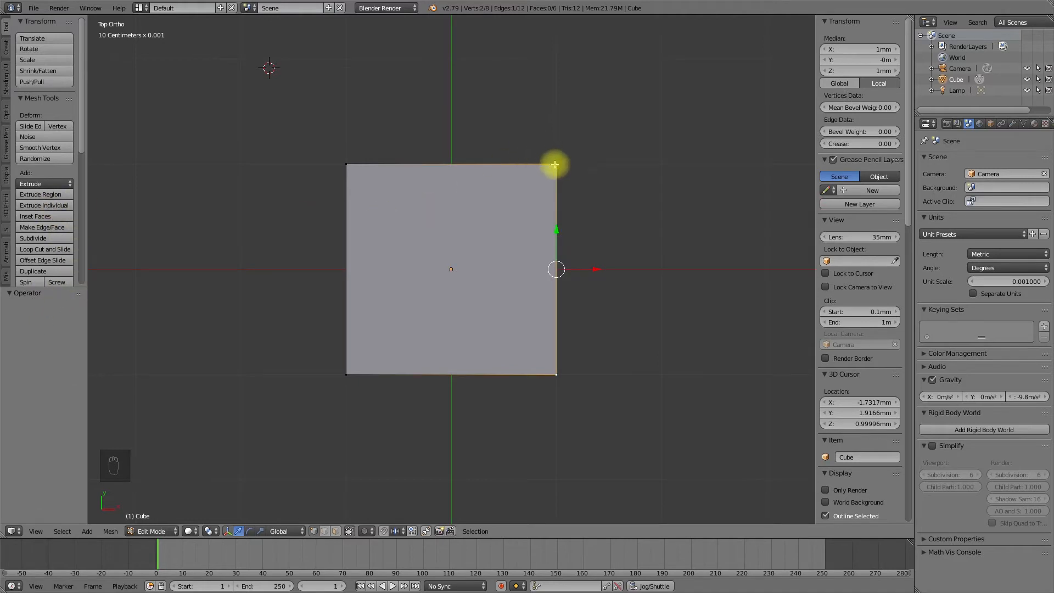
pyautogui.click(555, 164)
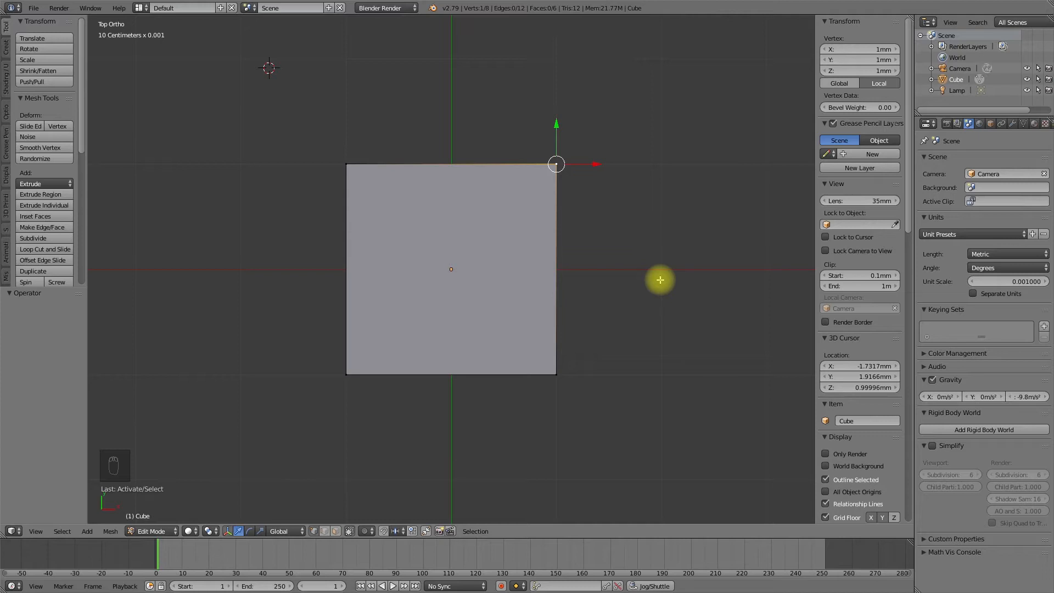
pyautogui.moveTo(545, 371)
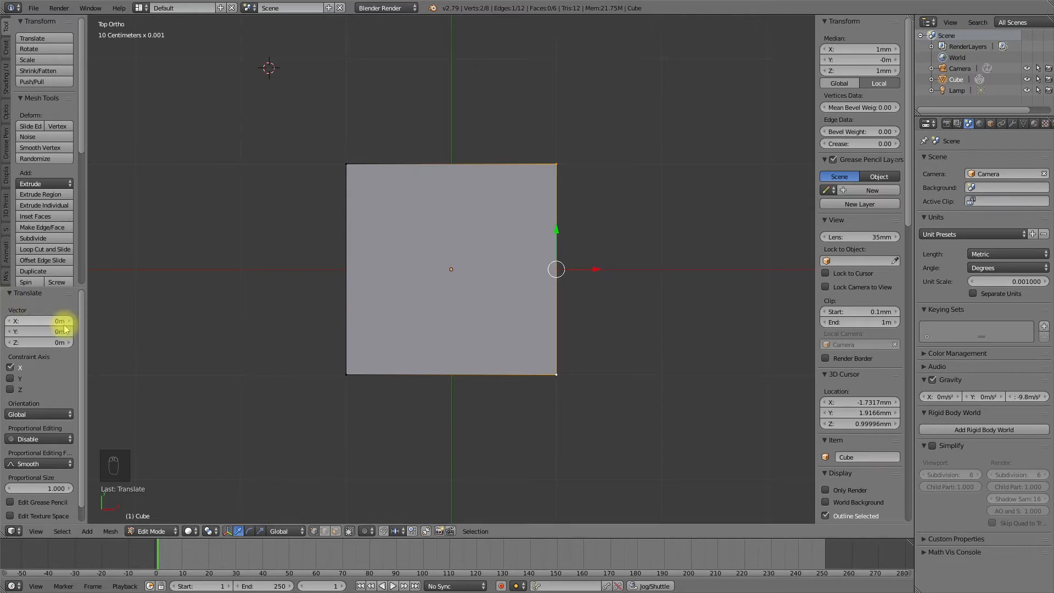
pyautogui.click(38, 321)
pyautogui.write('2')
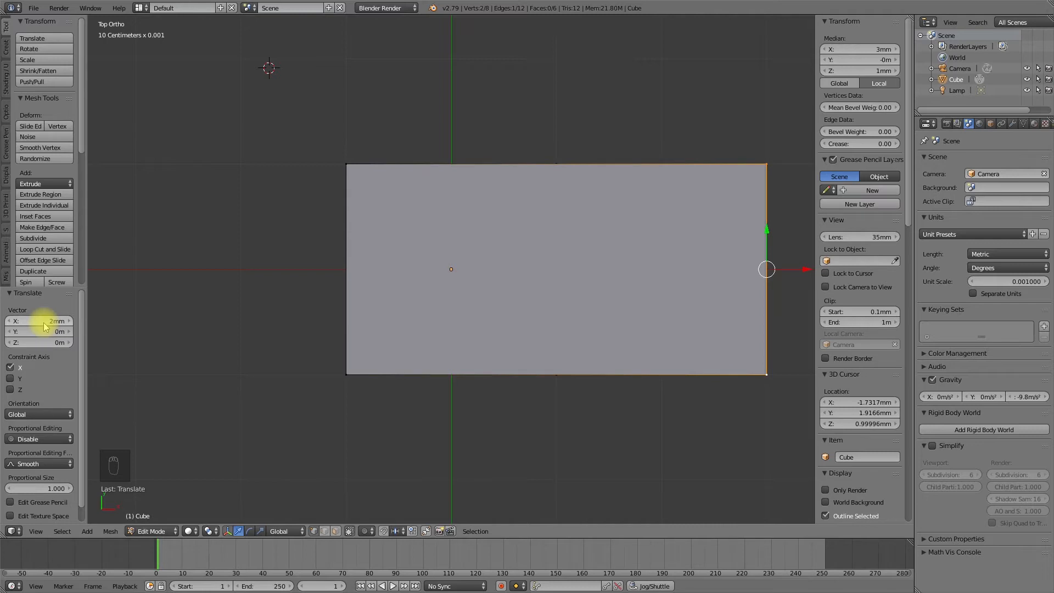
pyautogui.press('ctrl+z')
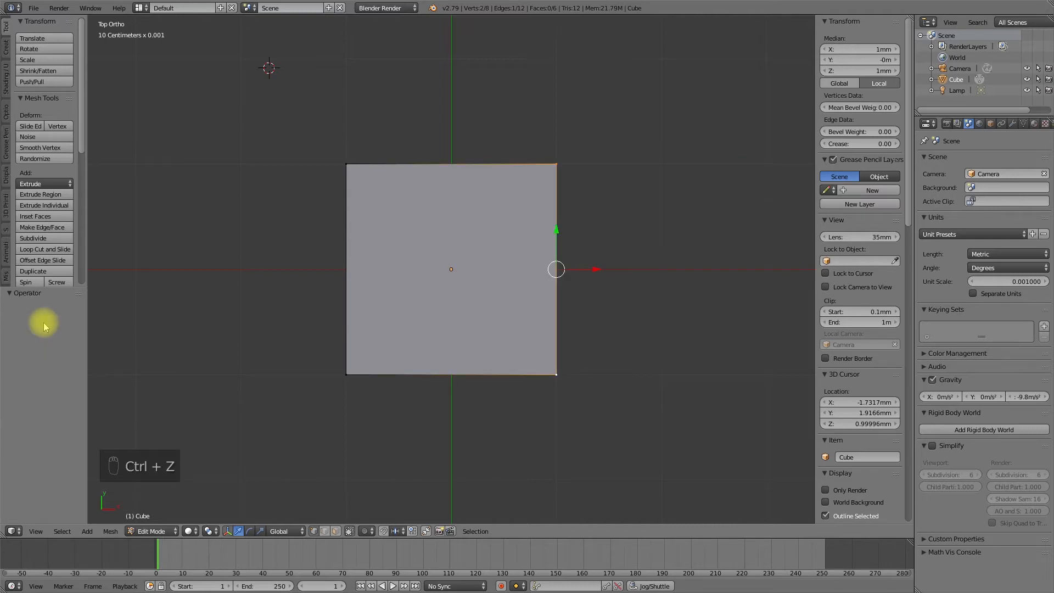
# Return to object mode and finish a free move of the whole cube.
pyautogui.press('ctrl+z')
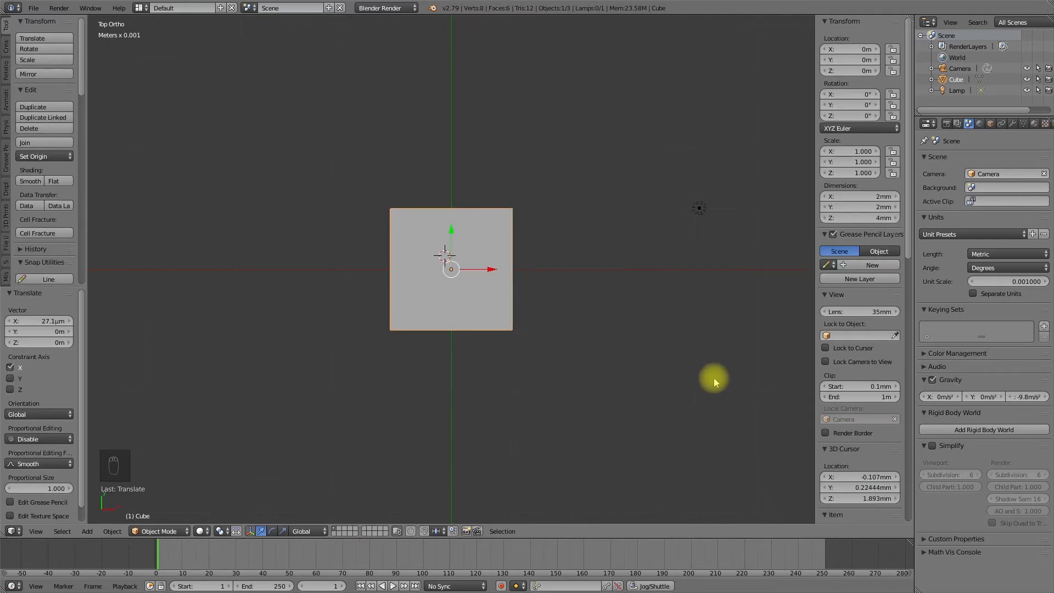
pyautogui.moveTo(400, 390)
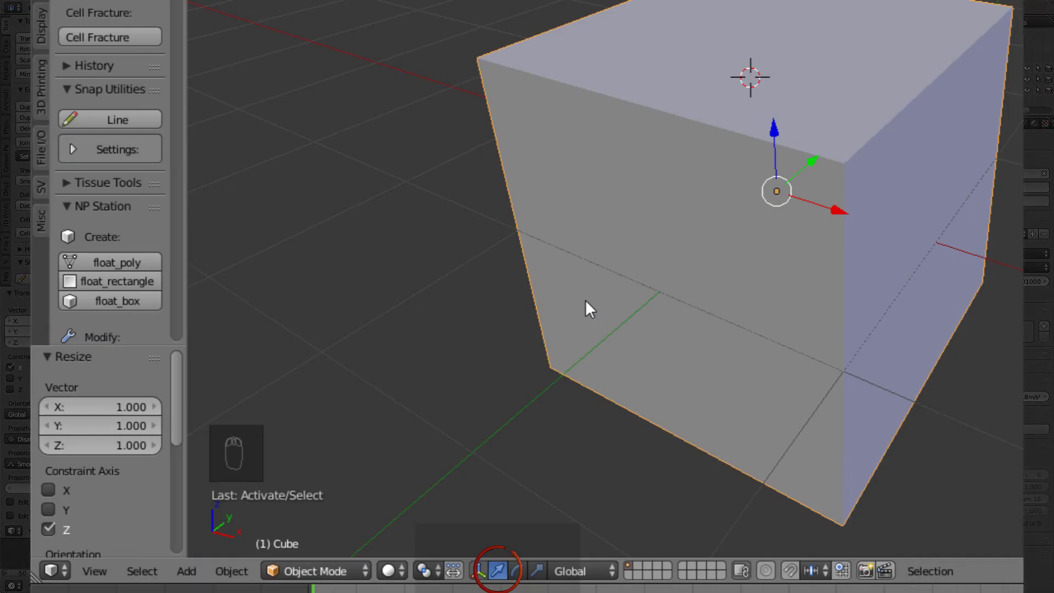
pyautogui.click(514, 562)
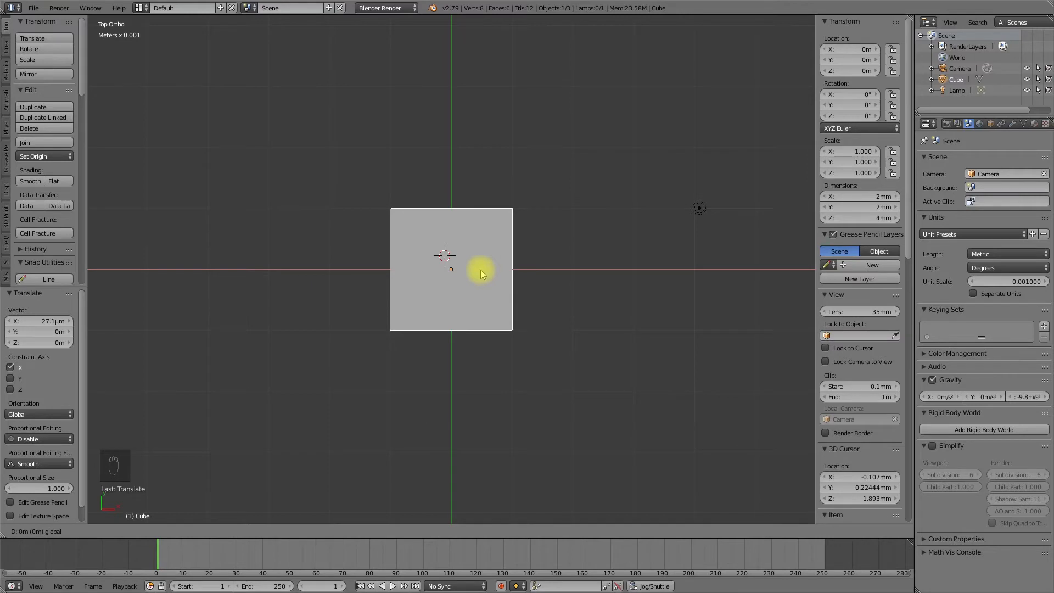
pyautogui.click(478, 271)
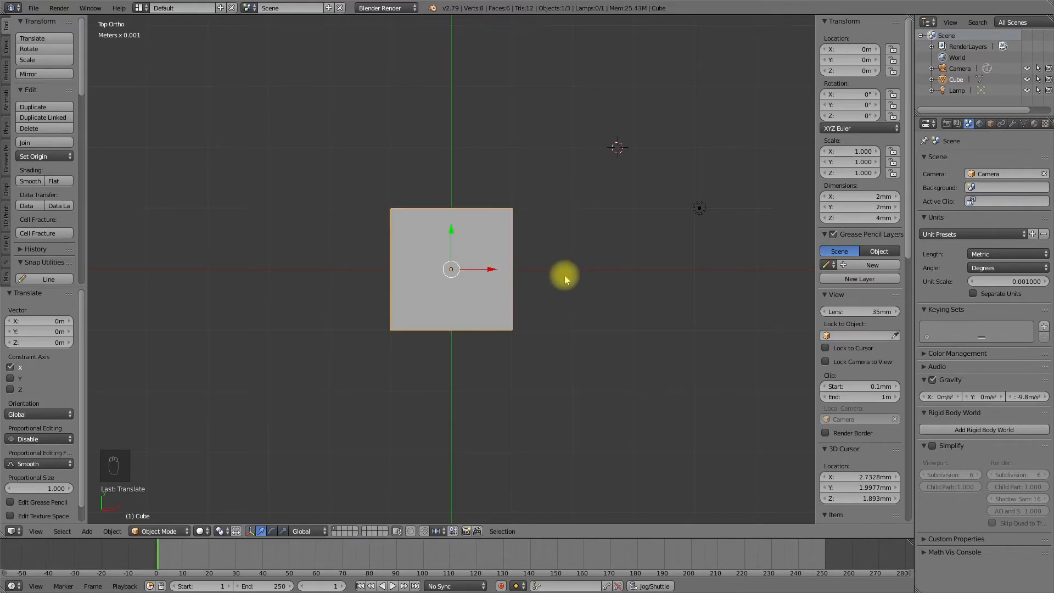
pyautogui.moveTo(475, 269)
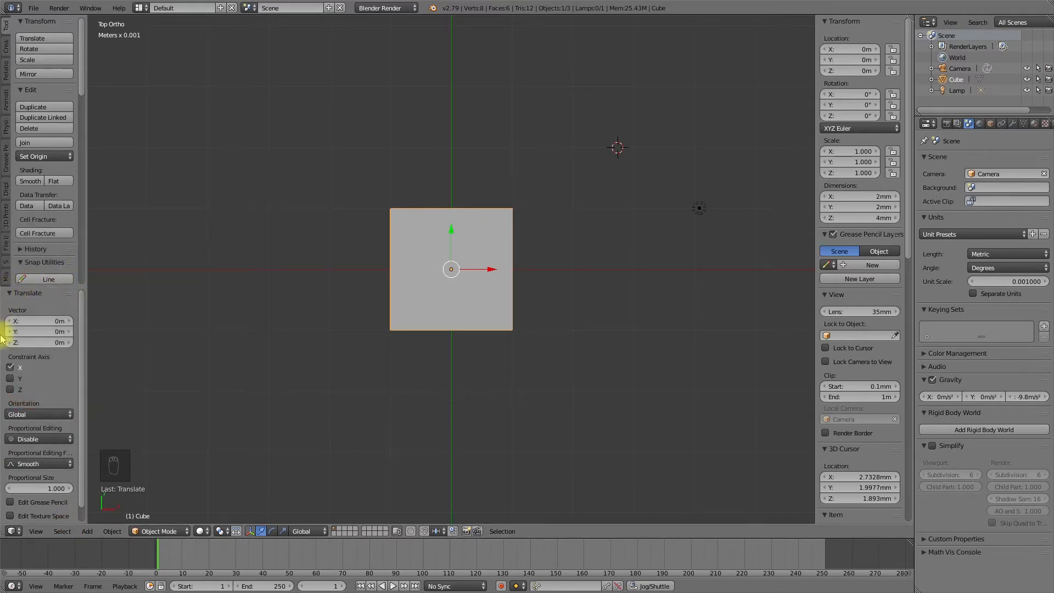
pyautogui.moveTo(47, 301)
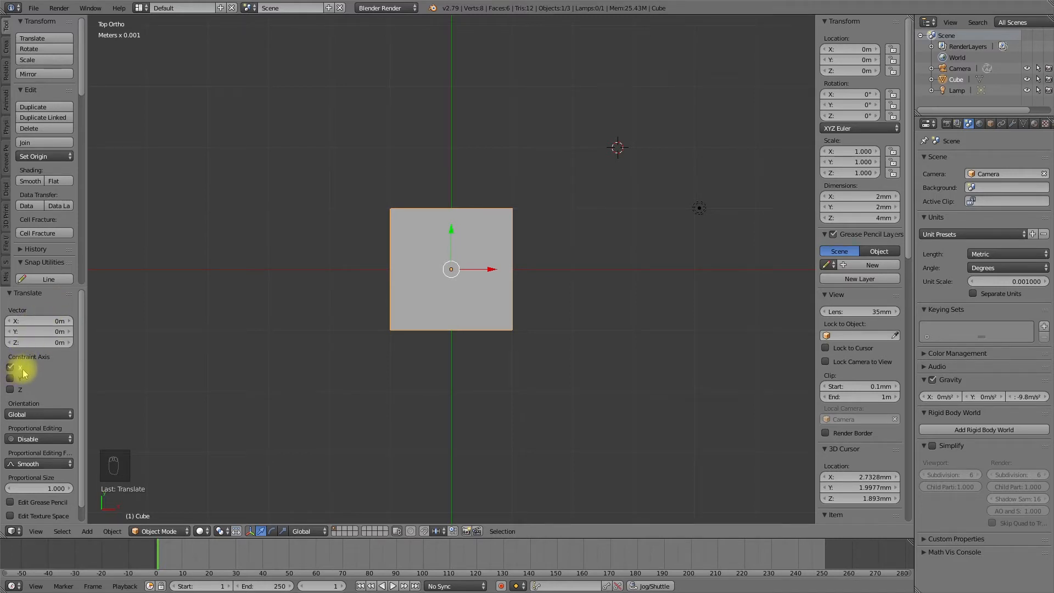
# Edit the Translate operator so the cube shifts 2 mm along negative X, constrained to X and Y.
pyautogui.click(10, 367)
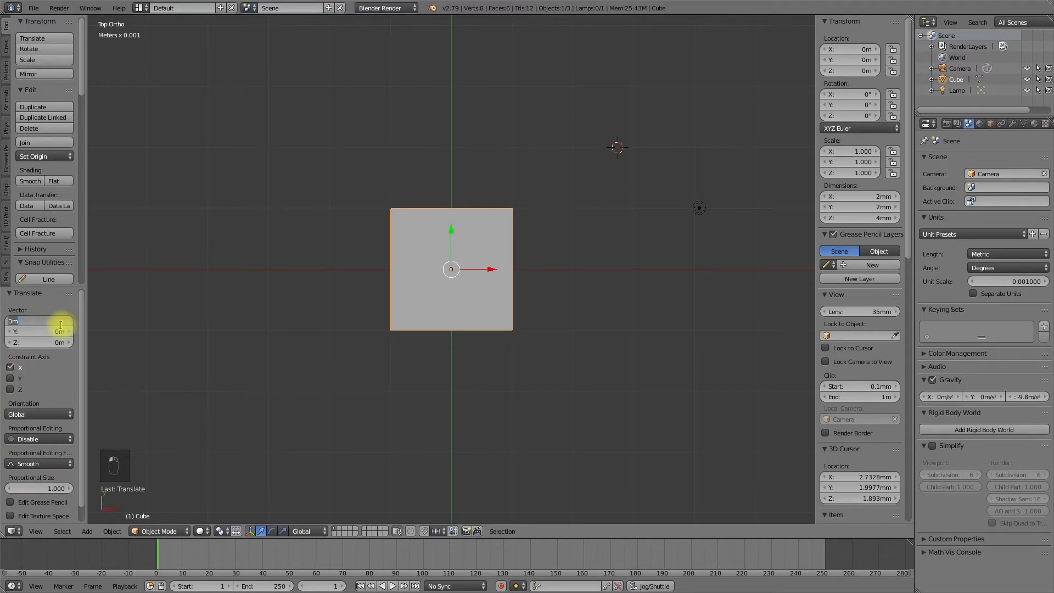
pyautogui.moveTo(59, 331)
pyautogui.write('-2')
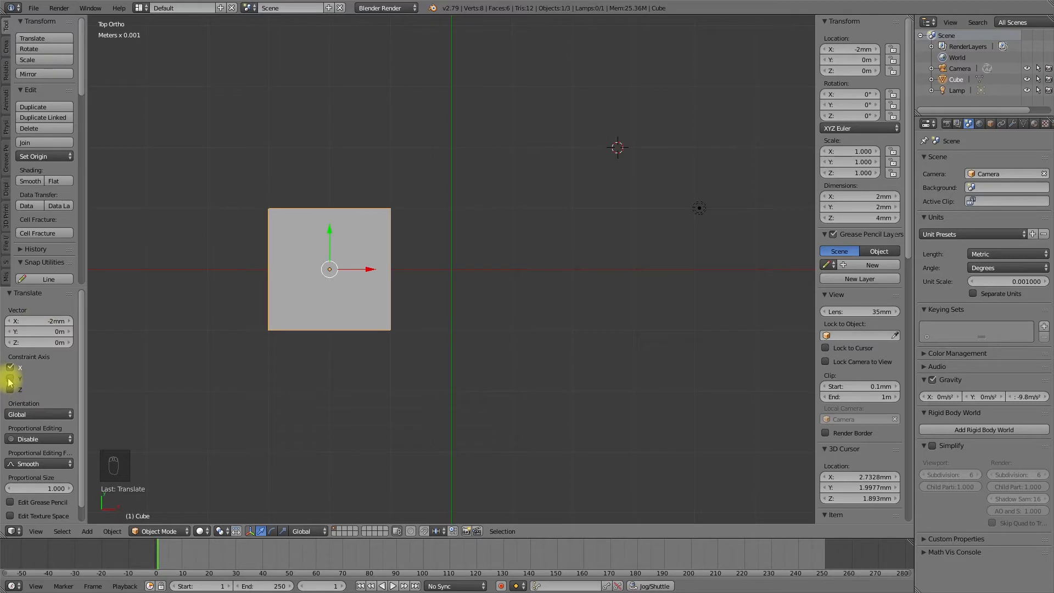
pyautogui.click(11, 367)
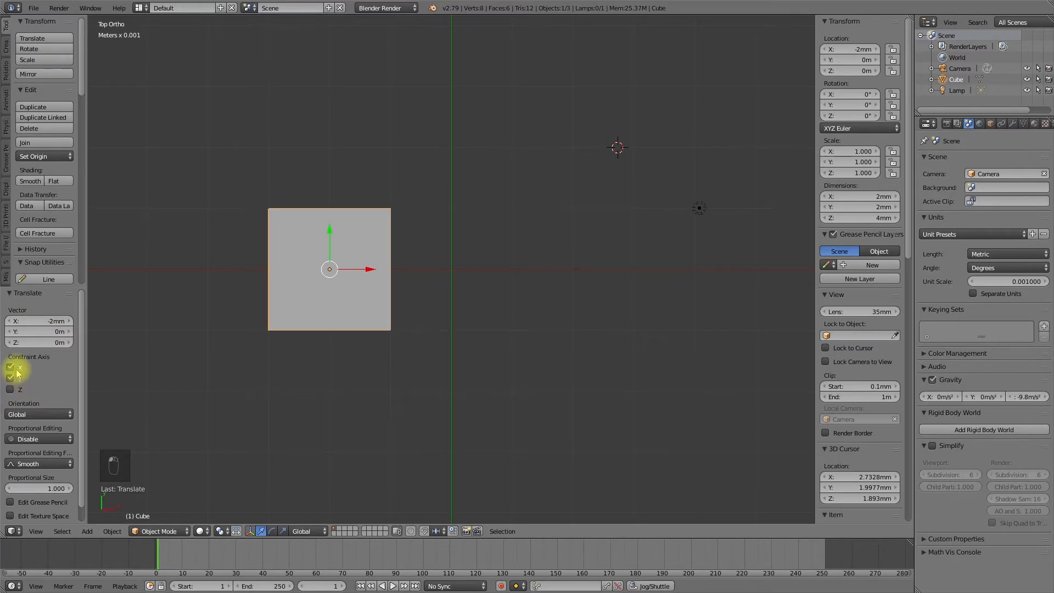
pyautogui.click(11, 378)
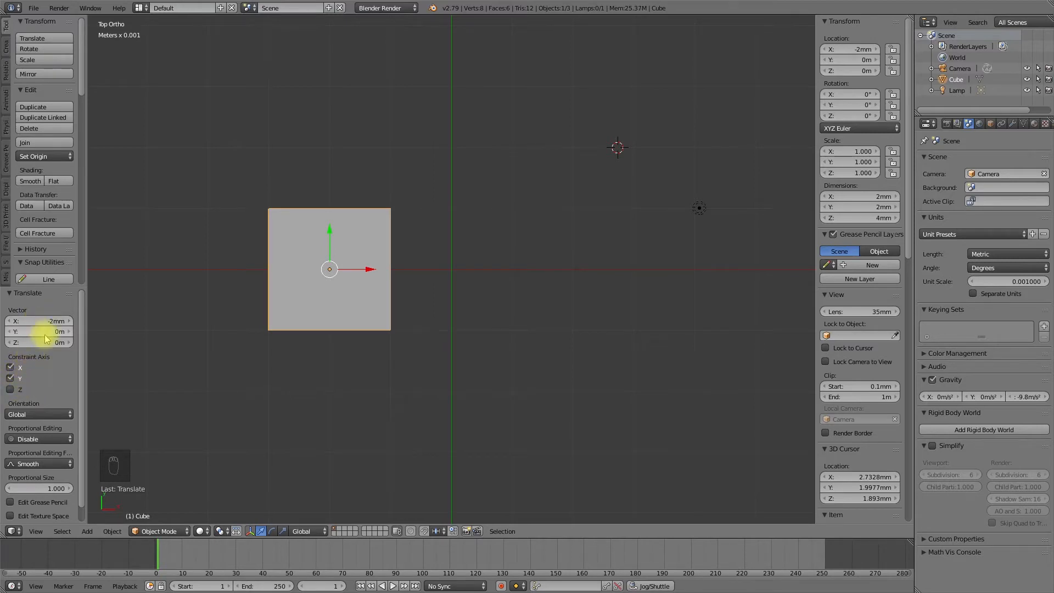
pyautogui.click(39, 330)
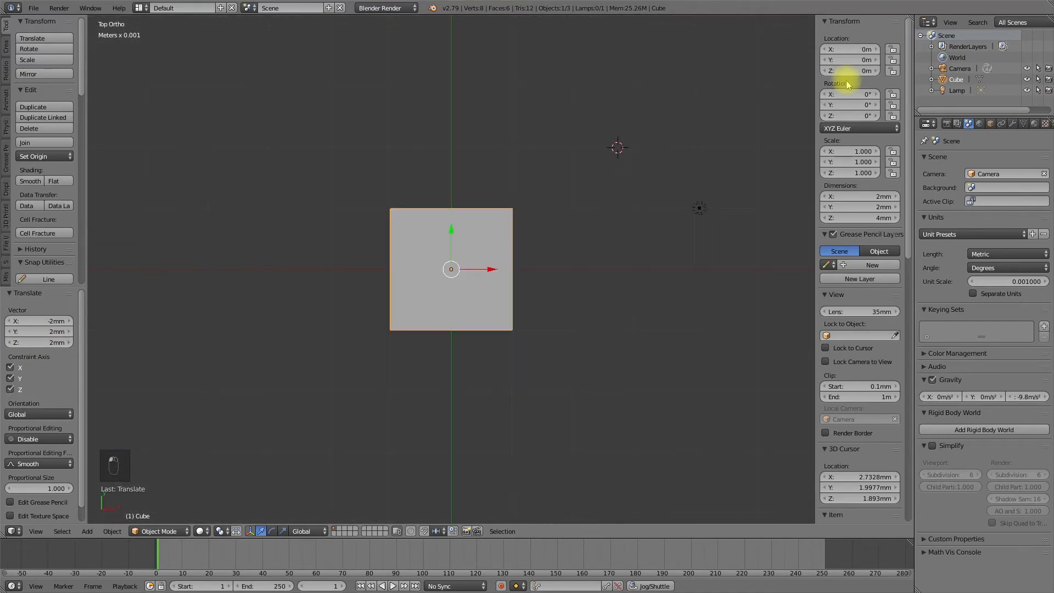
pyautogui.moveTo(487, 261)
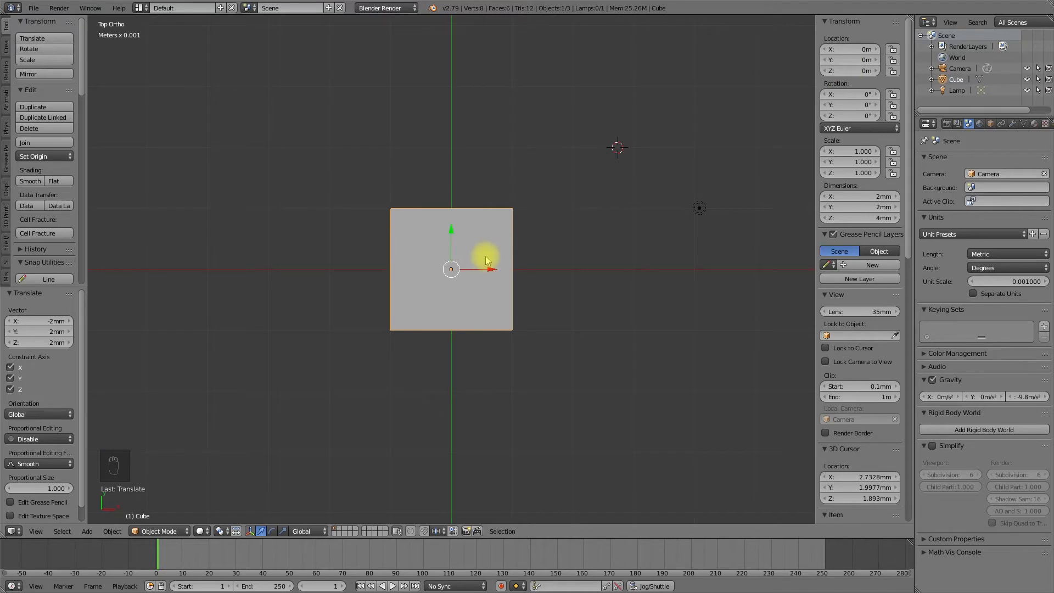
pyautogui.moveTo(486, 263)
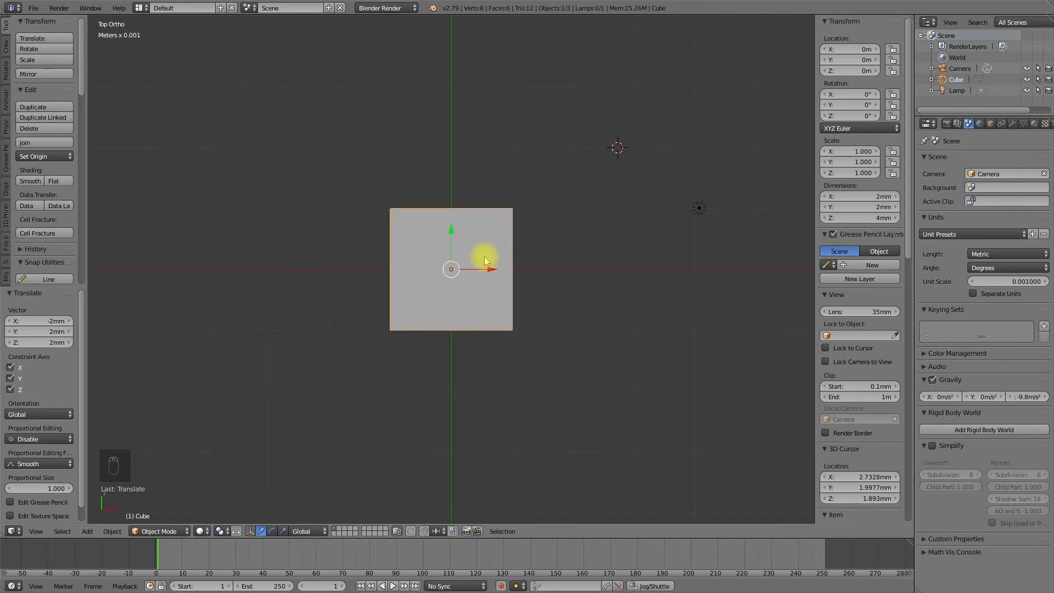
# Back in edit mode, set the top-right vertex's move distance along X in the operator panel.
pyautogui.press('Tab')
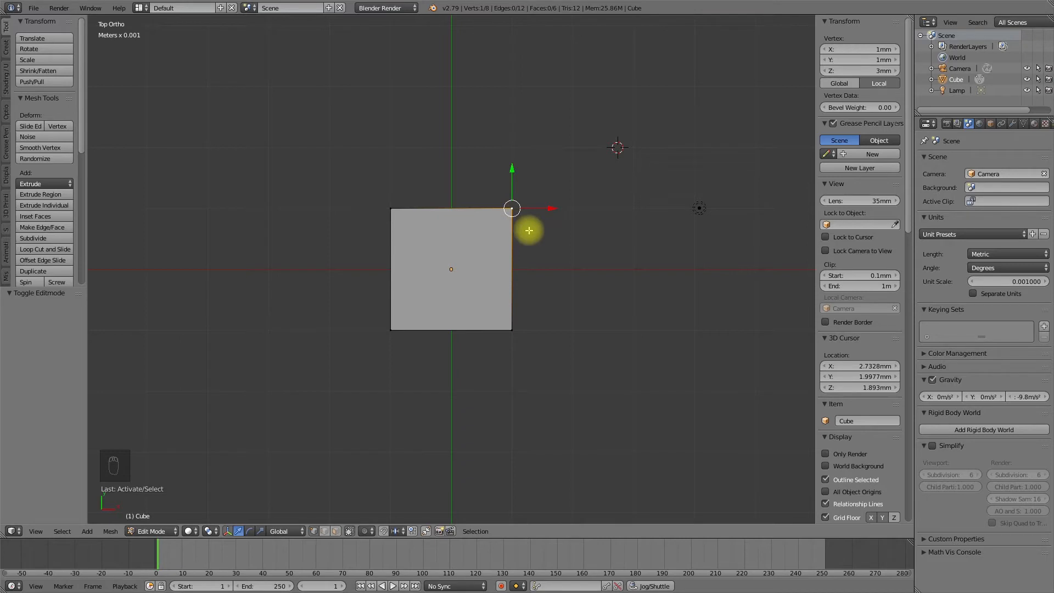
pyautogui.moveTo(459, 207)
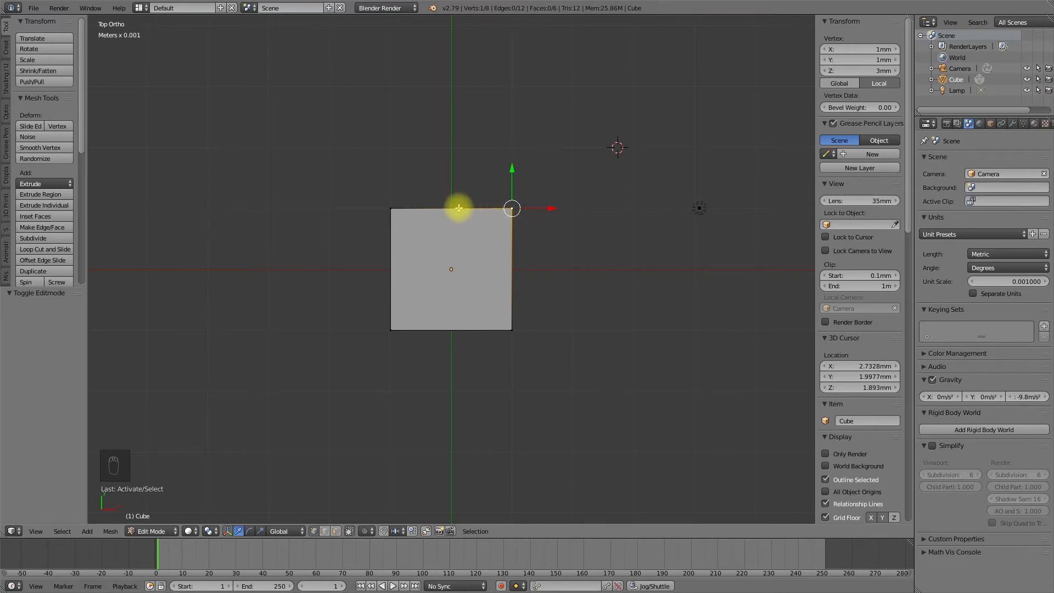
pyautogui.moveTo(538, 164)
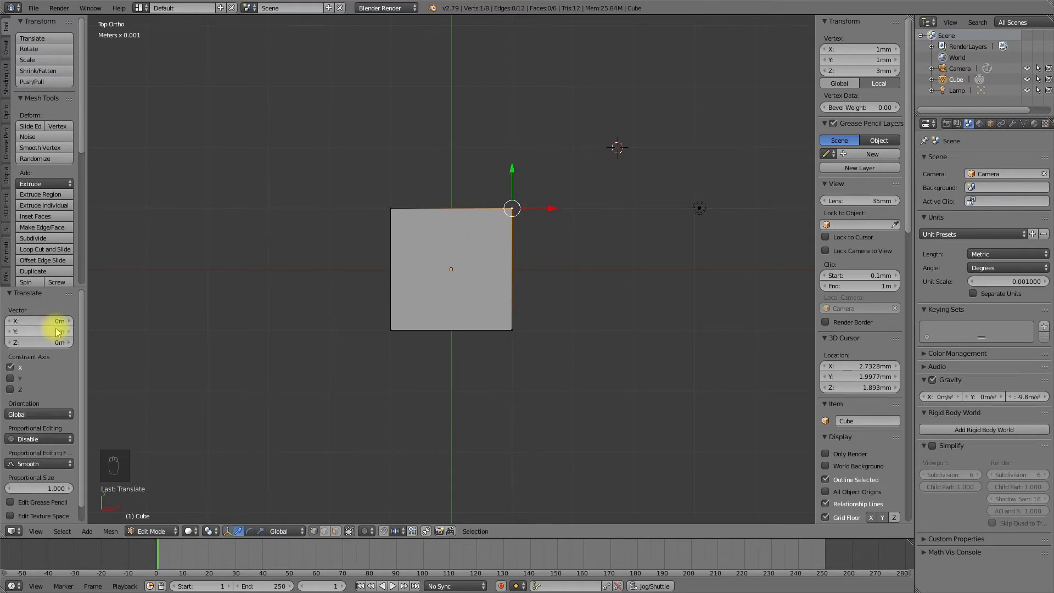
pyautogui.click(38, 321)
pyautogui.write('2')
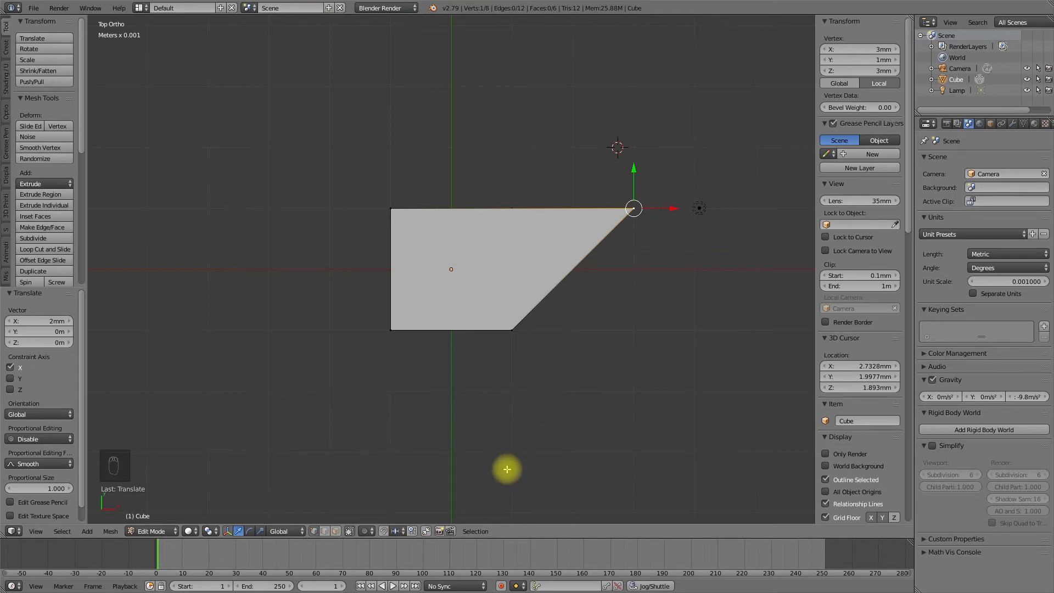
pyautogui.moveTo(669, 208)
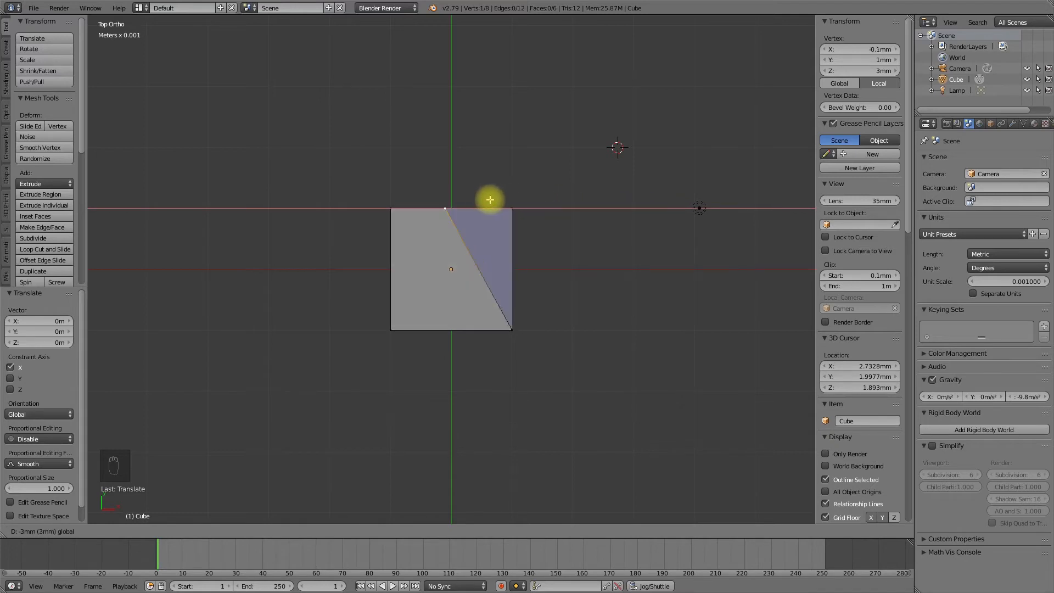
pyautogui.moveTo(545, 202)
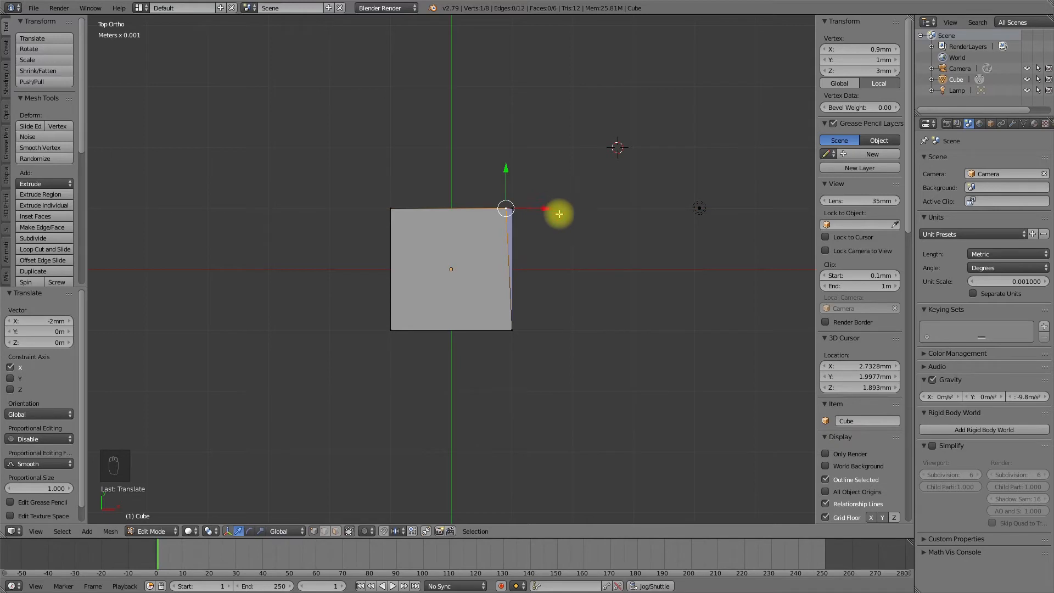
pyautogui.moveTo(566, 275)
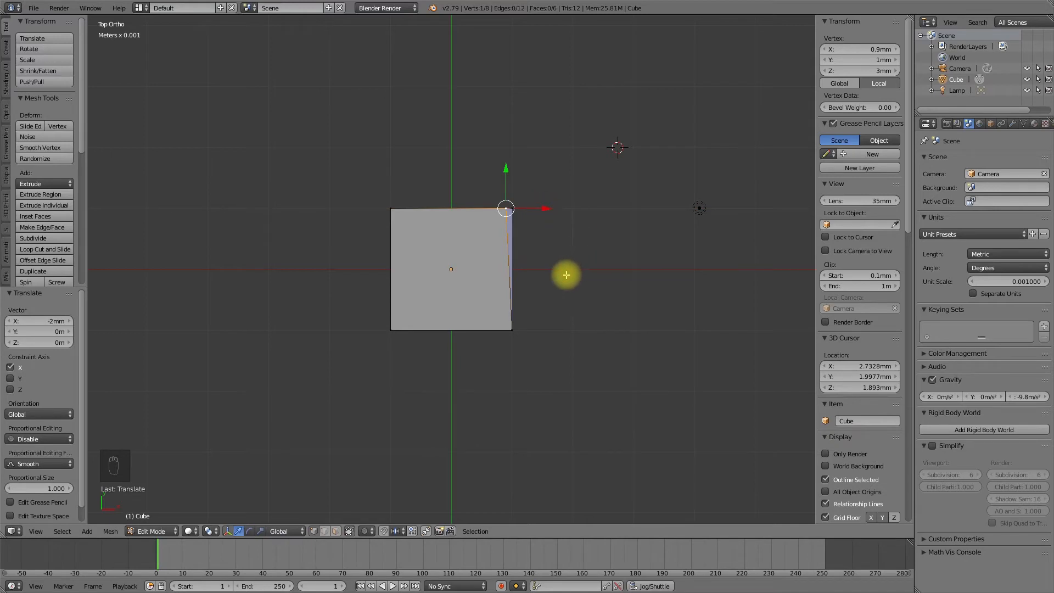
pyautogui.moveTo(520, 216)
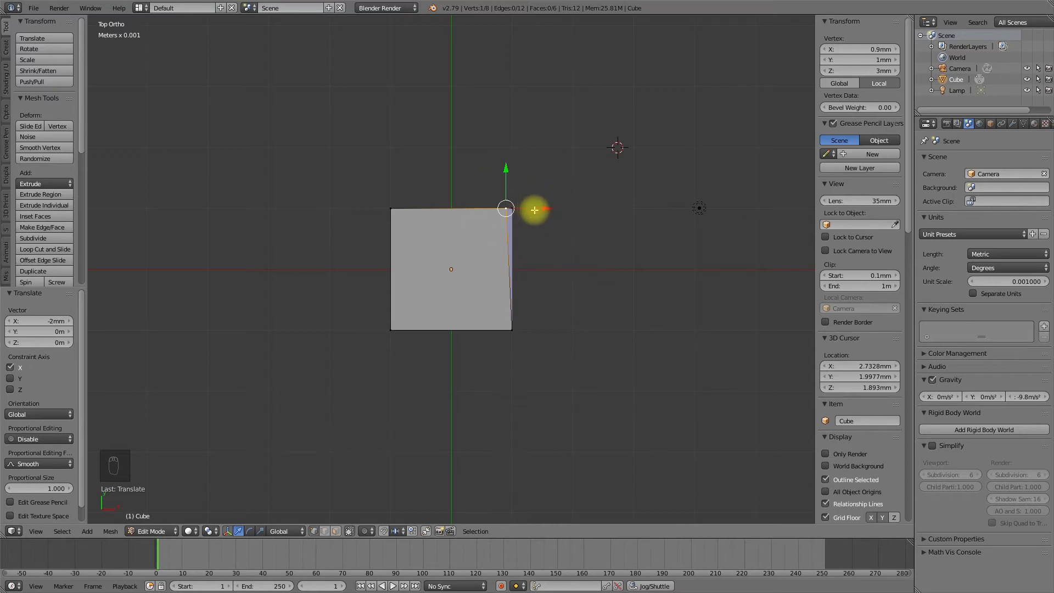
pyautogui.moveTo(437, 544)
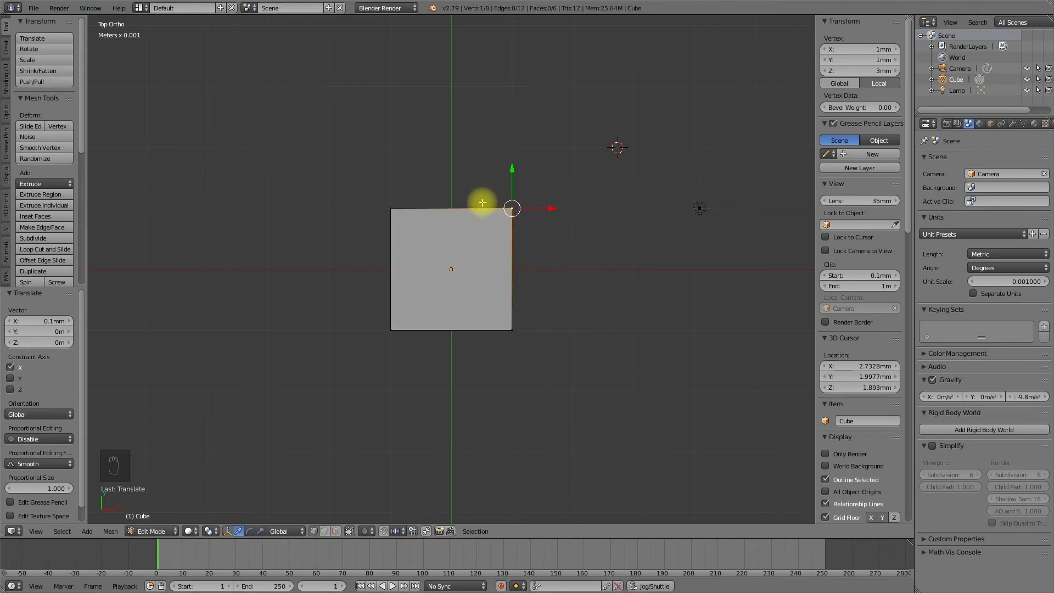
pyautogui.moveTo(548, 210)
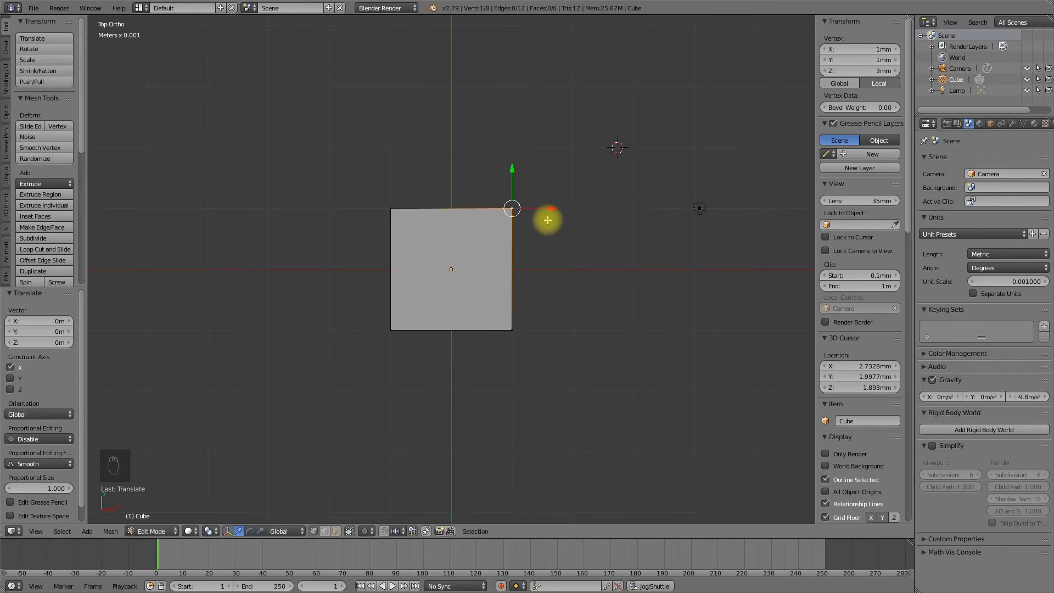
pyautogui.moveTo(559, 281)
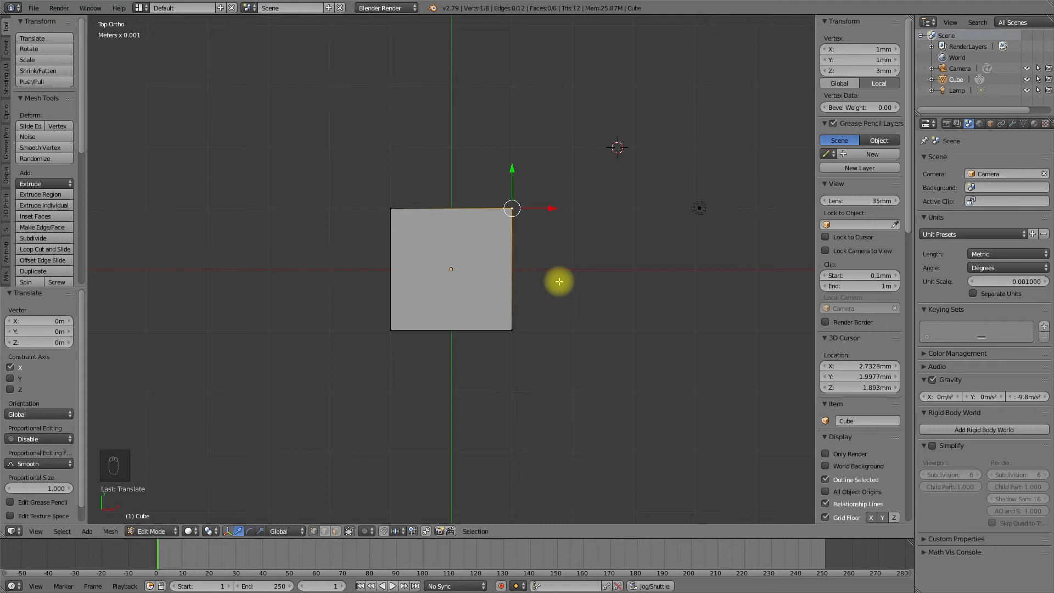
pyautogui.moveTo(549, 211)
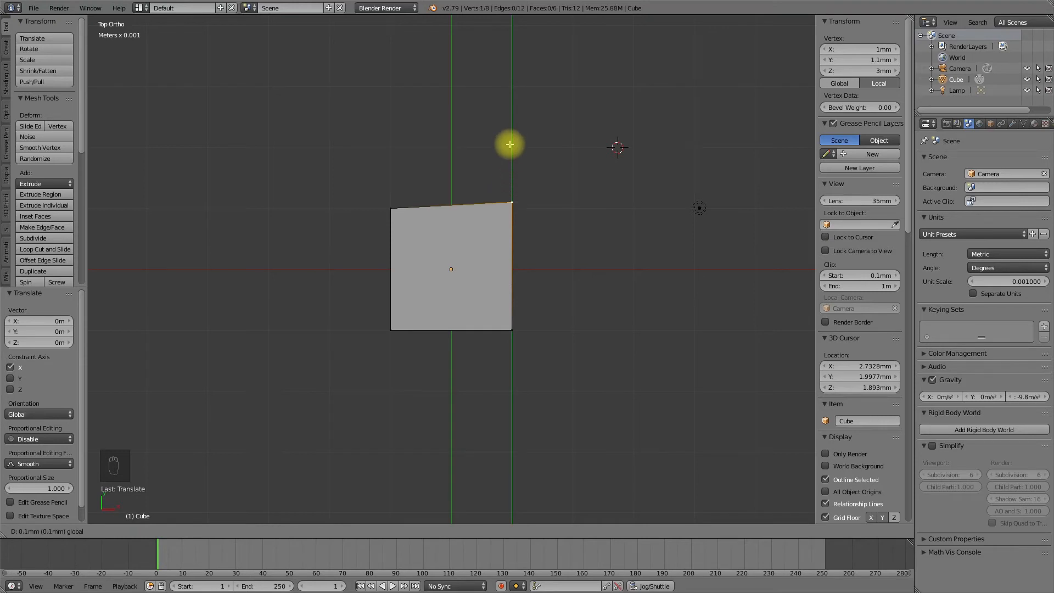
pyautogui.moveTo(516, 516)
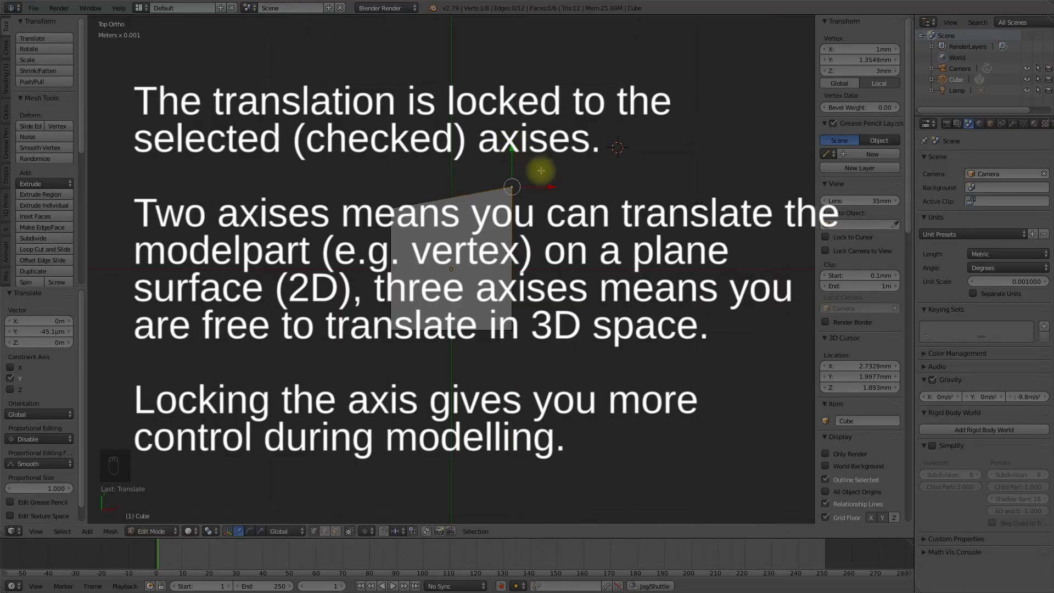
pyautogui.moveTo(361, 552)
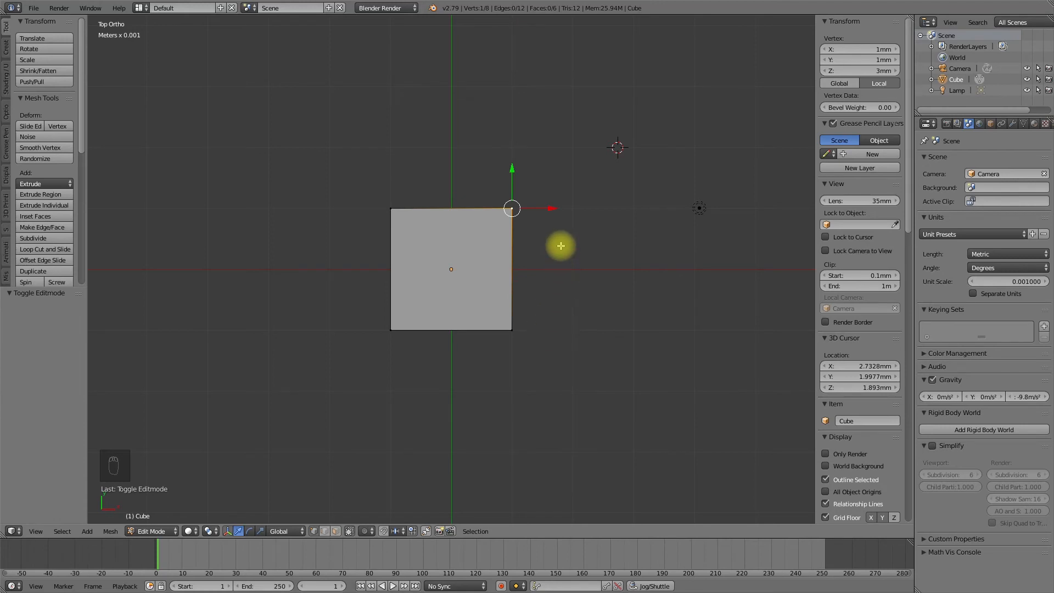
pyautogui.moveTo(538, 207)
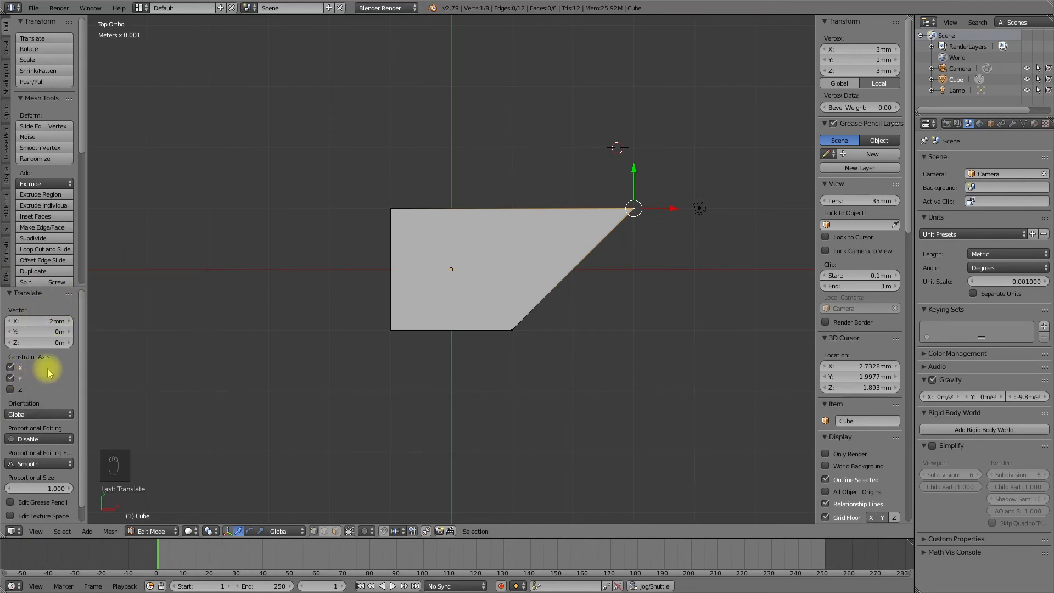
pyautogui.click(11, 379)
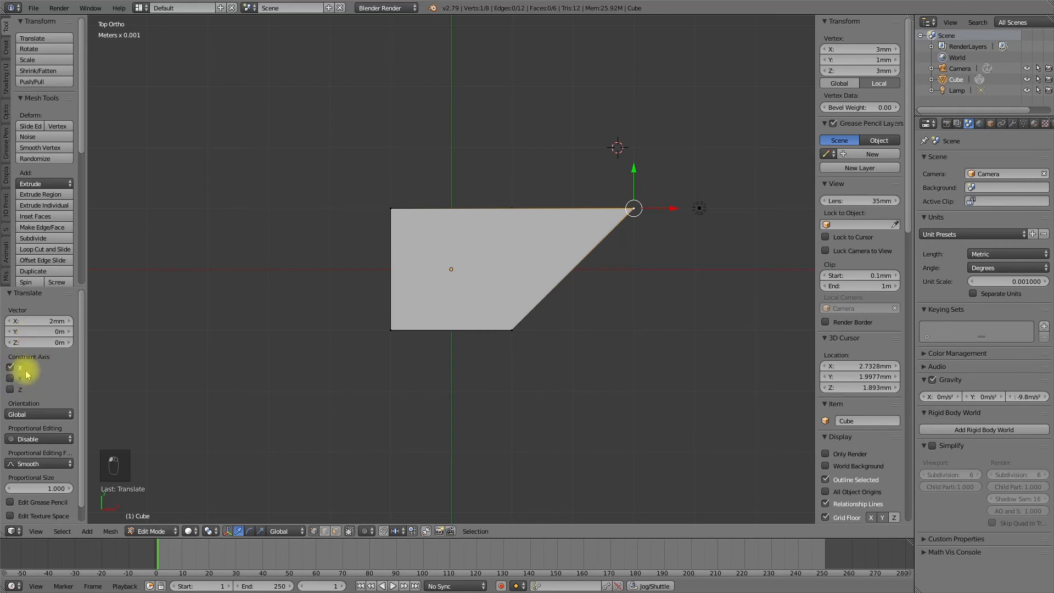
pyautogui.click(11, 377)
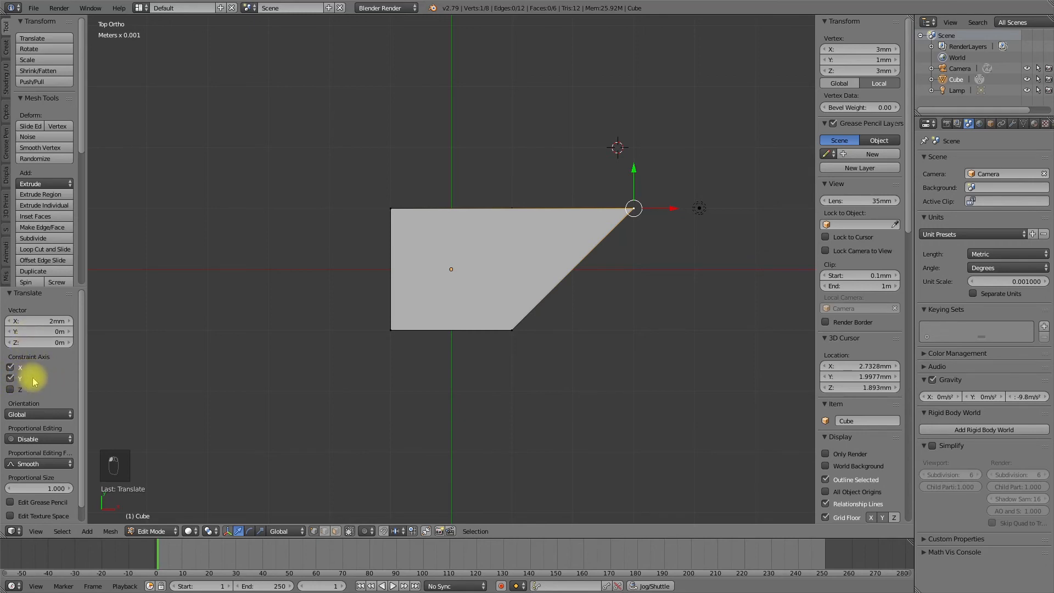
pyautogui.moveTo(56, 379)
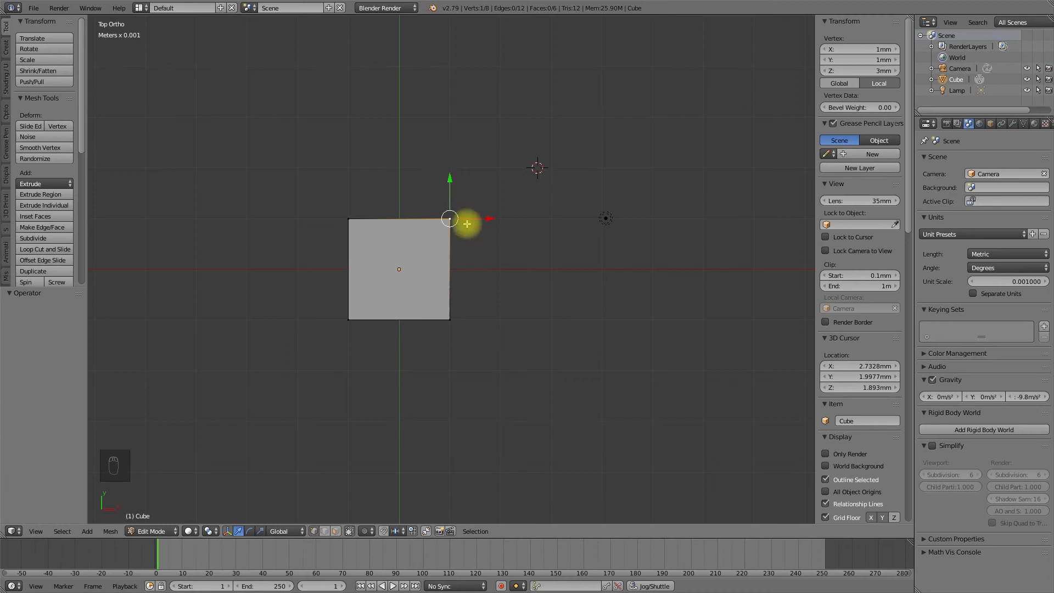
pyautogui.moveTo(492, 285)
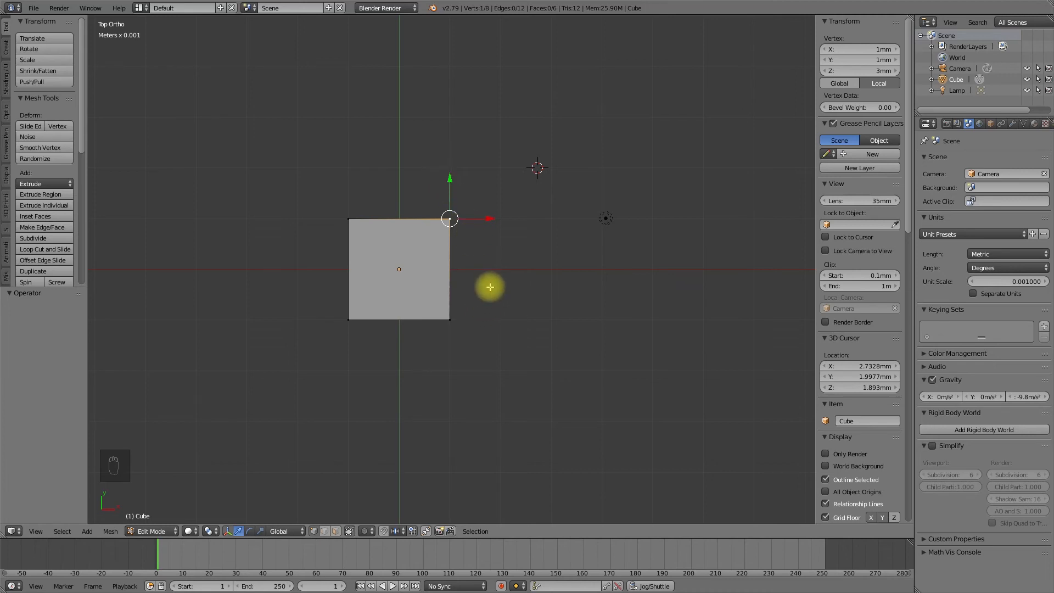
# With the rotate manipulator and snapping, rotate the top edge by a typed angle limited to X.
pyautogui.click(247, 532)
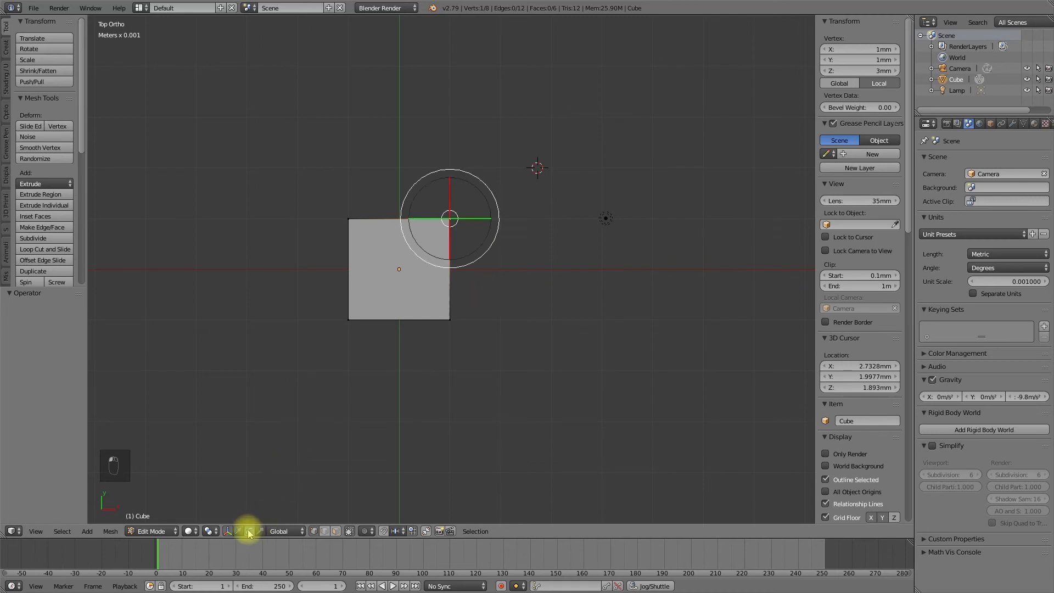
pyautogui.press('shift+Tab')
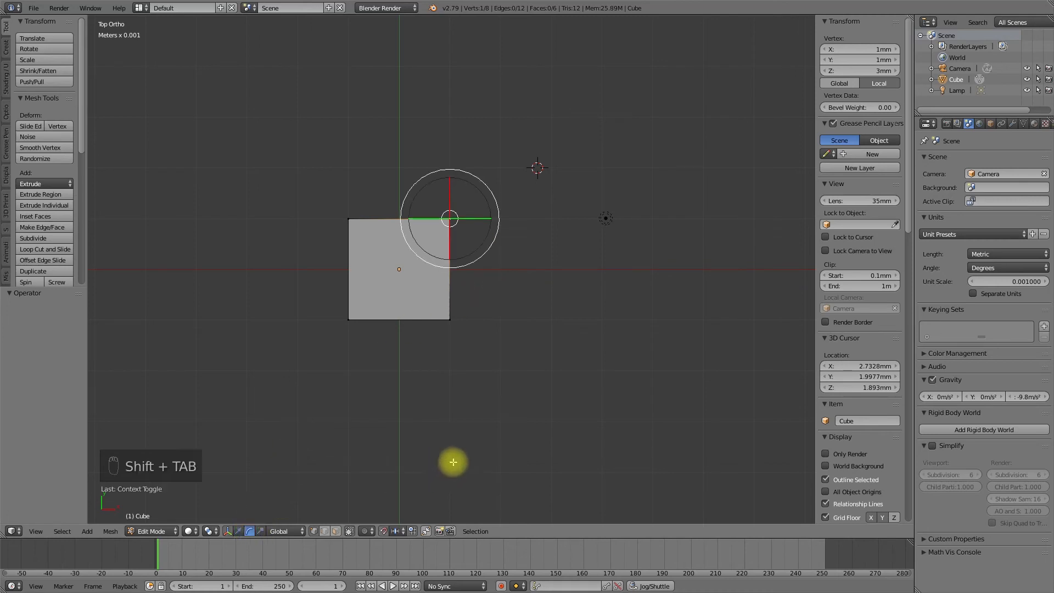
pyautogui.moveTo(333, 307)
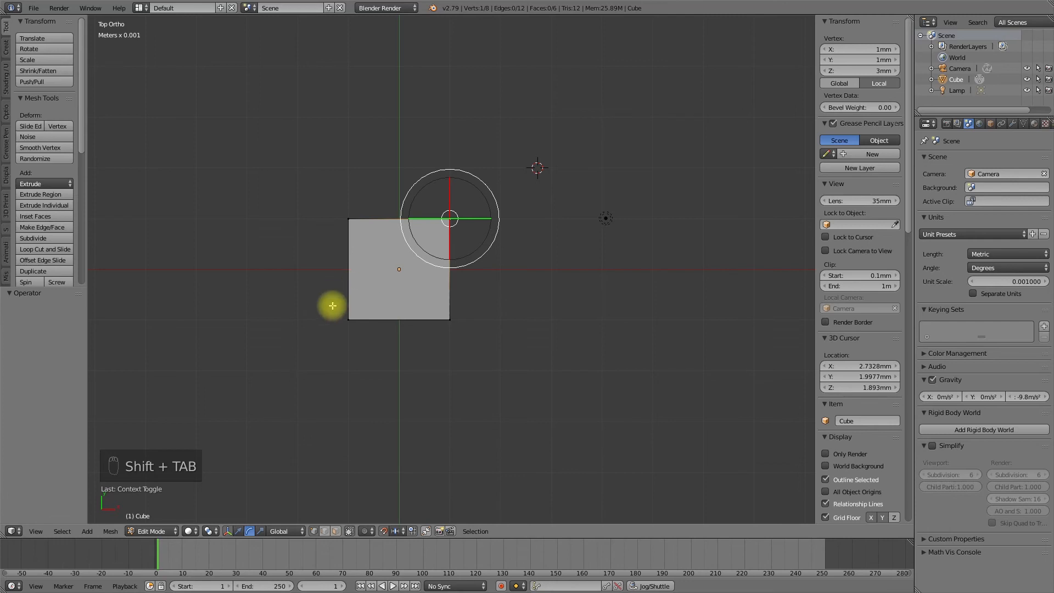
pyautogui.press('ctrl+Tab')
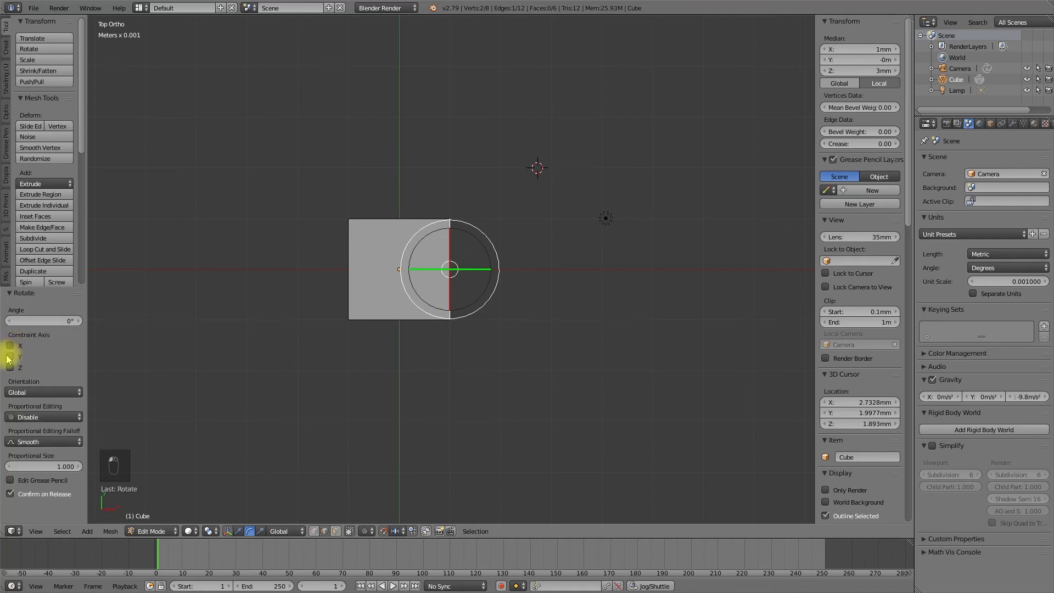
pyautogui.click(11, 346)
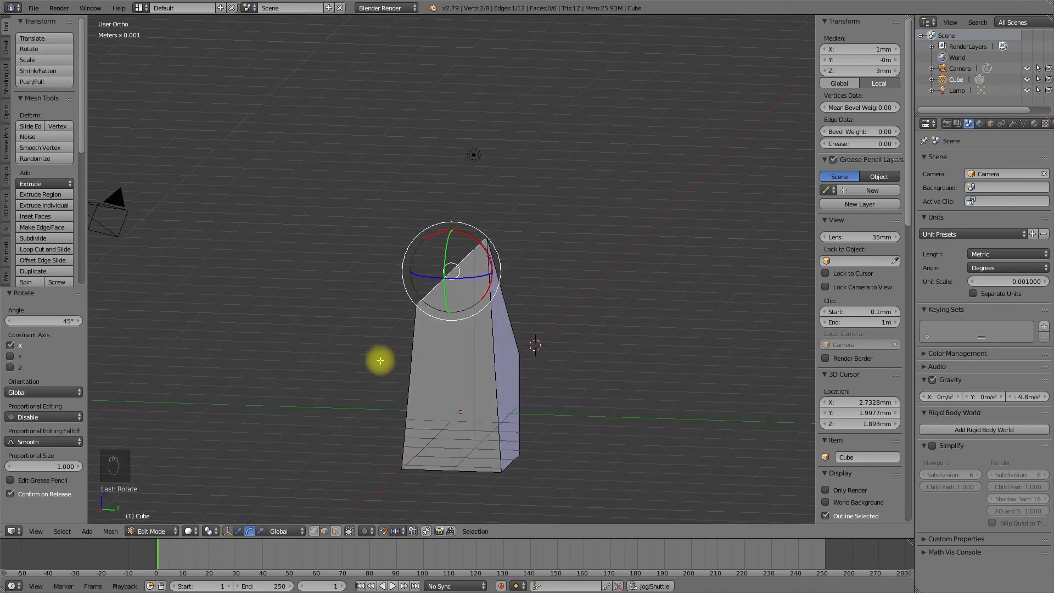
pyautogui.moveTo(71, 318)
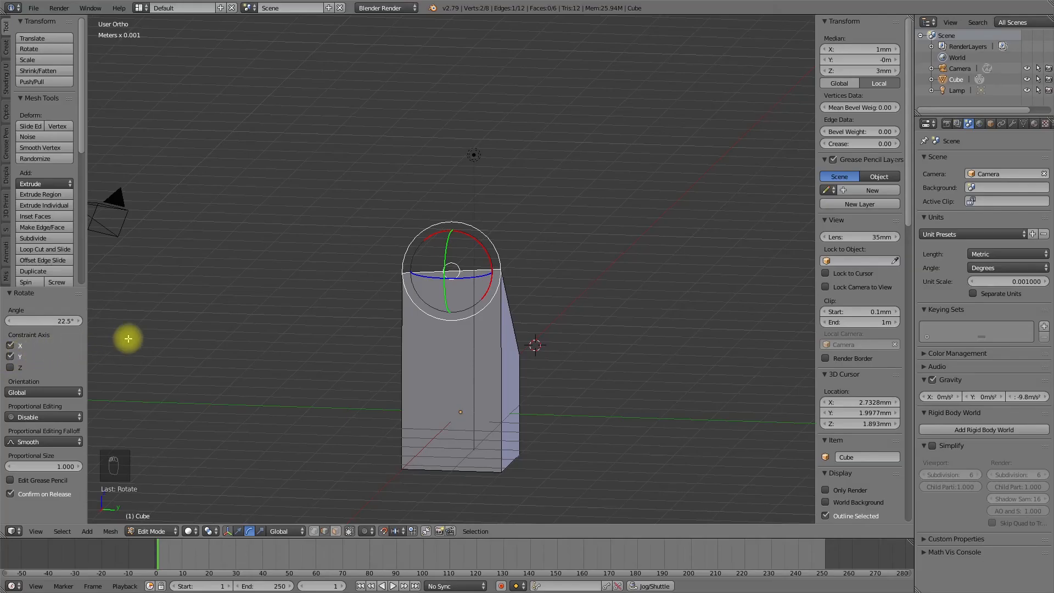
pyautogui.click(11, 345)
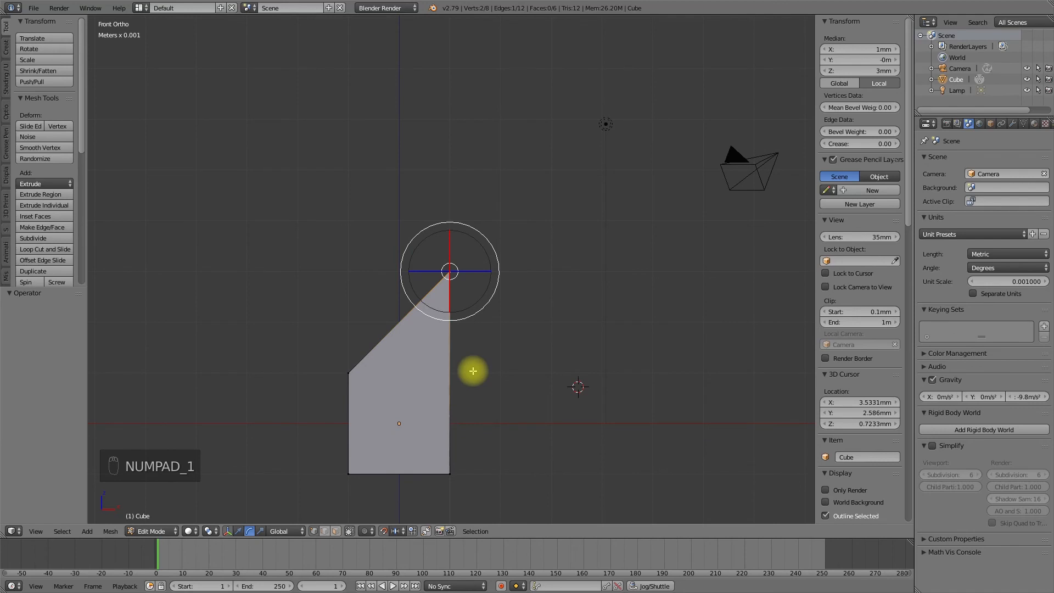
pyautogui.moveTo(281, 570)
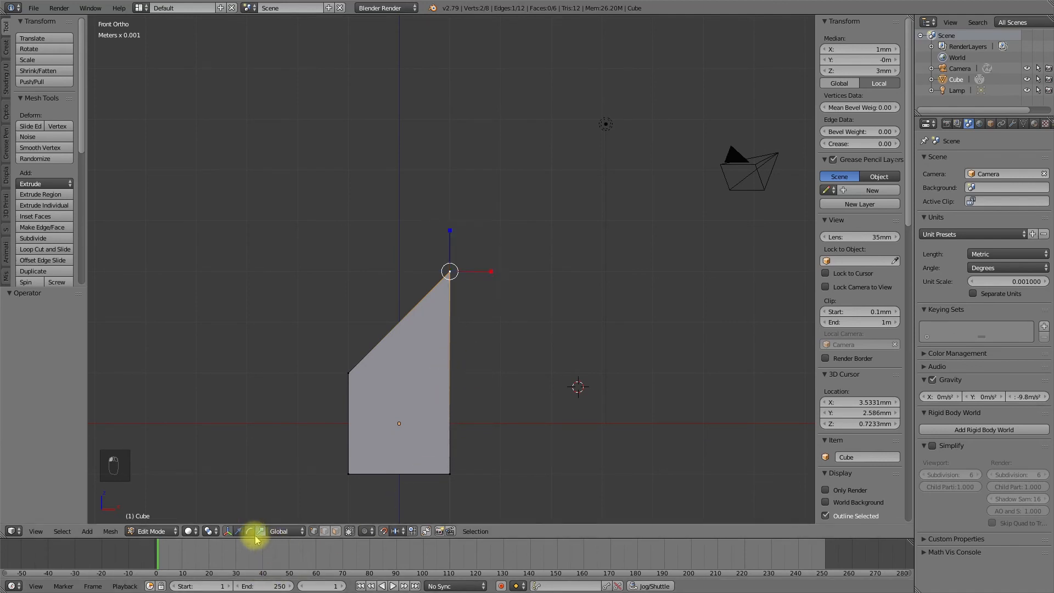
# Scale the slanted top edge with the scale manipulator, constrained to Y instead of X.
pyautogui.click(216, 531)
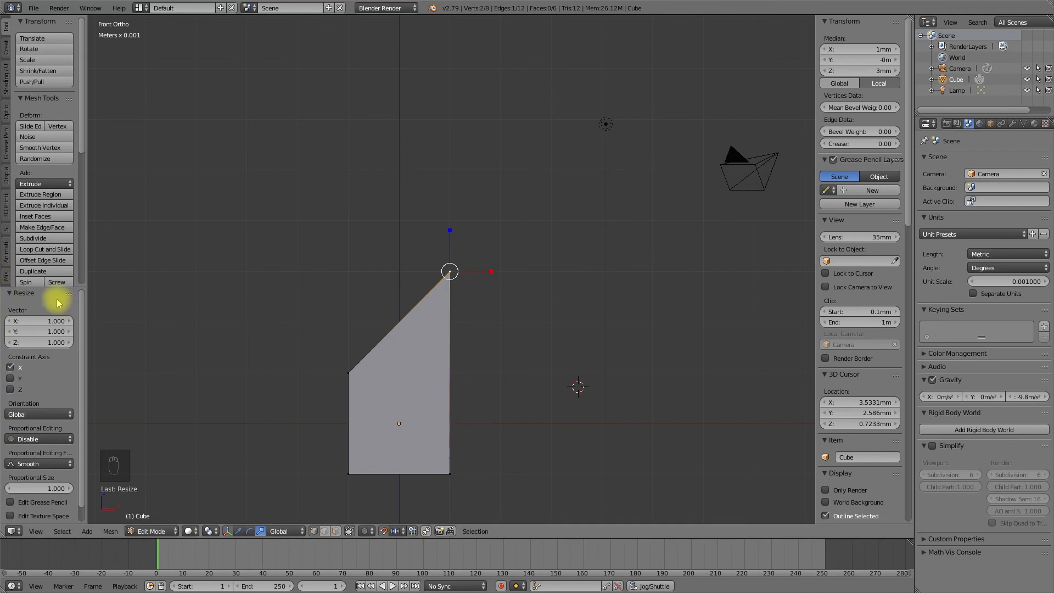
pyautogui.moveTo(88, 382)
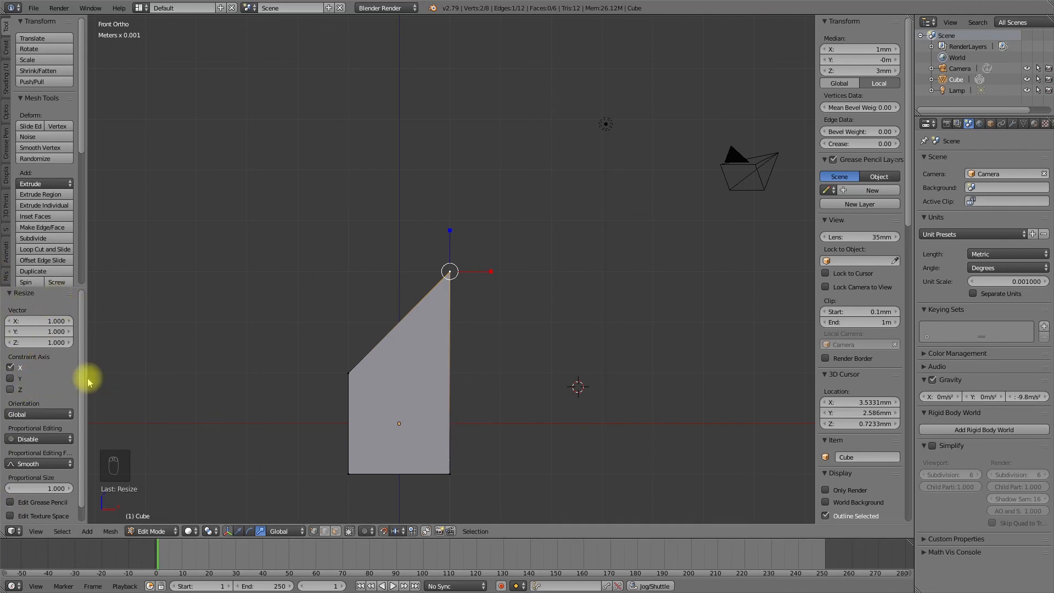
pyautogui.moveTo(257, 401)
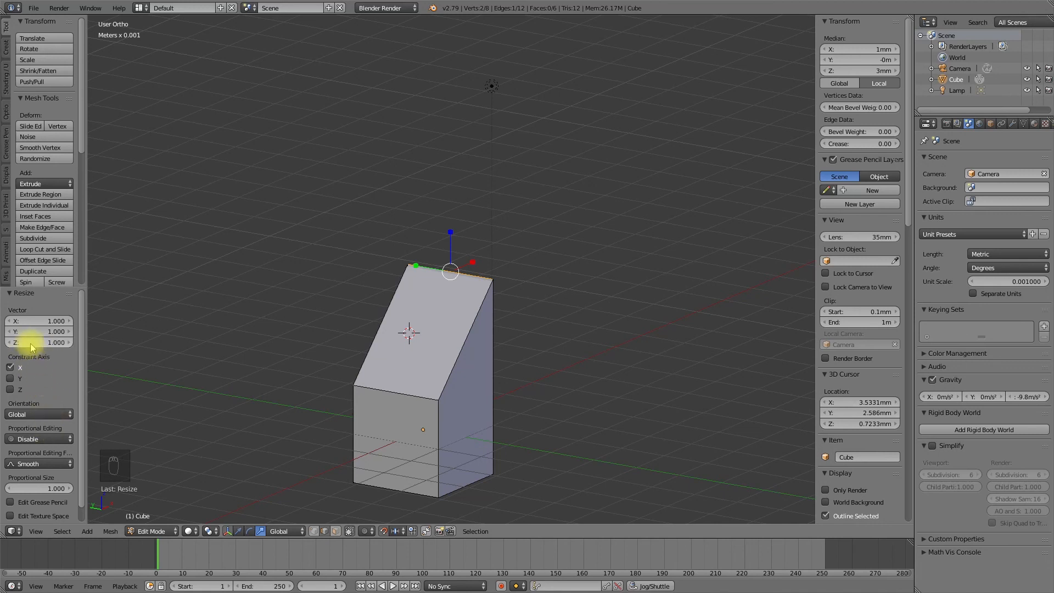
pyautogui.click(10, 377)
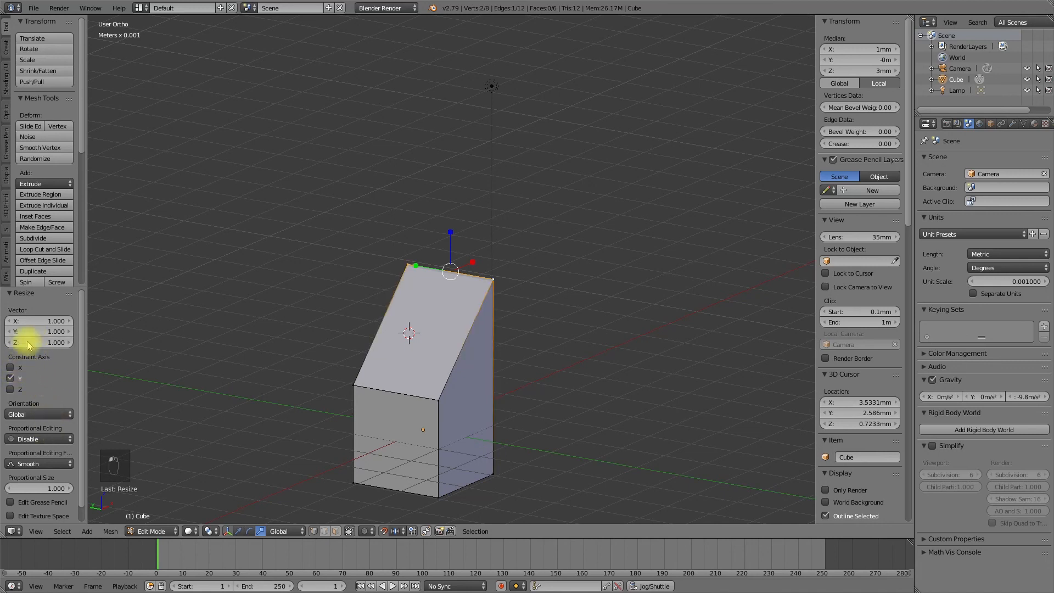